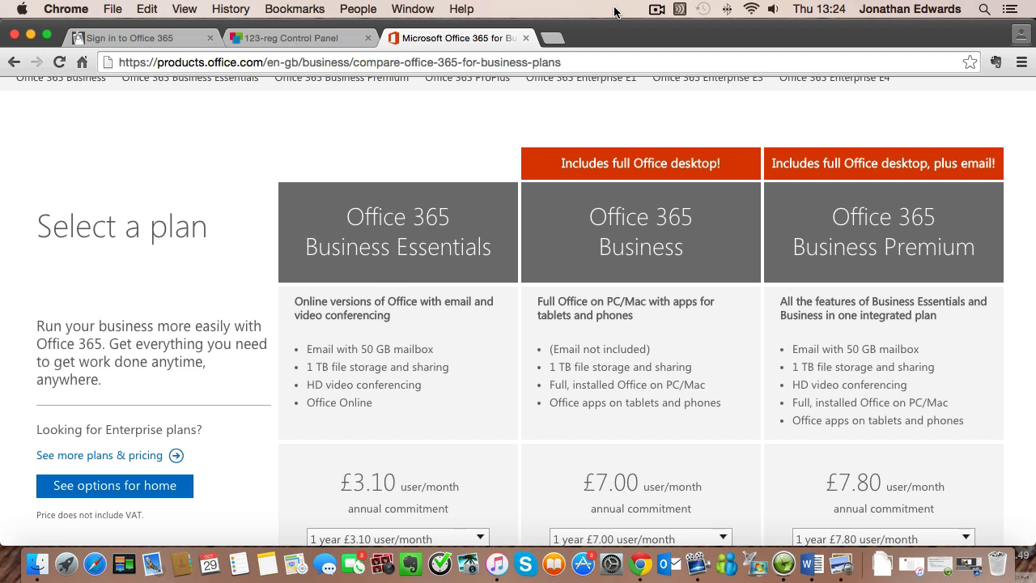
pyautogui.moveTo(512, 154)
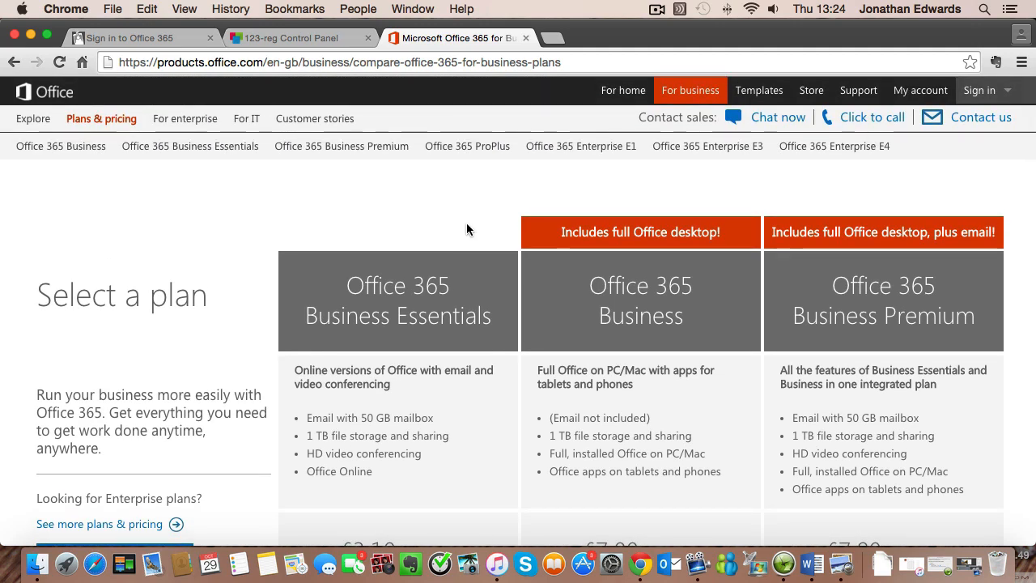
# Leave the Office 365 plans comparison and switch to 123-reg's yorkshirebackup.com management page
pyautogui.scroll(-3)
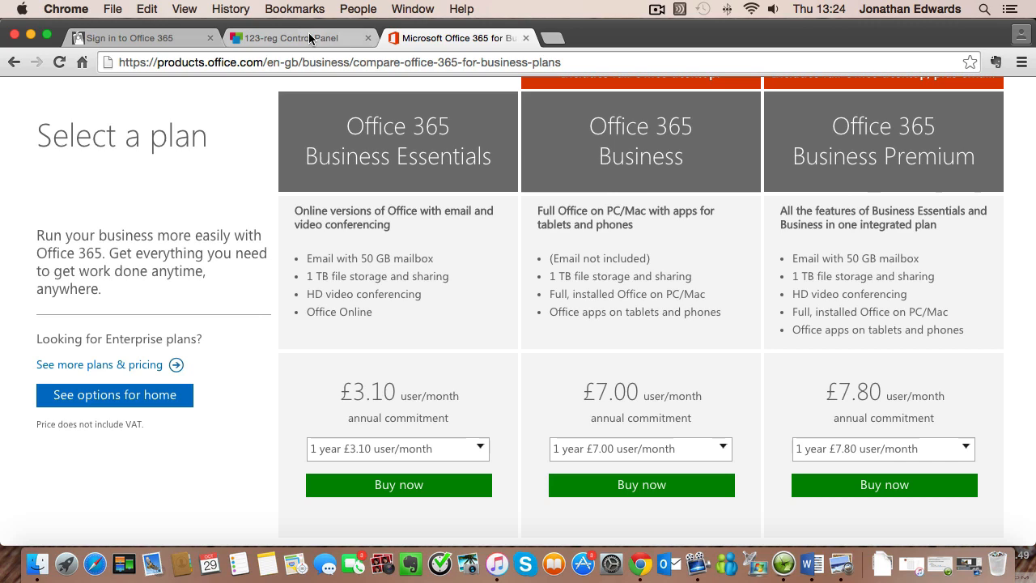
pyautogui.click(292, 38)
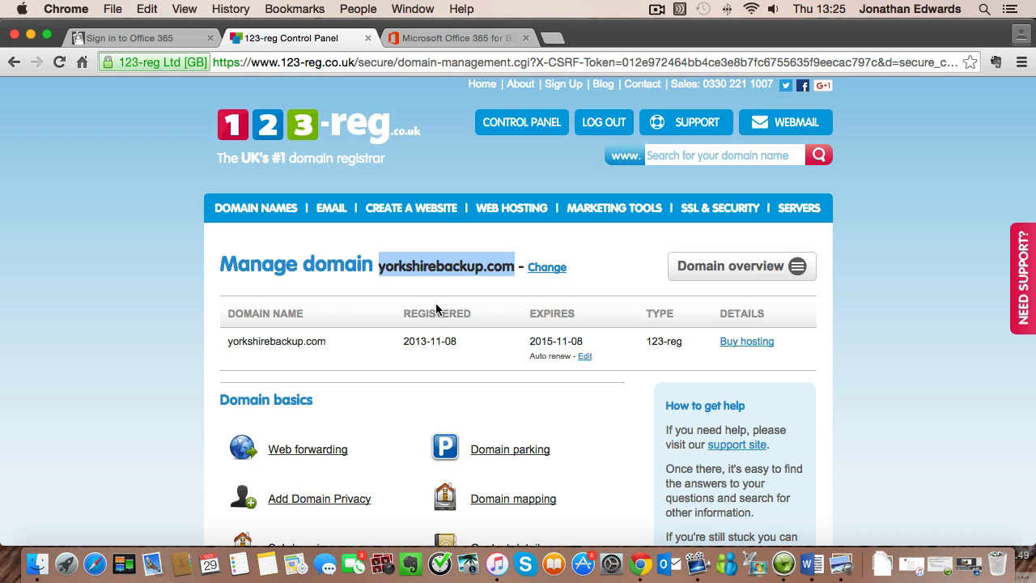
pyautogui.moveTo(308, 152)
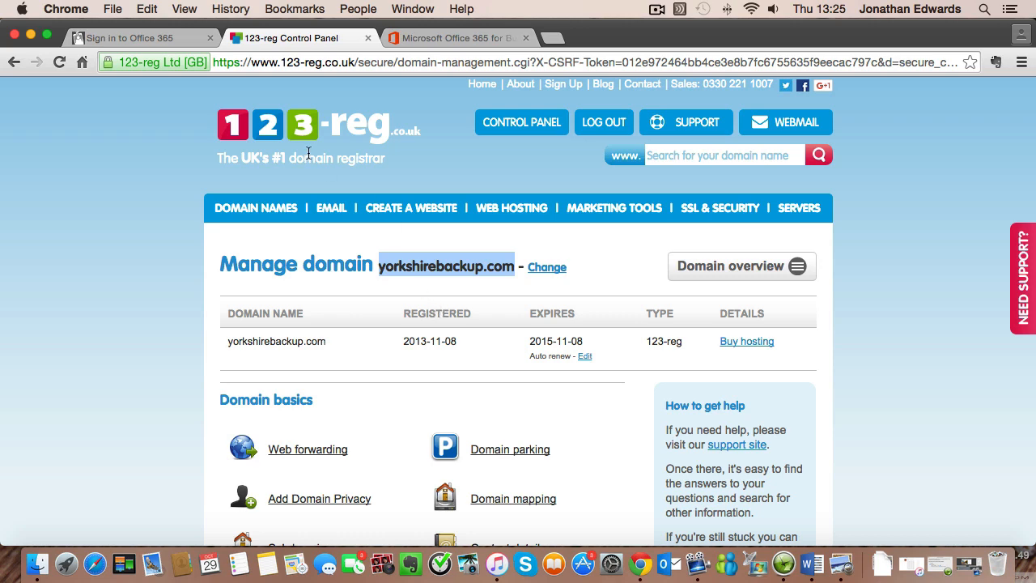
# Sign in to Office 365 with the admin account from the sign-in page
pyautogui.click(138, 39)
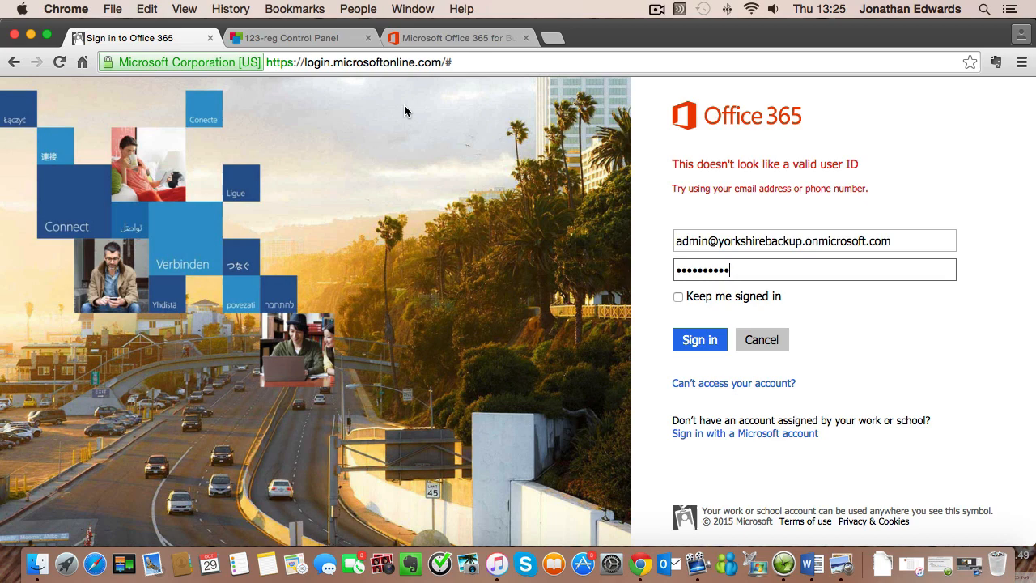
pyautogui.moveTo(353, 65)
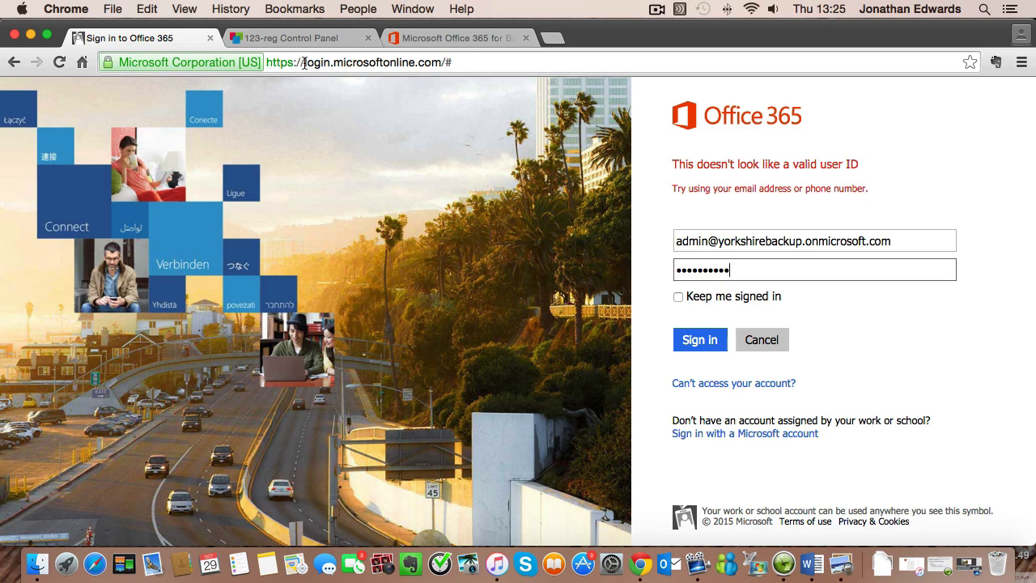
pyautogui.click(369, 61)
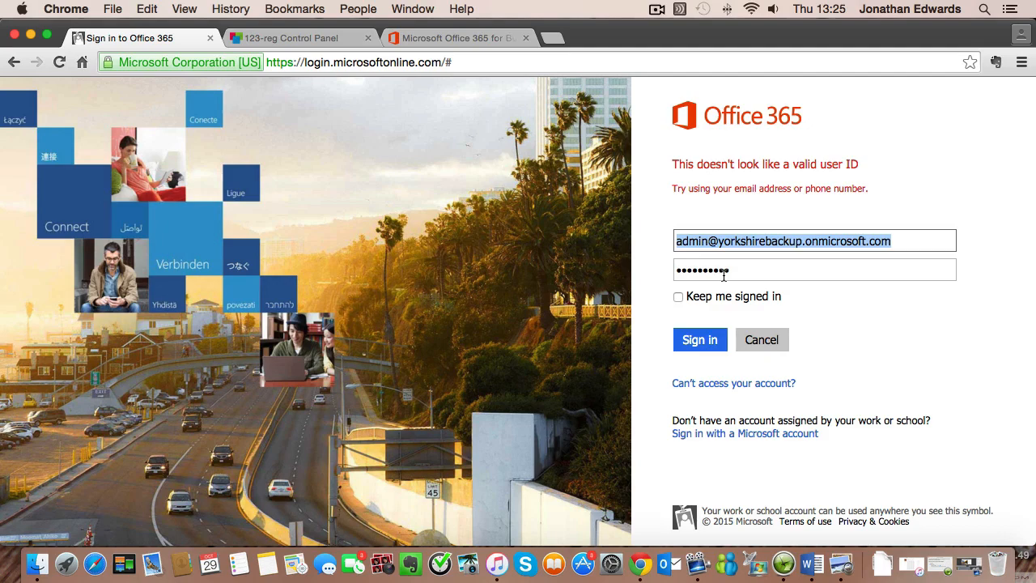
pyautogui.click(700, 340)
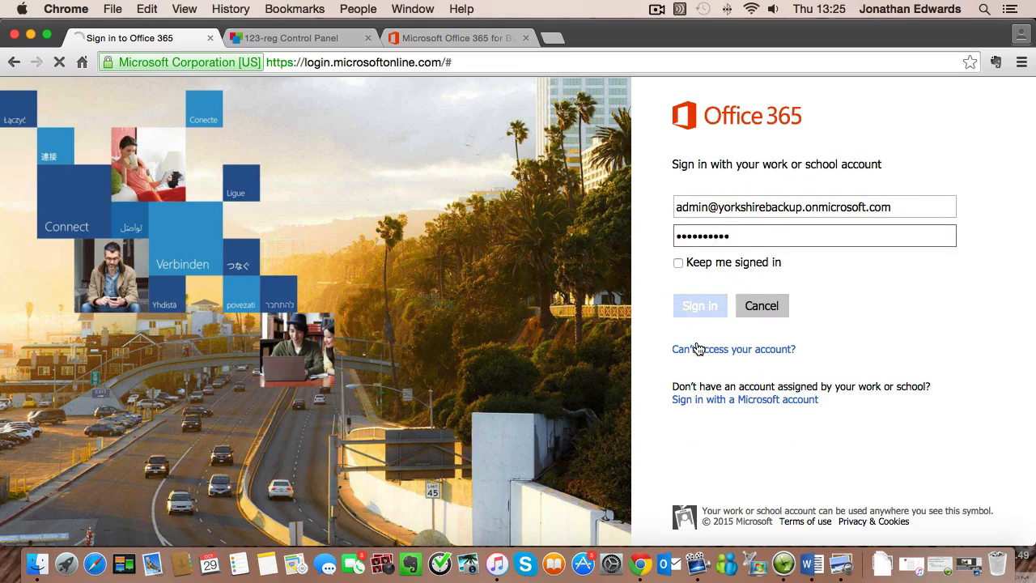
pyautogui.click(700, 304)
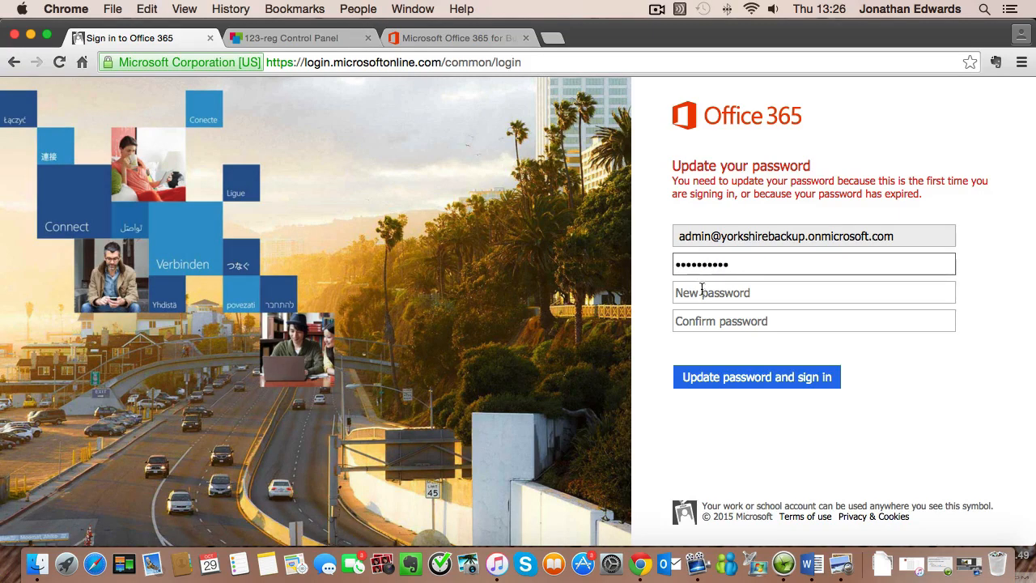
# Set and confirm a new admin password, landing in the Office 365 admin center
pyautogui.write('•••••')
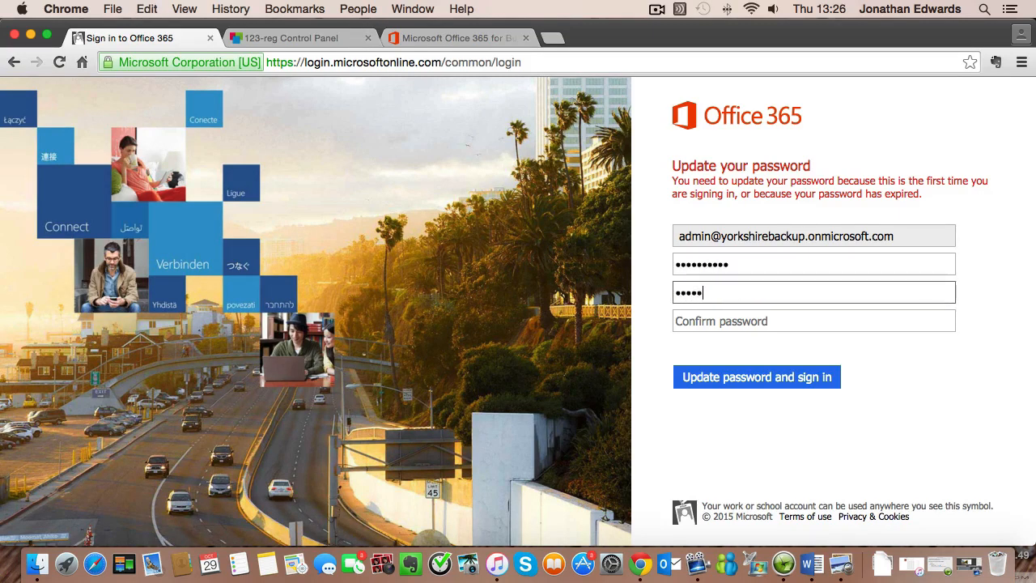
pyautogui.write('•')
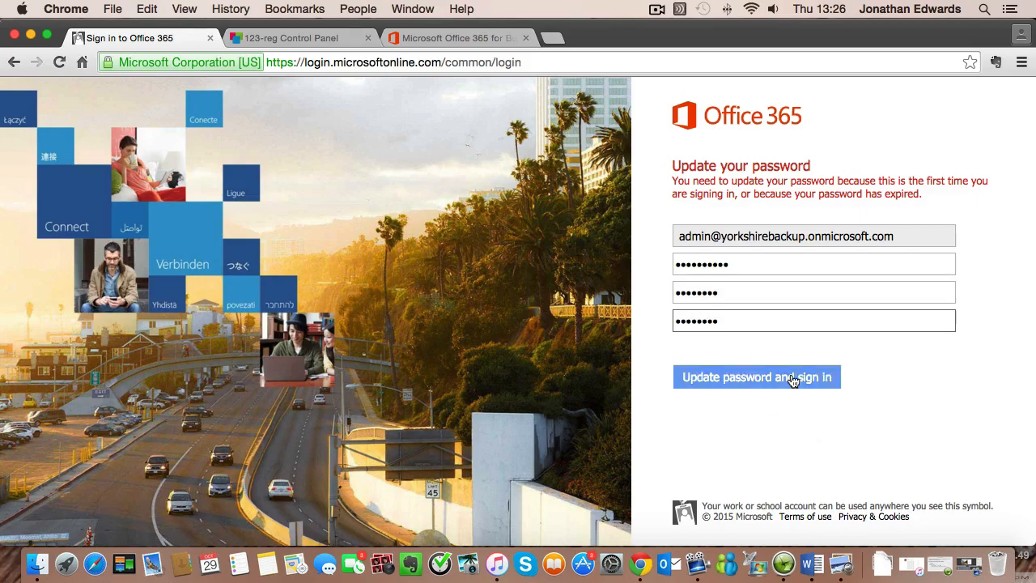
pyautogui.click(756, 376)
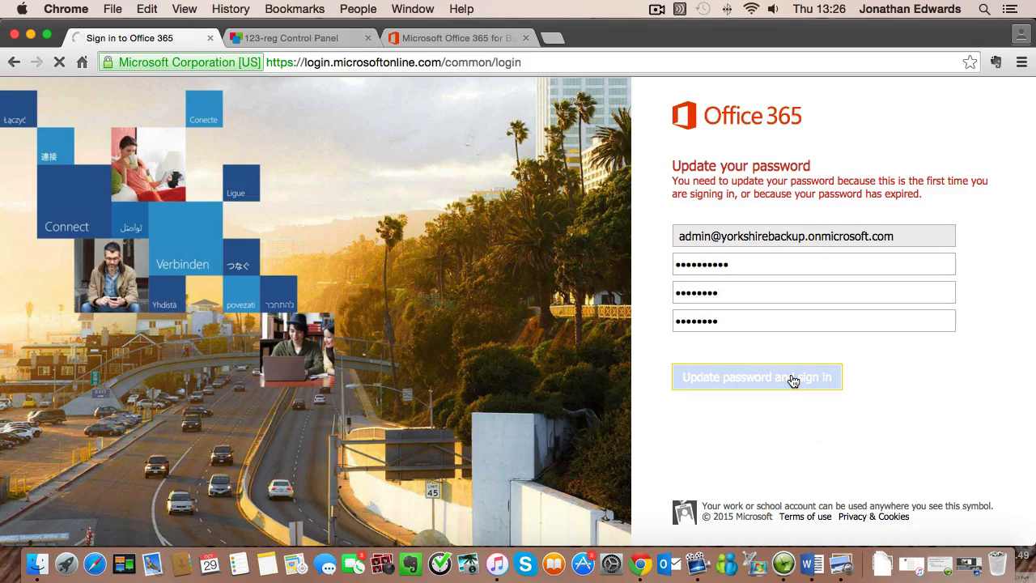
pyautogui.click(758, 378)
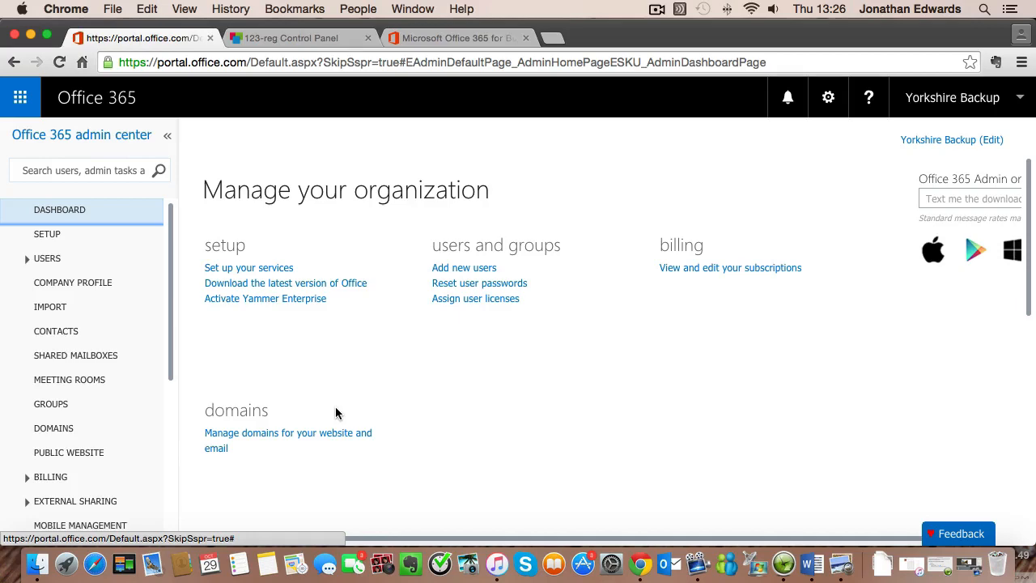
# Start the add-domain wizard from the admin center's Domains list
pyautogui.click(291, 38)
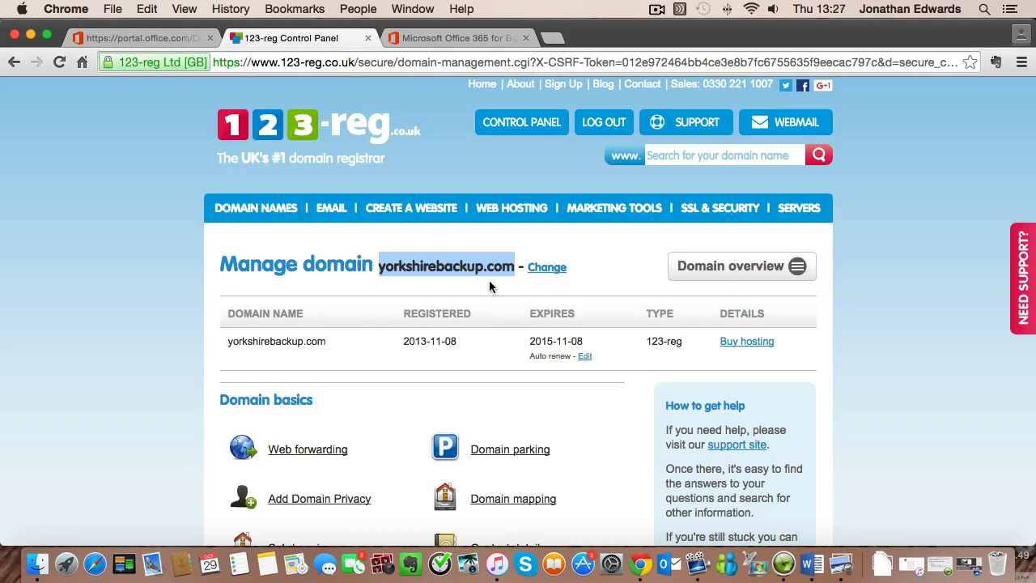
pyautogui.click(138, 38)
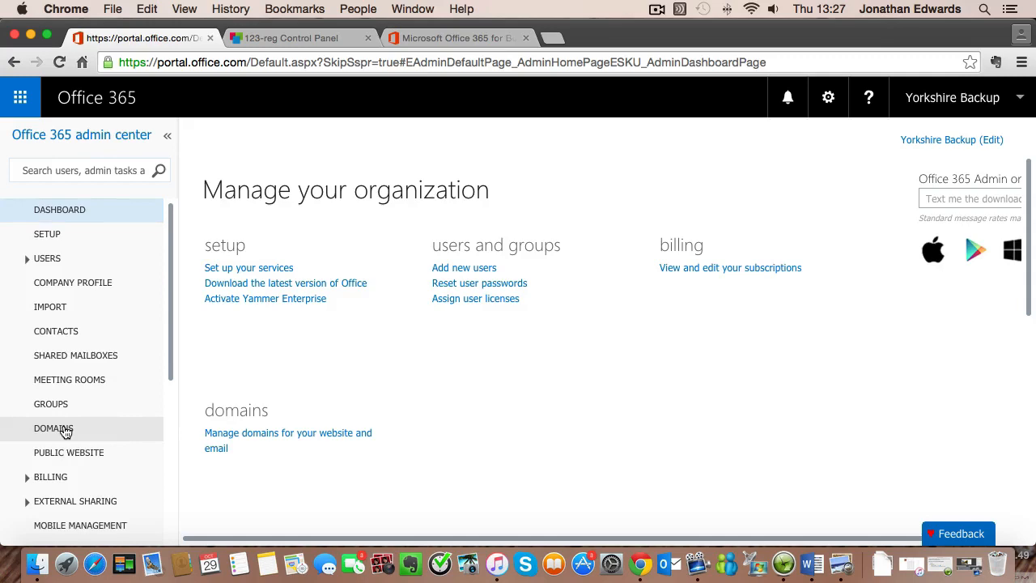
pyautogui.click(54, 428)
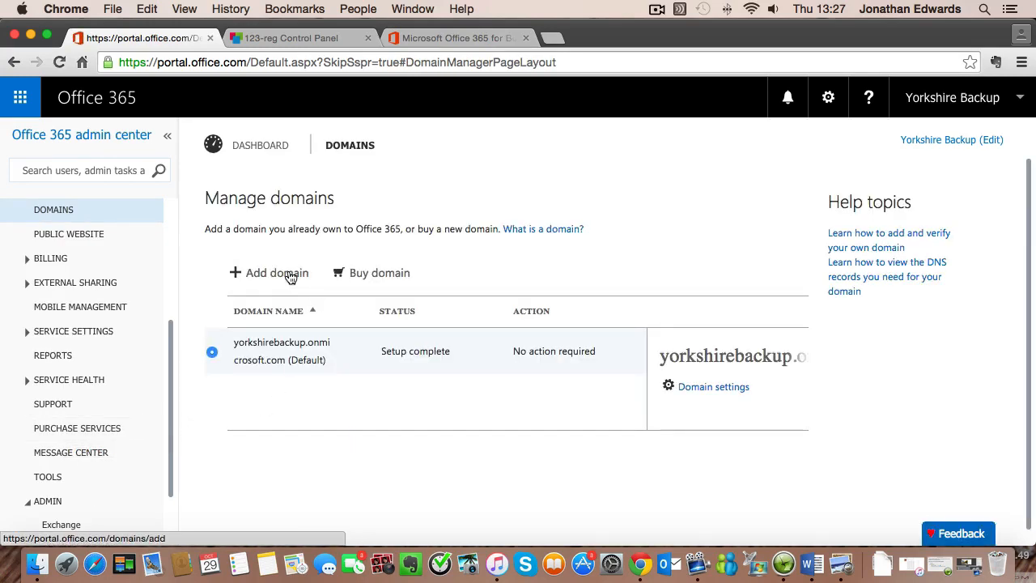
pyautogui.click(275, 272)
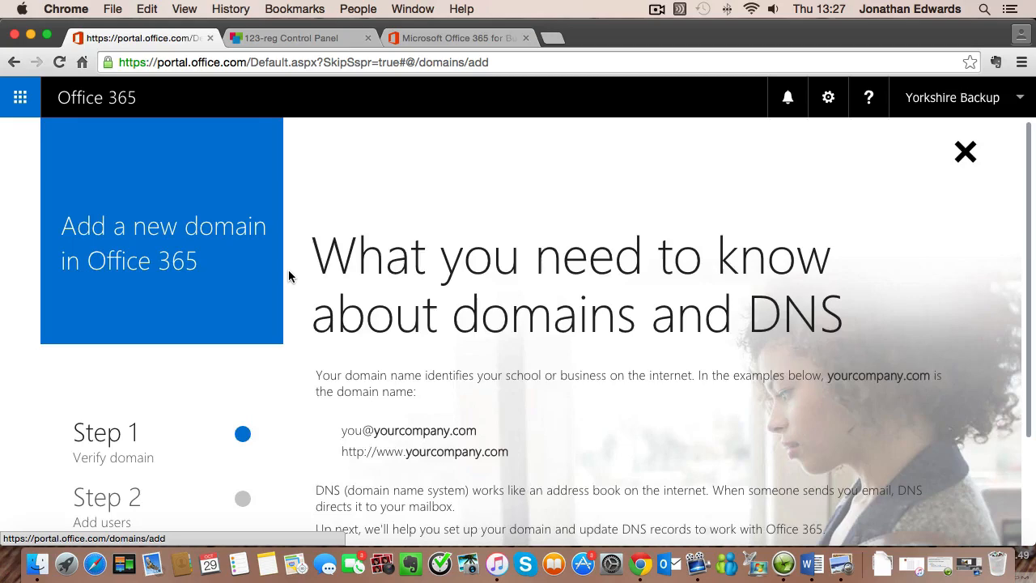
pyautogui.scroll(-3)
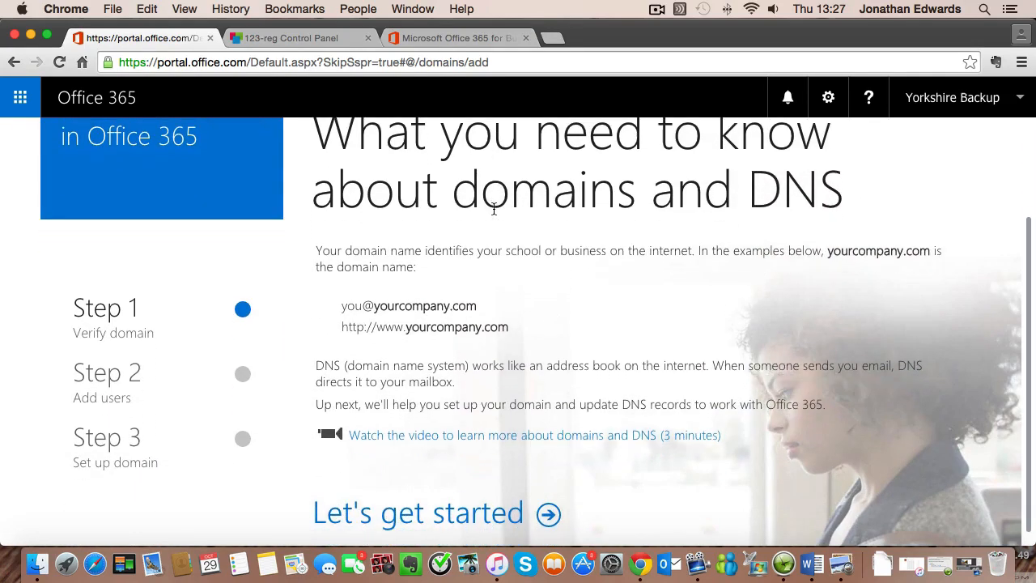
pyautogui.moveTo(470, 515)
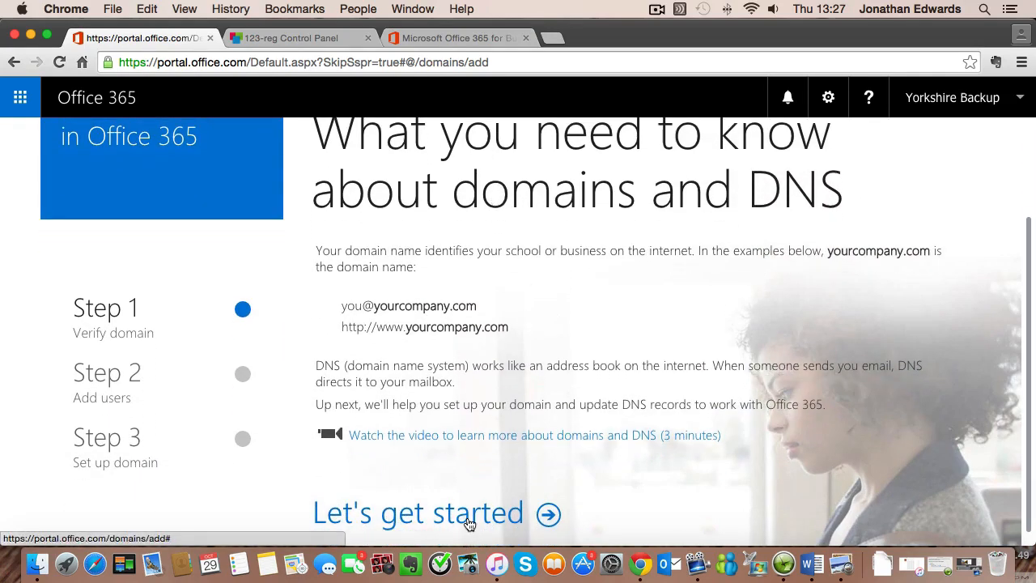
pyautogui.click(418, 511)
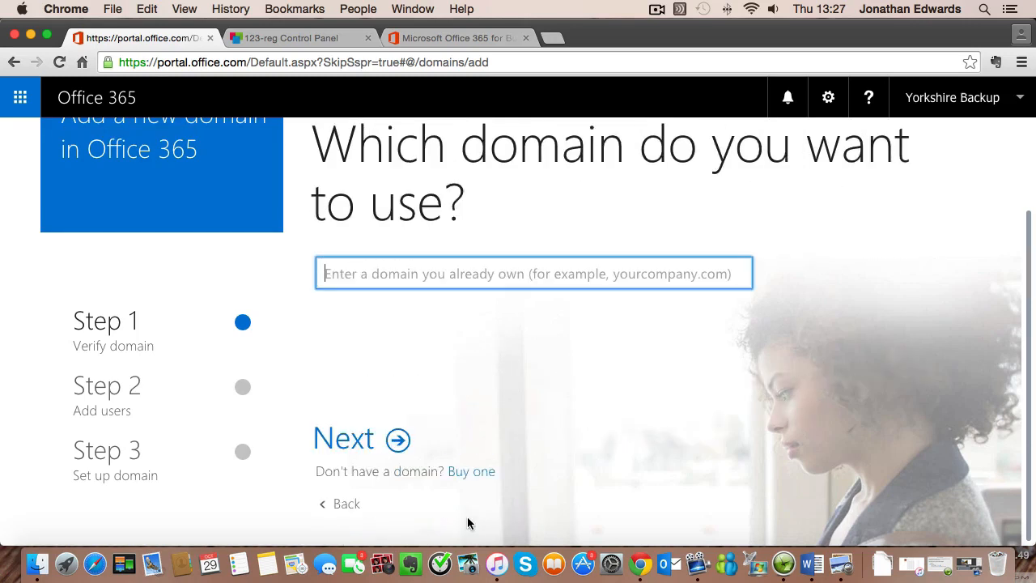
# Enter yorkshirebackup.com as the new domain, reaching the TXT verification record
pyautogui.scroll(-3)
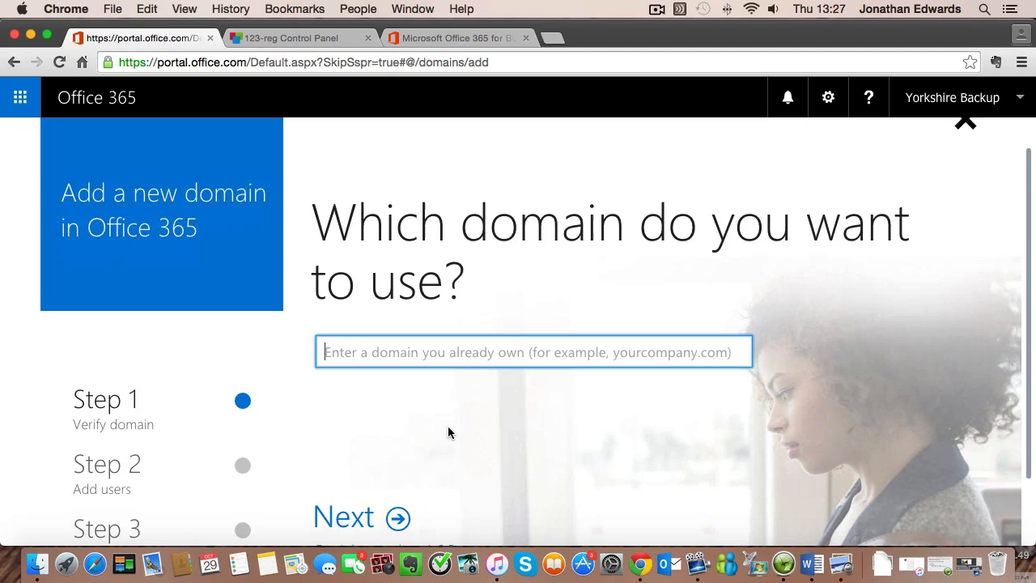
pyautogui.write('yorkshirebackup.')
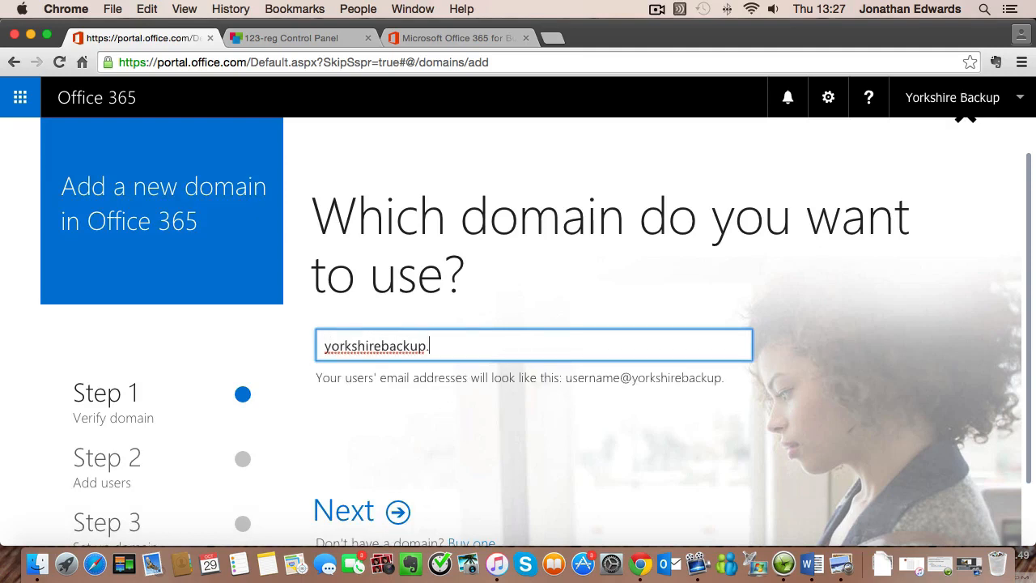
pyautogui.write('com')
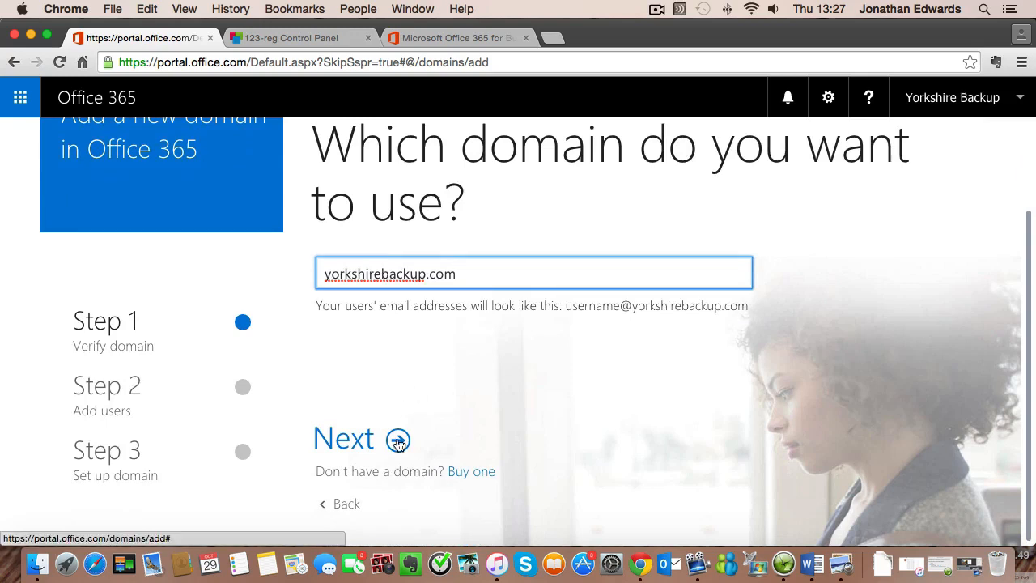
pyautogui.click(344, 438)
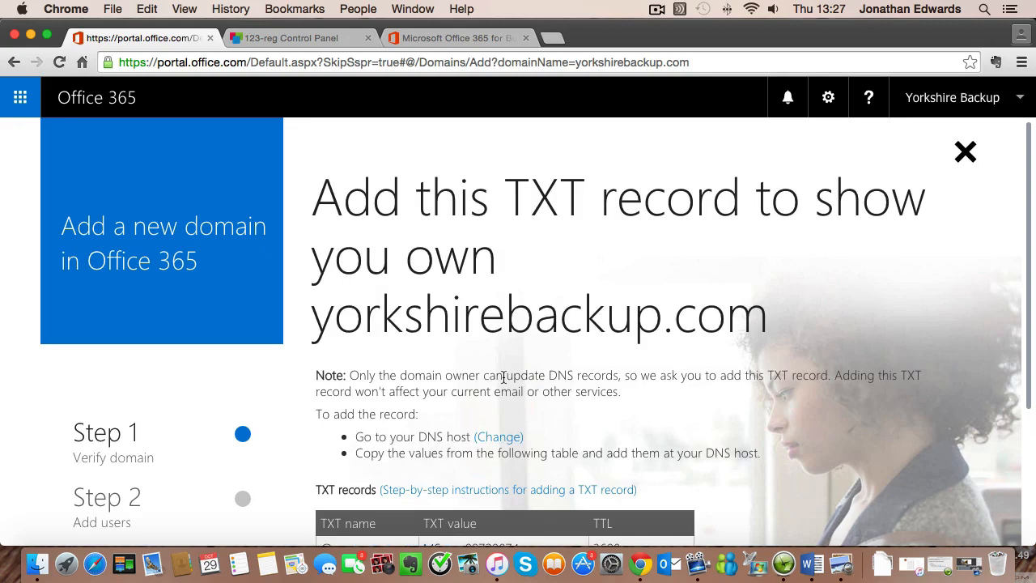
pyautogui.scroll(-3)
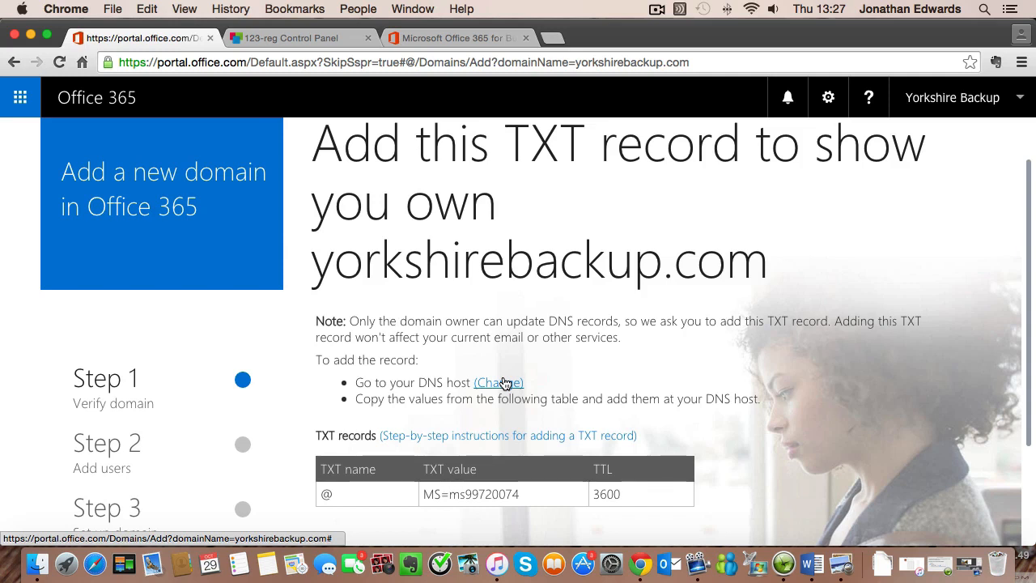
pyautogui.moveTo(505, 366)
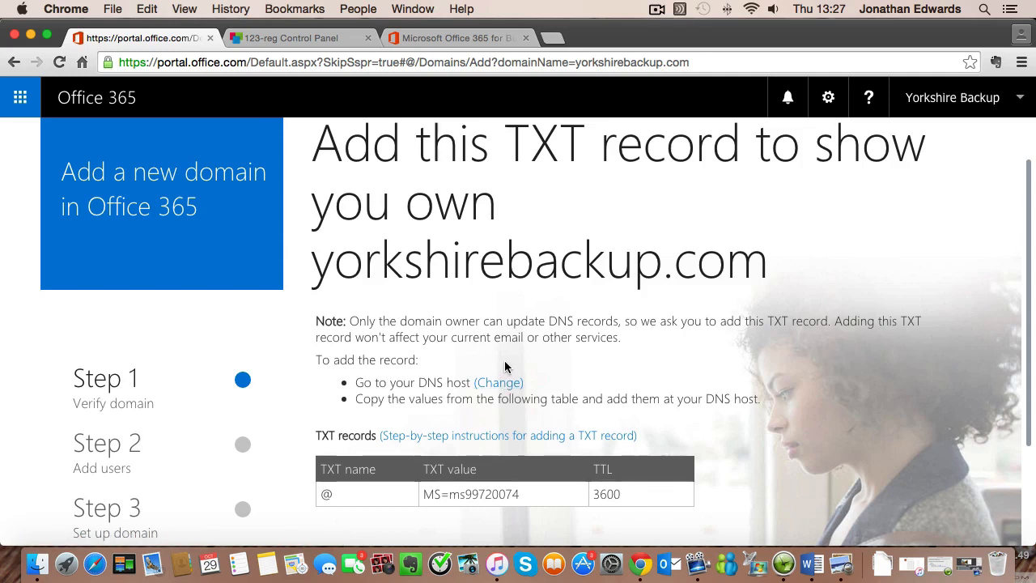
pyautogui.moveTo(476, 372)
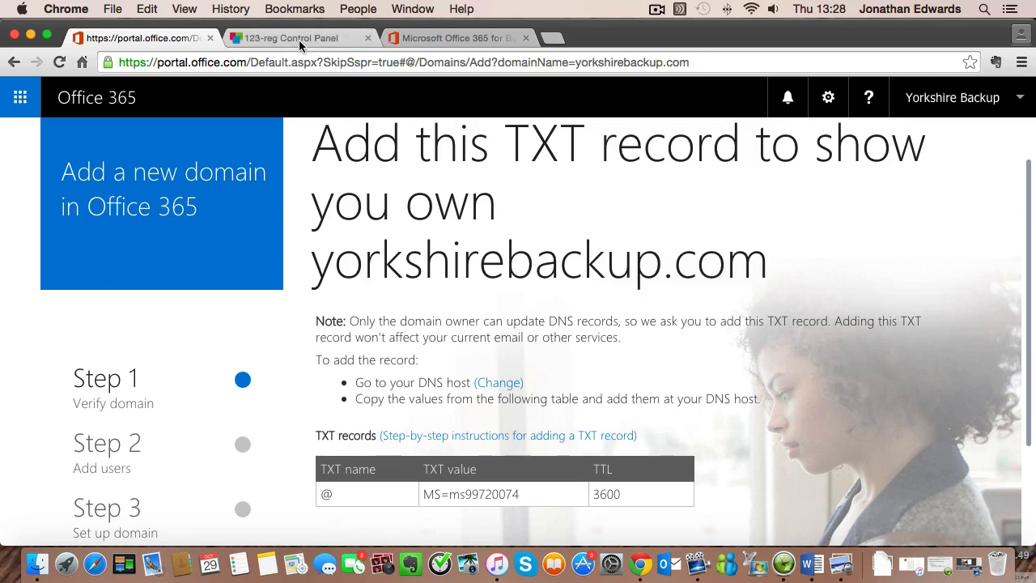
# In yorkshirebackup.com's Advanced DNS, start a new record of type TXT/SPF
pyautogui.click(294, 39)
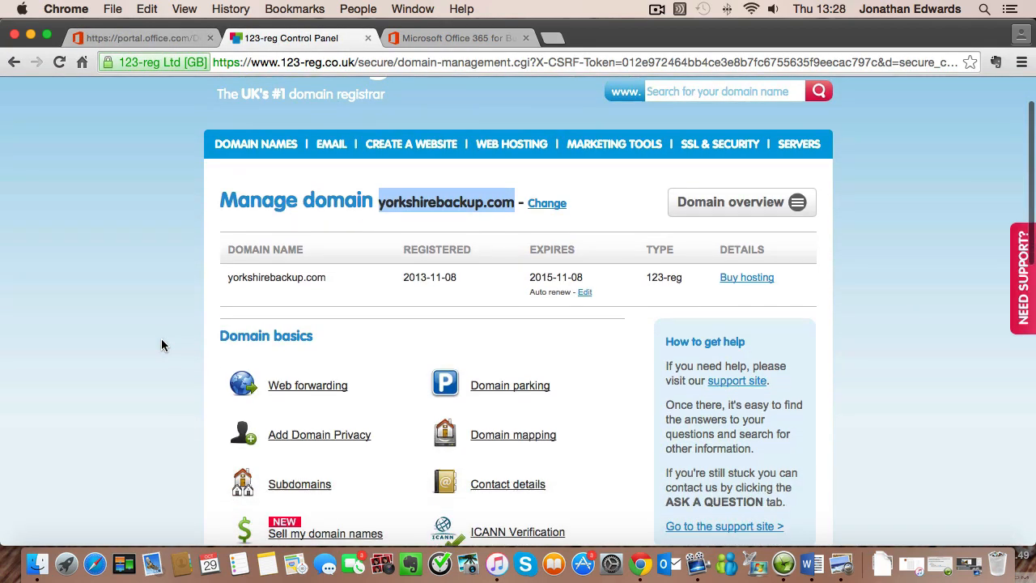
pyautogui.scroll(-3)
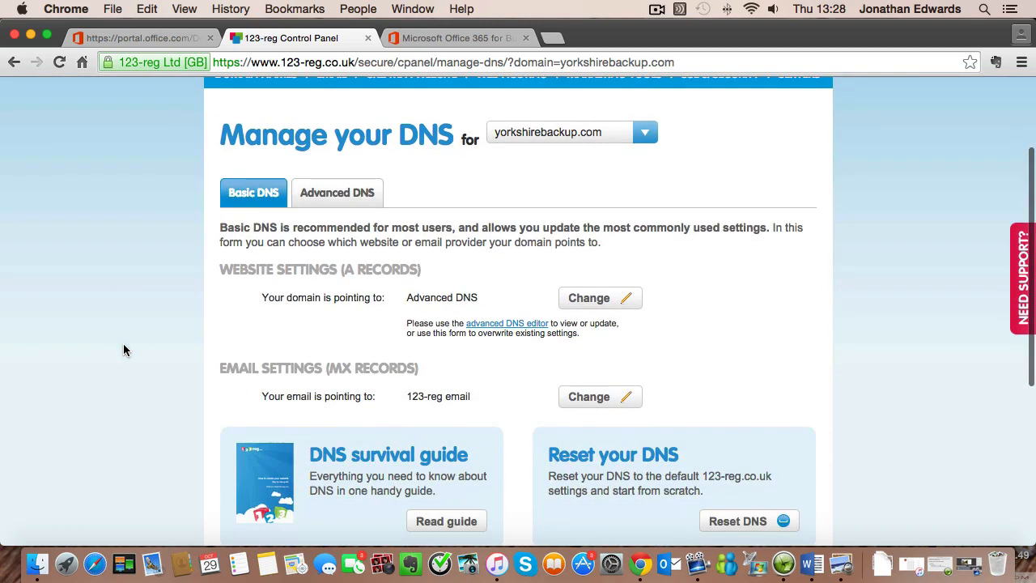
pyautogui.click(337, 192)
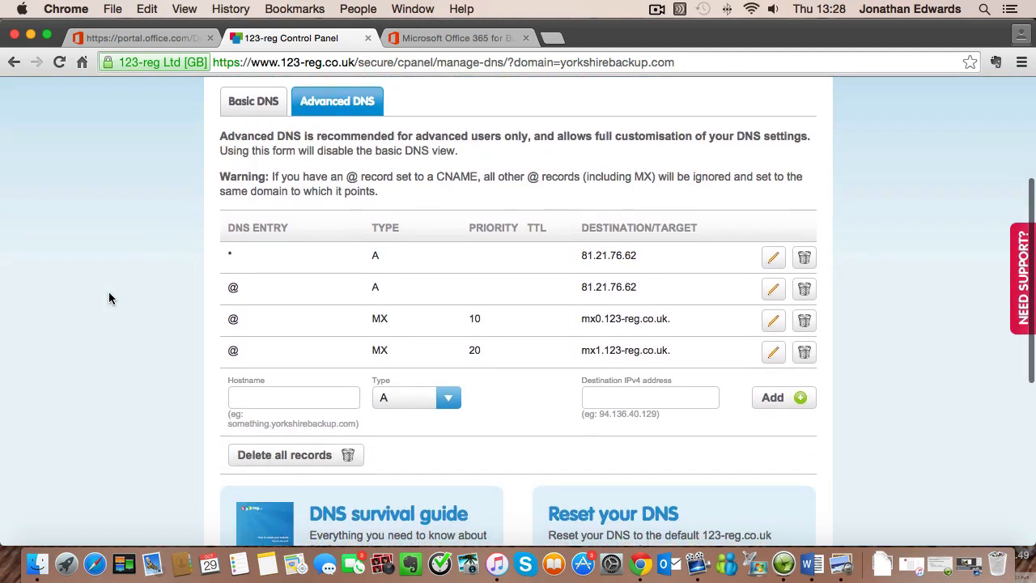
pyautogui.click(138, 39)
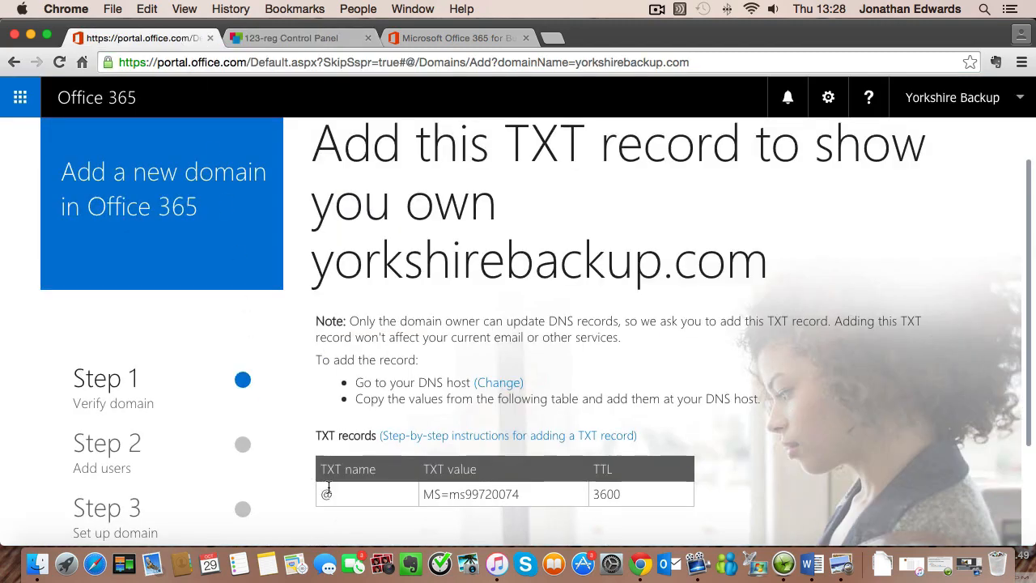
pyautogui.click(300, 39)
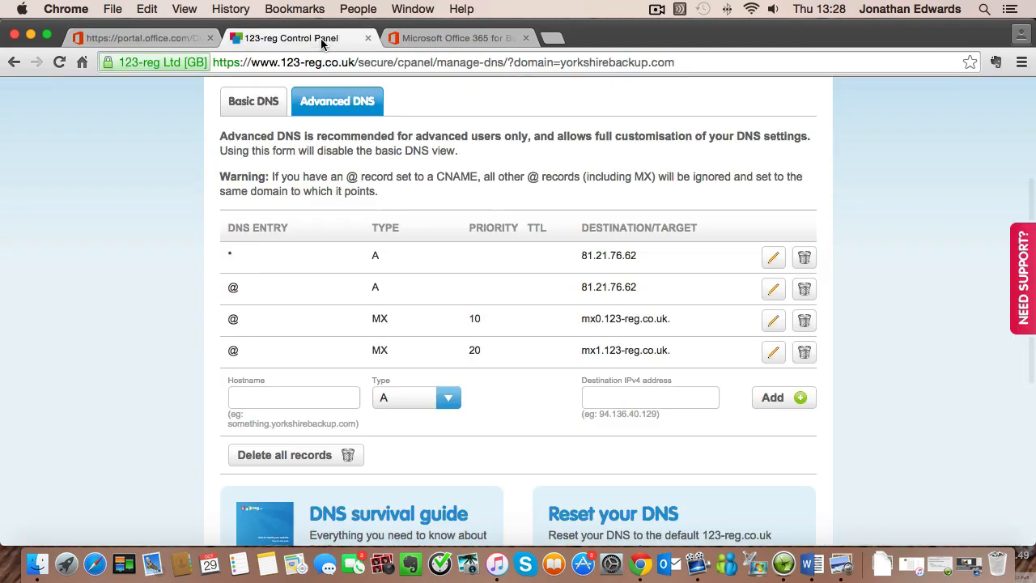
pyautogui.click(417, 397)
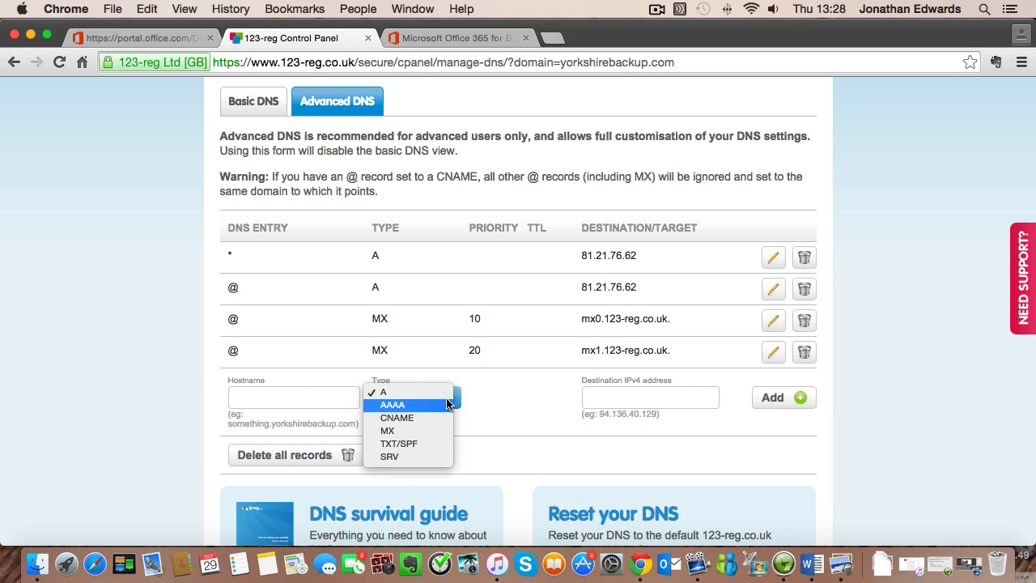
pyautogui.click(398, 444)
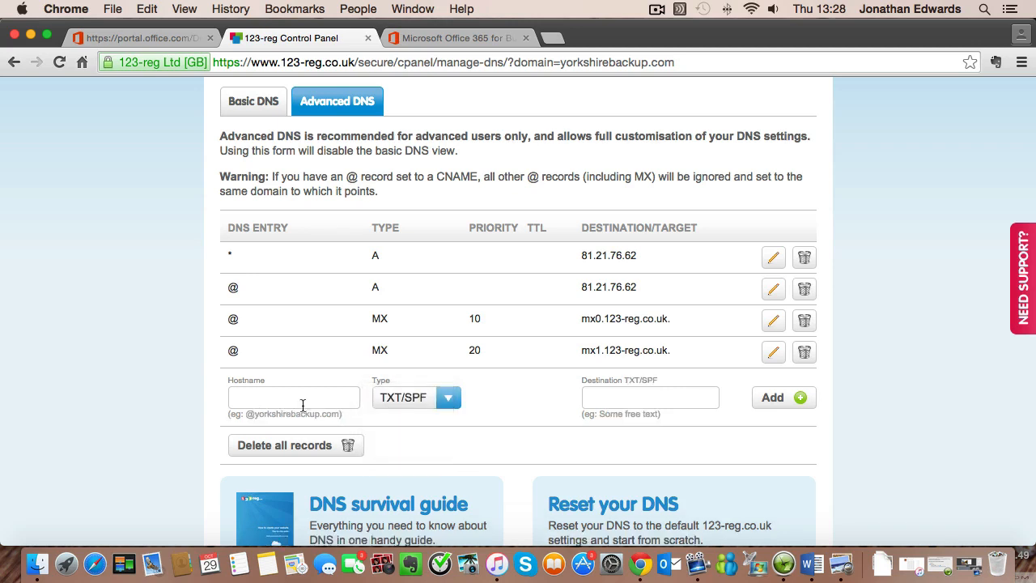
# Give the TXT record the hostname @, copied from the Office 365 instructions
pyautogui.click(295, 397)
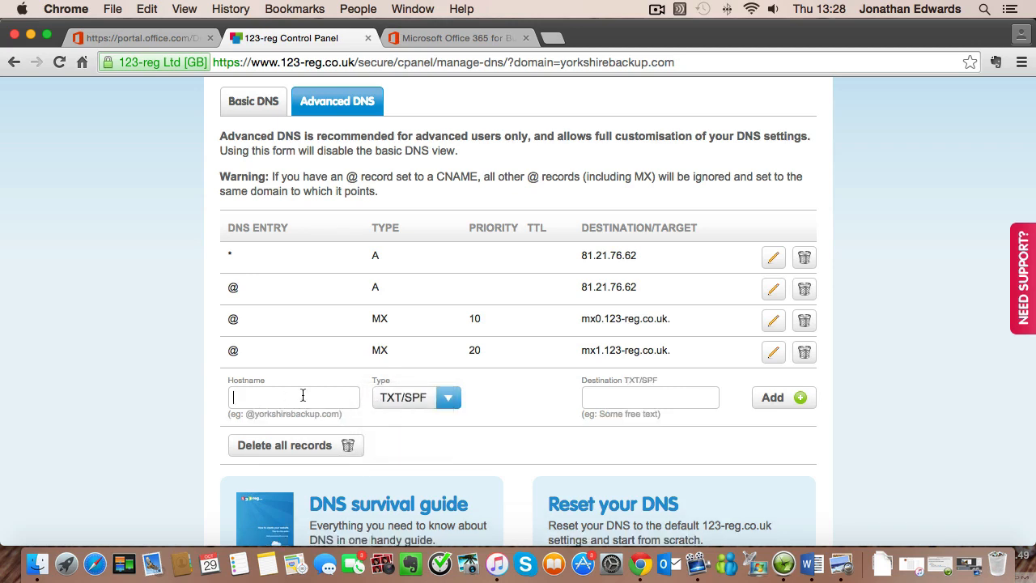
pyautogui.click(138, 39)
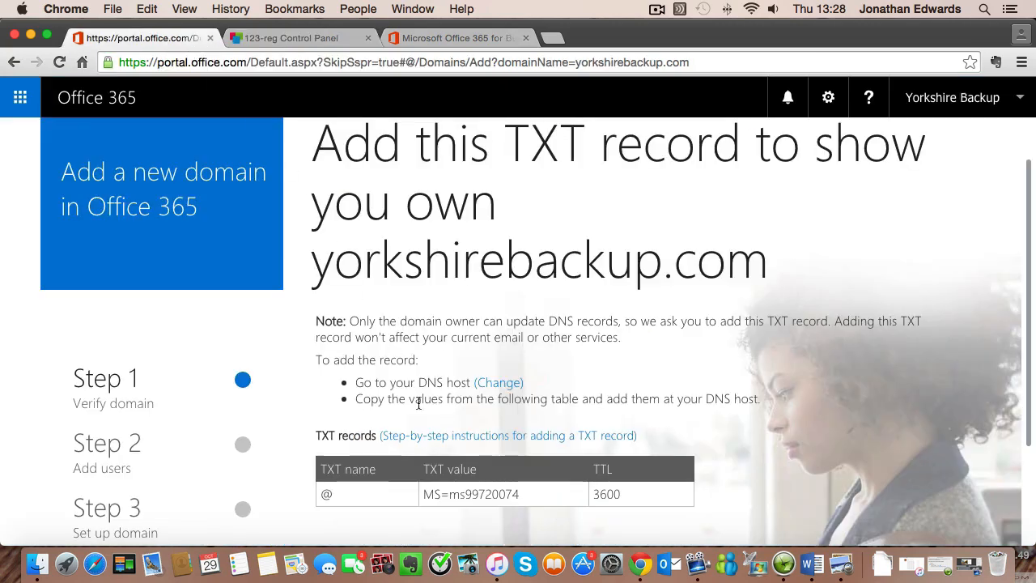
pyautogui.doubleClick(469, 494)
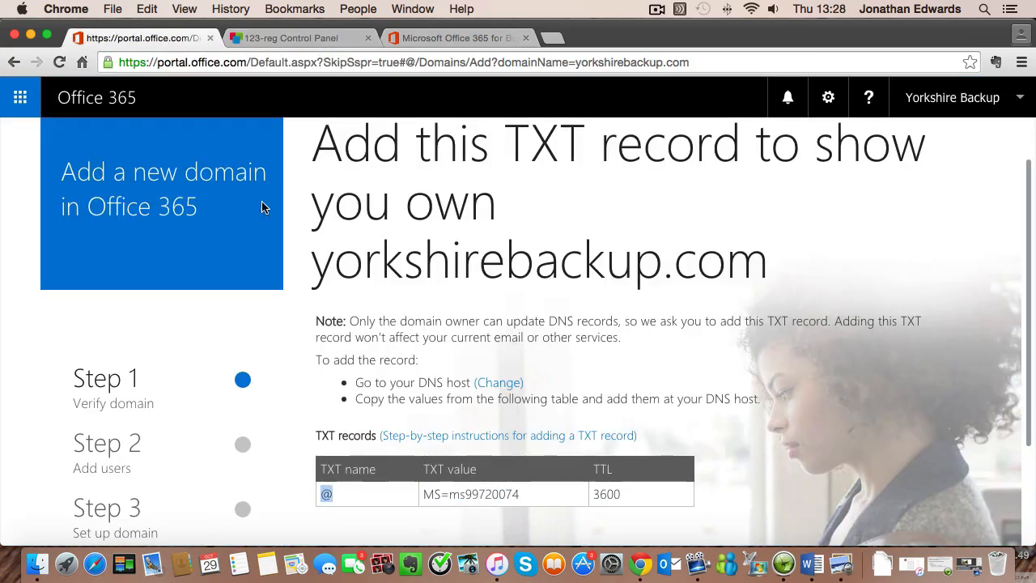
pyautogui.click(291, 38)
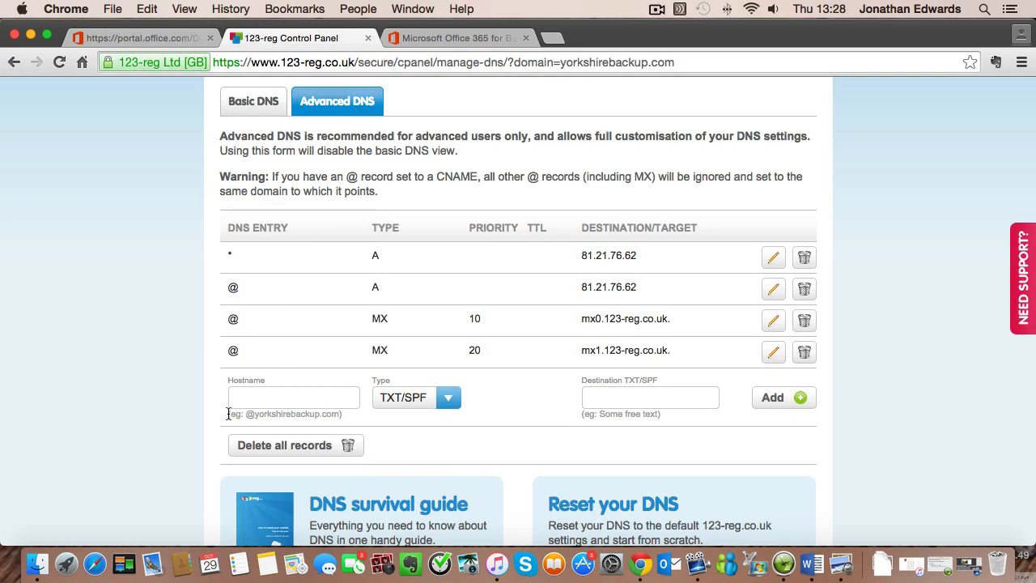
pyautogui.write('@')
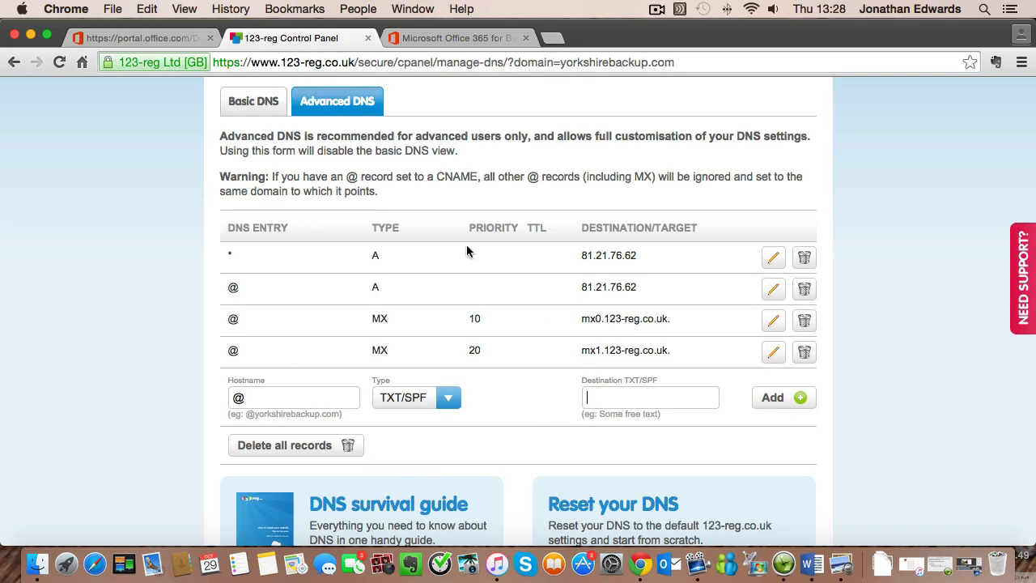
# Paste MS=ms99720074 as the destination and add the TXT record to the DNS
pyautogui.click(138, 39)
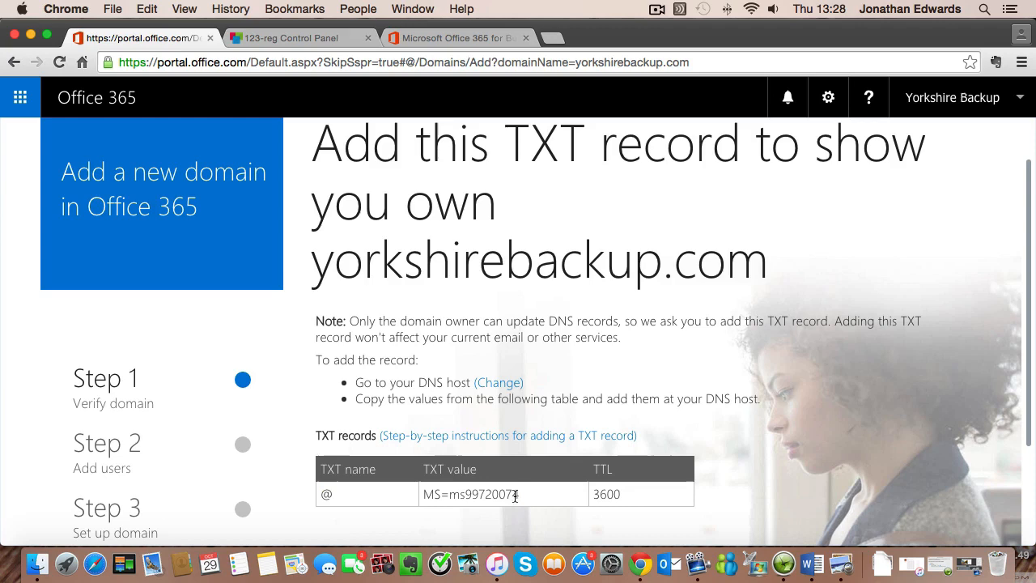
pyautogui.rightClick(502, 493)
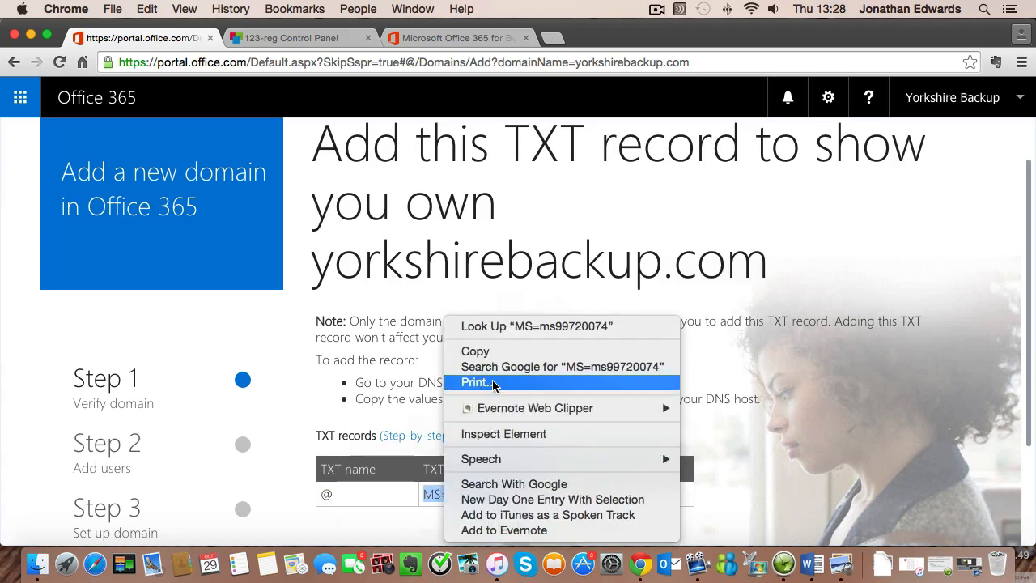
pyautogui.click(291, 39)
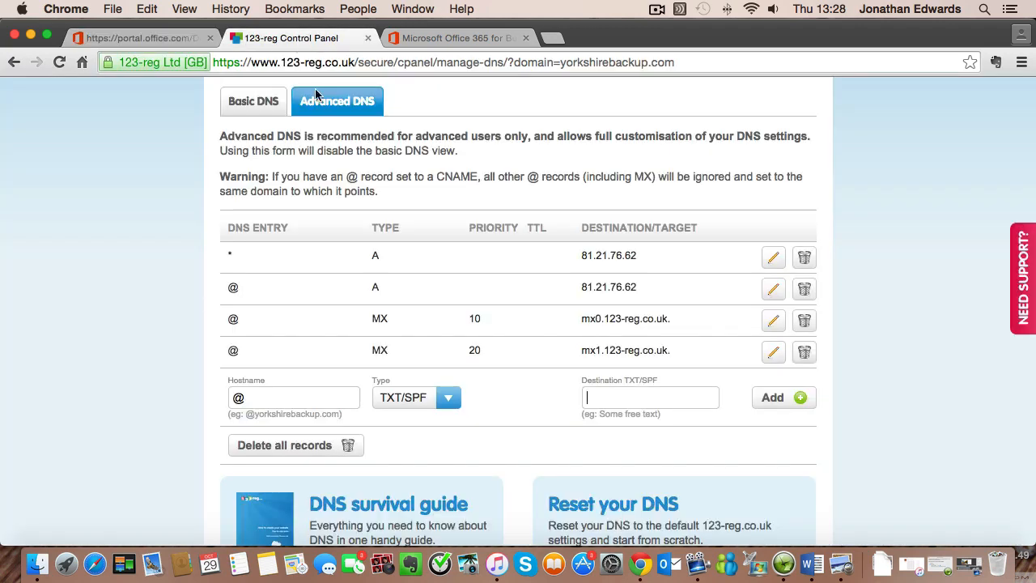
pyautogui.rightClick(651, 397)
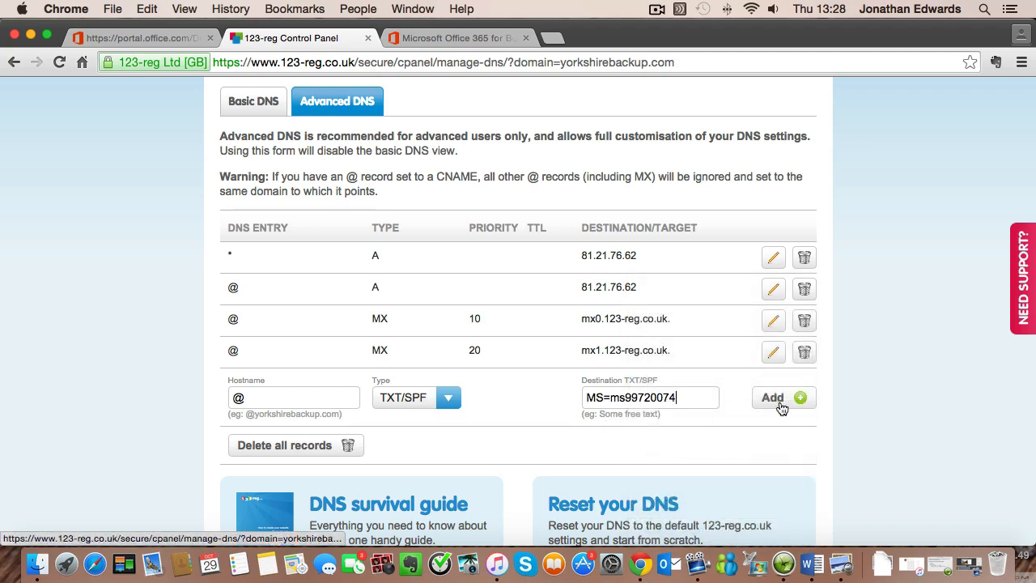
pyautogui.click(782, 397)
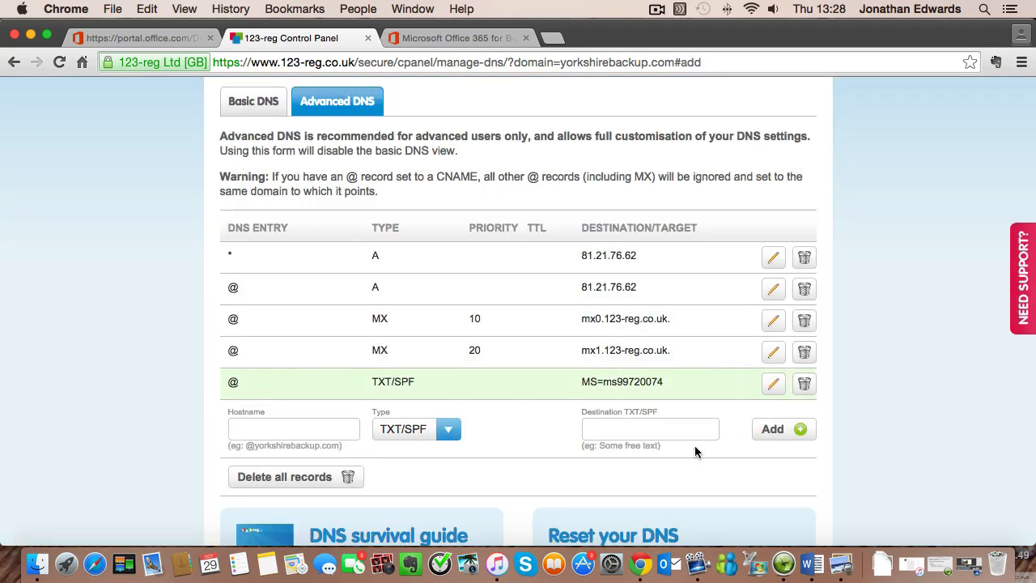
pyautogui.scroll(-3)
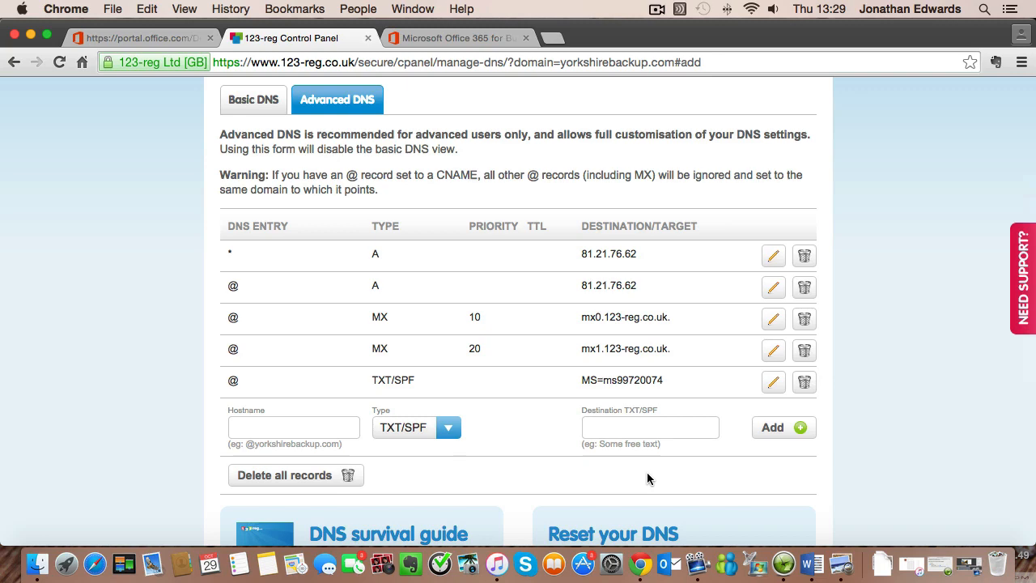
pyautogui.moveTo(478, 131)
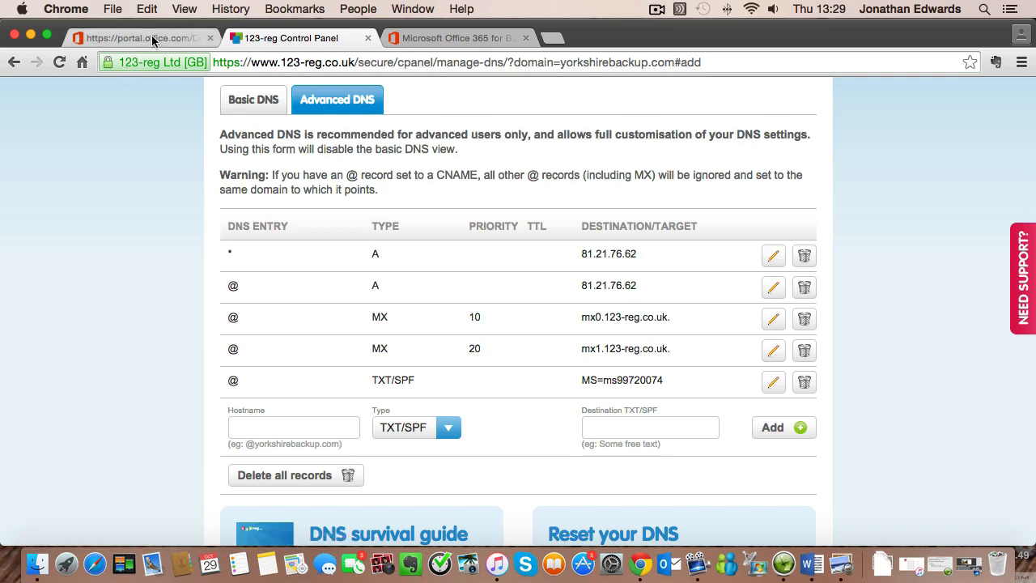
# Confirm in Office 365 that the TXT record is added so yorkshirebackup.com gets verified
pyautogui.click(137, 38)
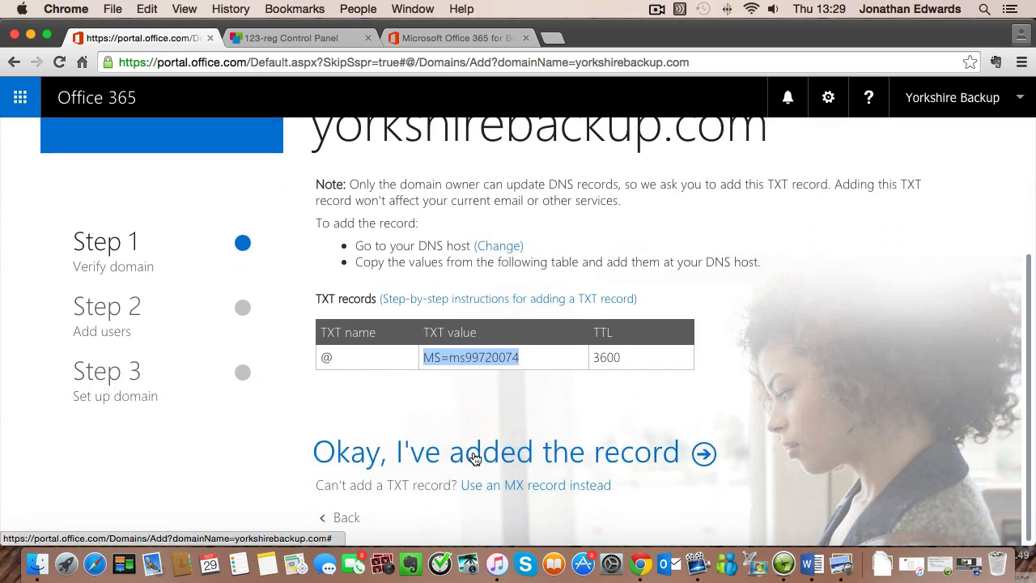
pyautogui.click(497, 452)
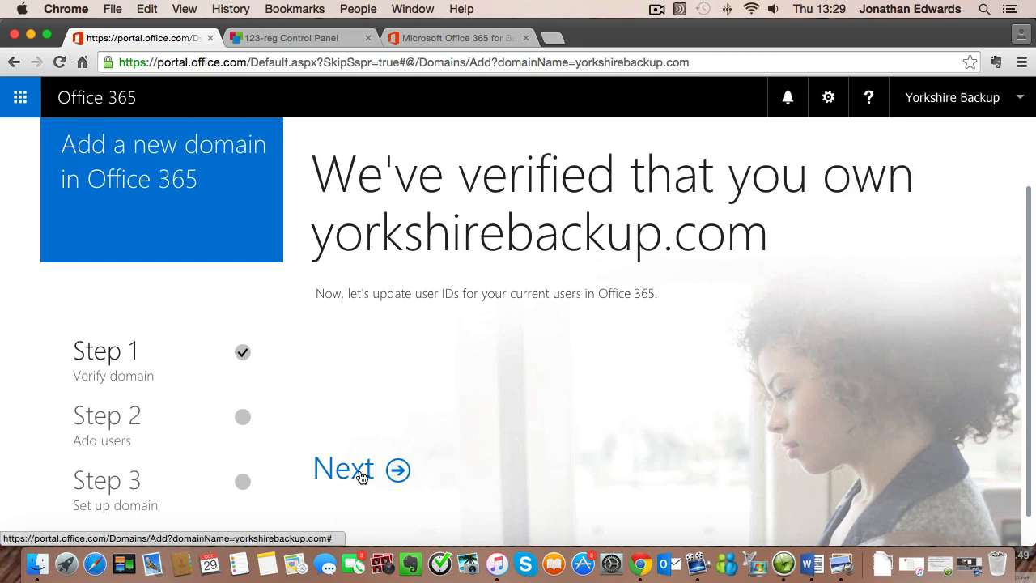
pyautogui.click(343, 468)
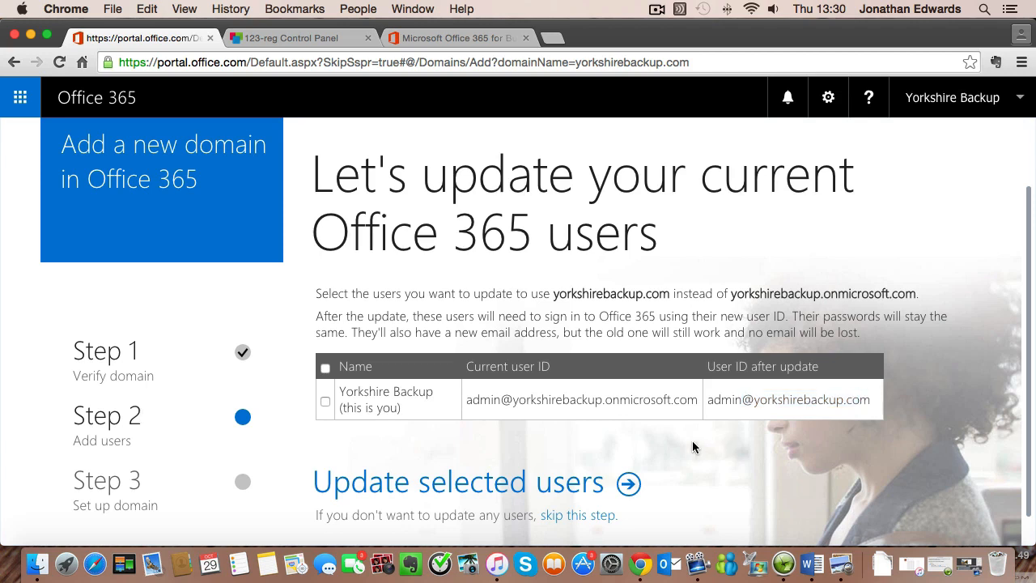
pyautogui.moveTo(528, 440)
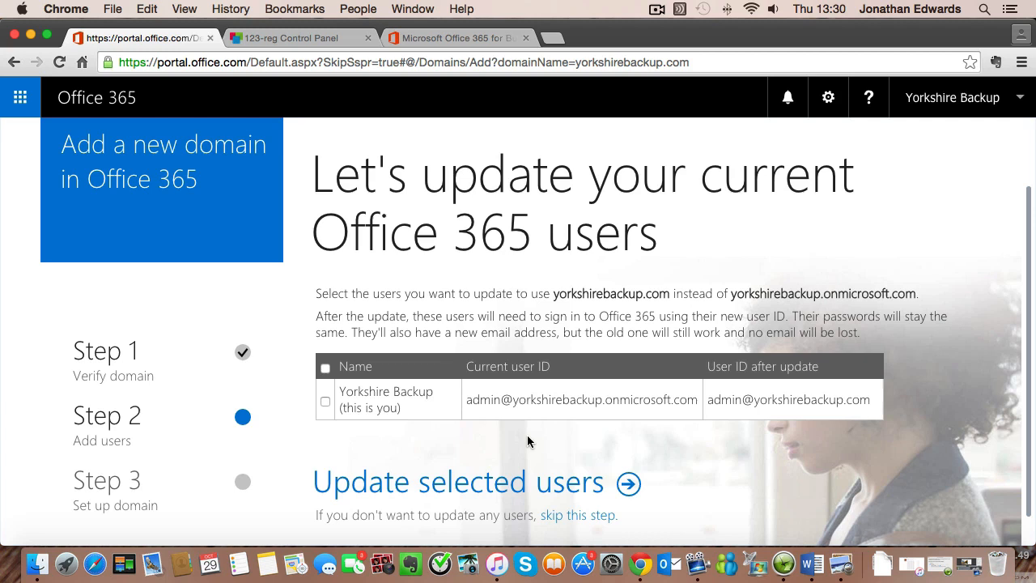
pyautogui.moveTo(326, 405)
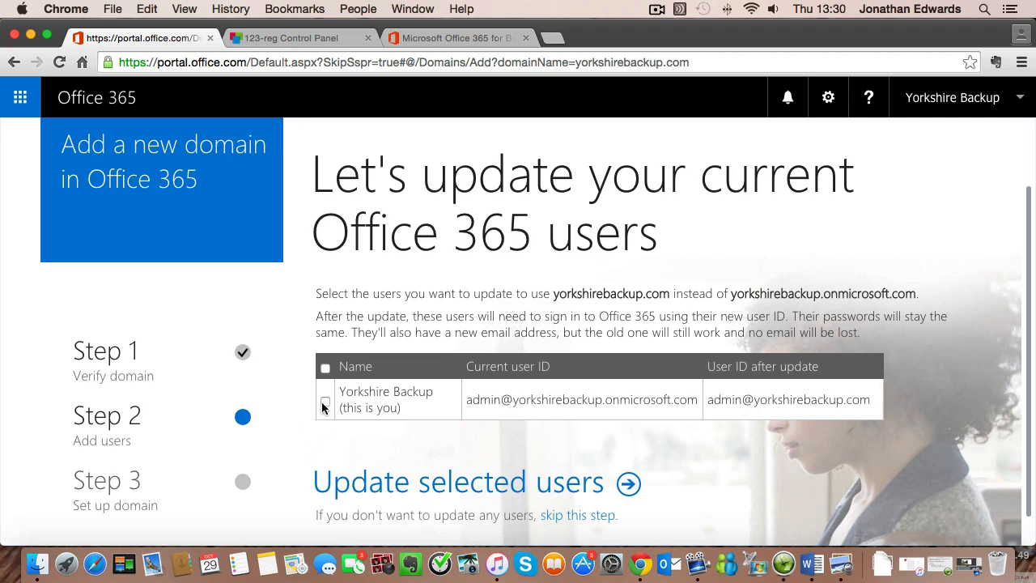
pyautogui.click(324, 401)
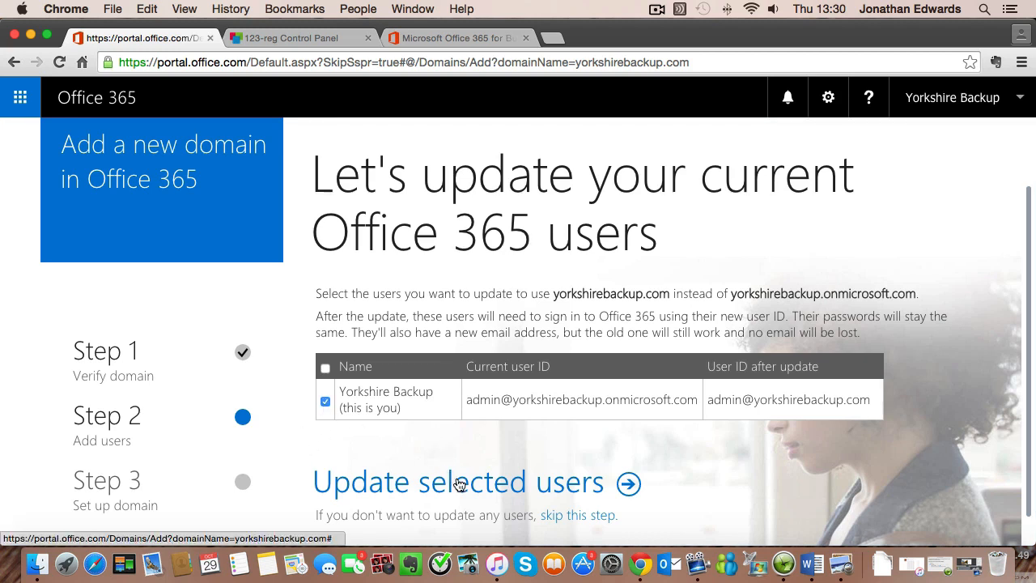
pyautogui.click(457, 481)
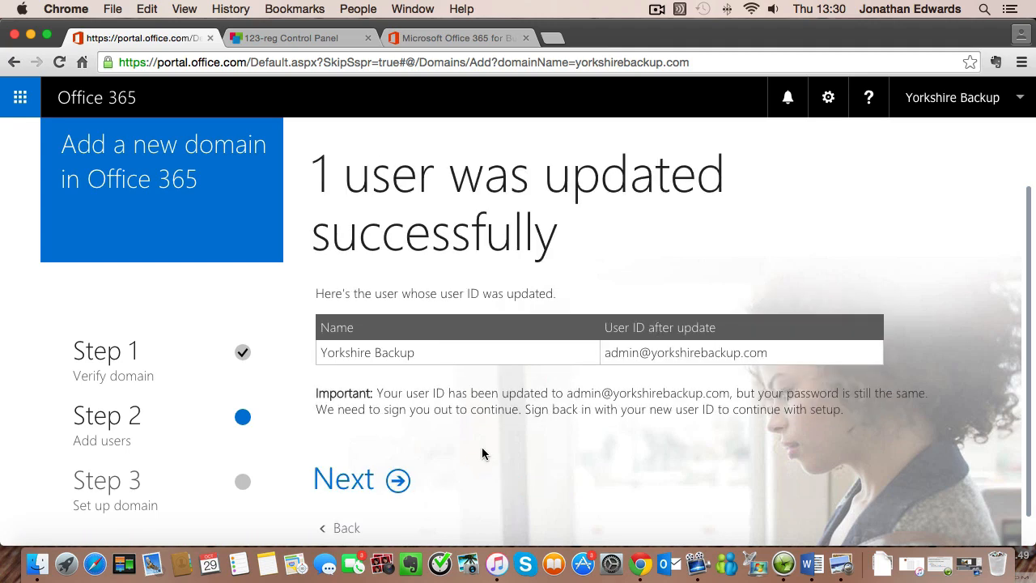
pyautogui.click(343, 477)
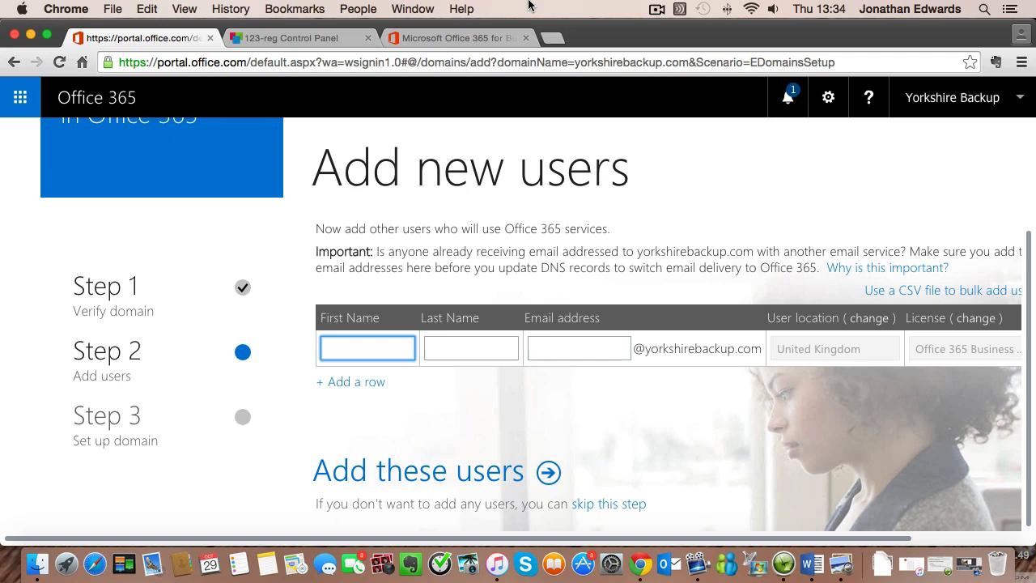
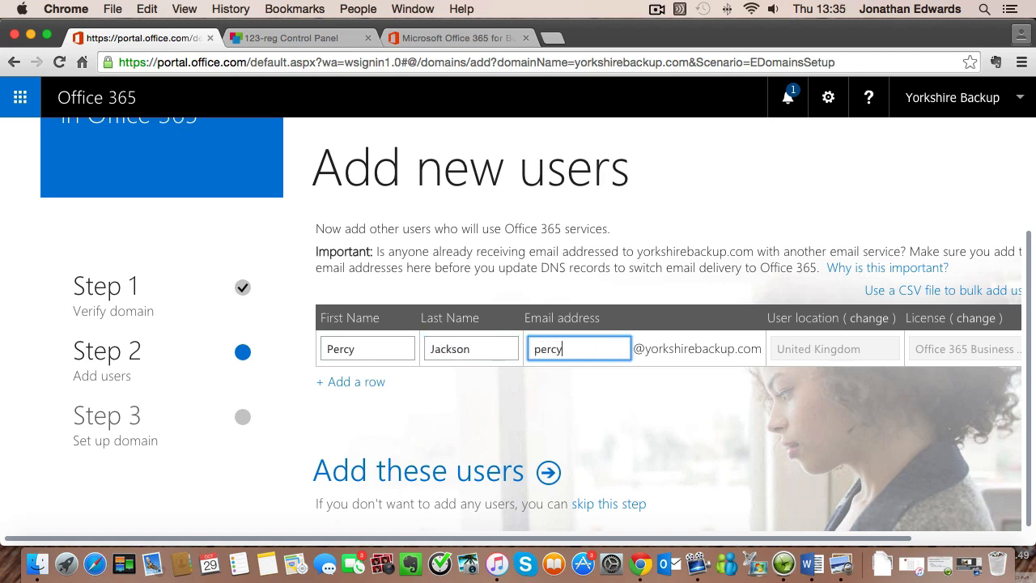
pyautogui.click(350, 382)
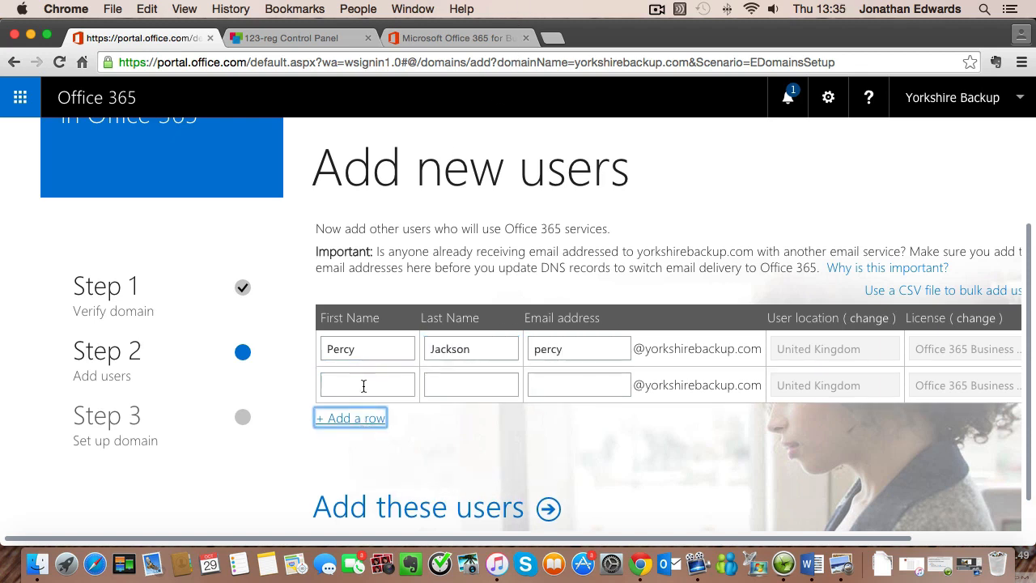
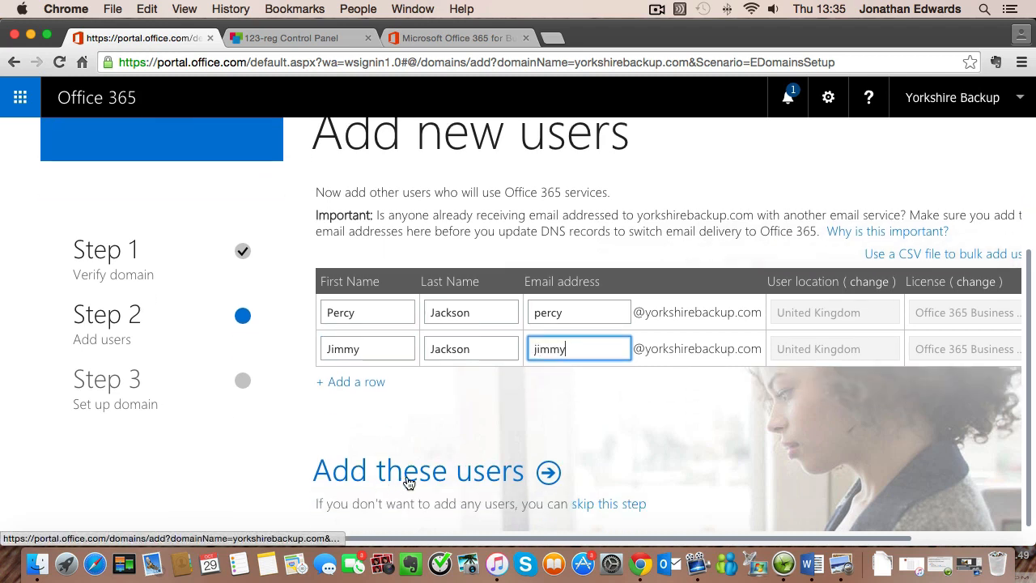
pyautogui.click(408, 470)
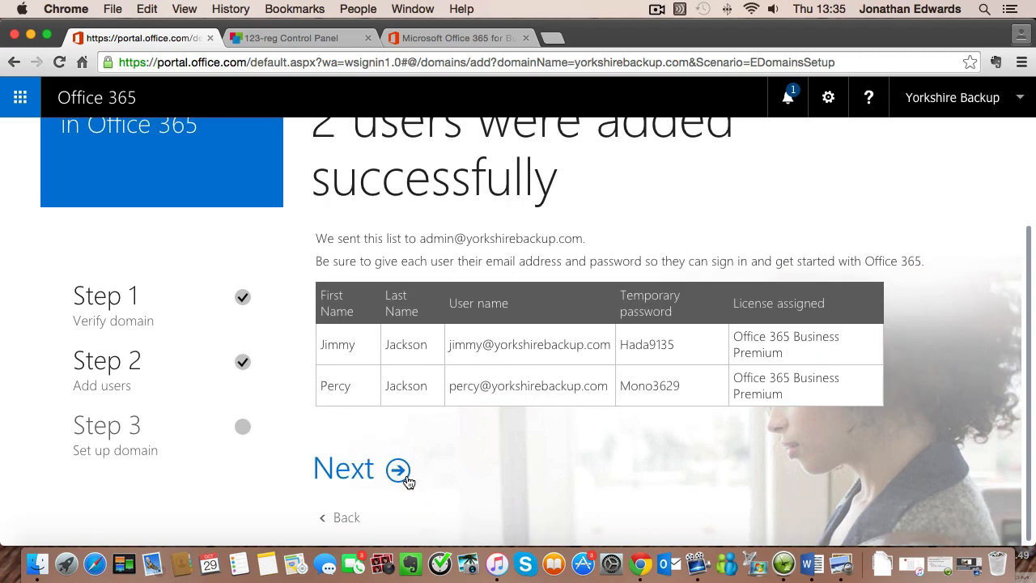
pyautogui.moveTo(408, 483)
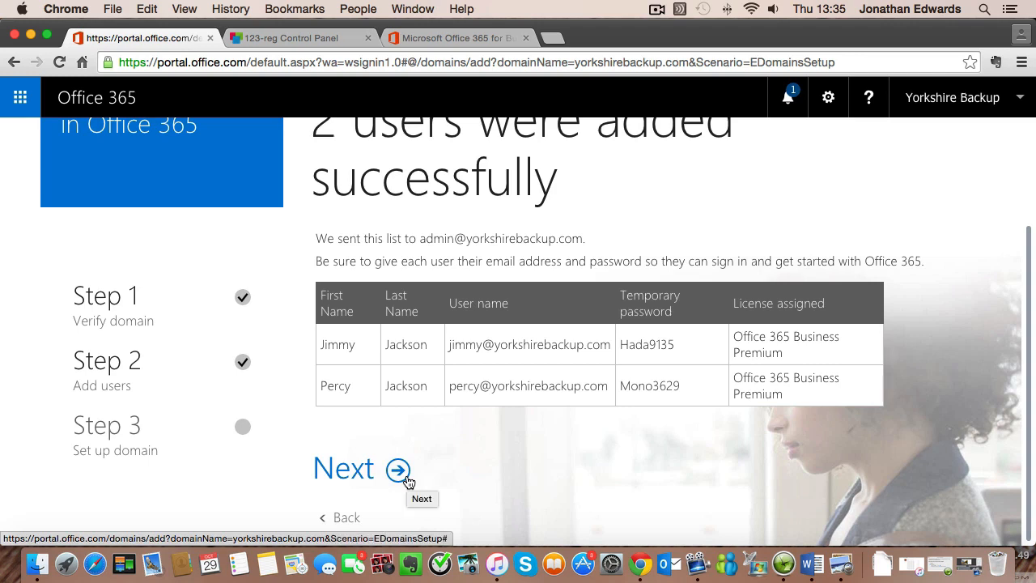
pyautogui.moveTo(505, 462)
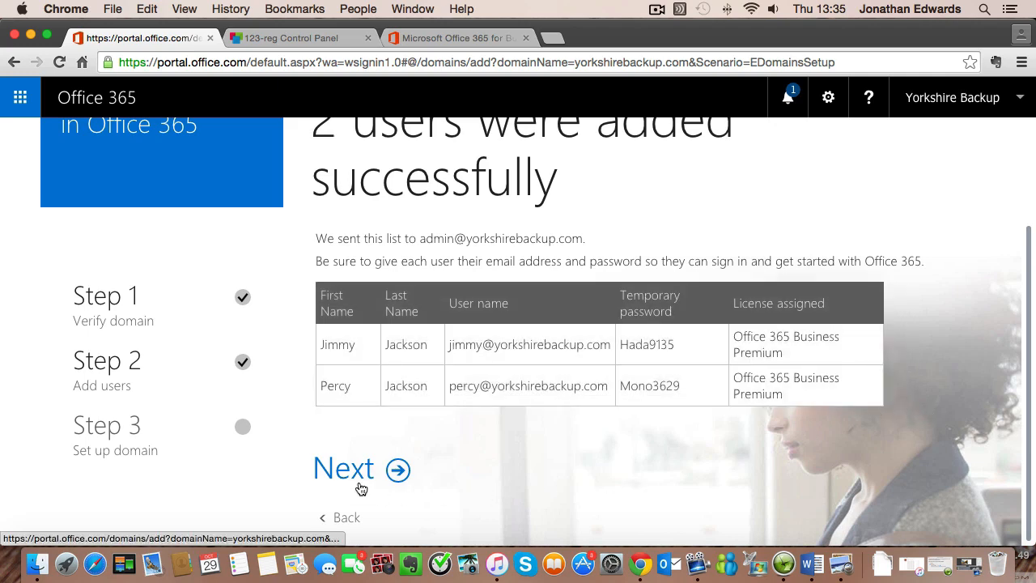
pyautogui.click(343, 468)
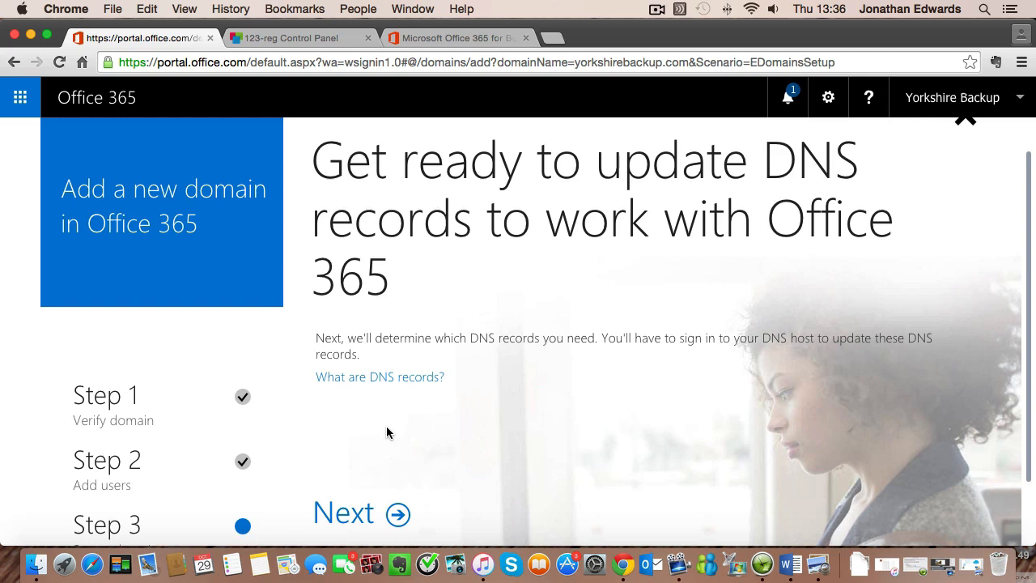
# Choose to manage my own DNS records rather than Office 365
pyautogui.click(362, 511)
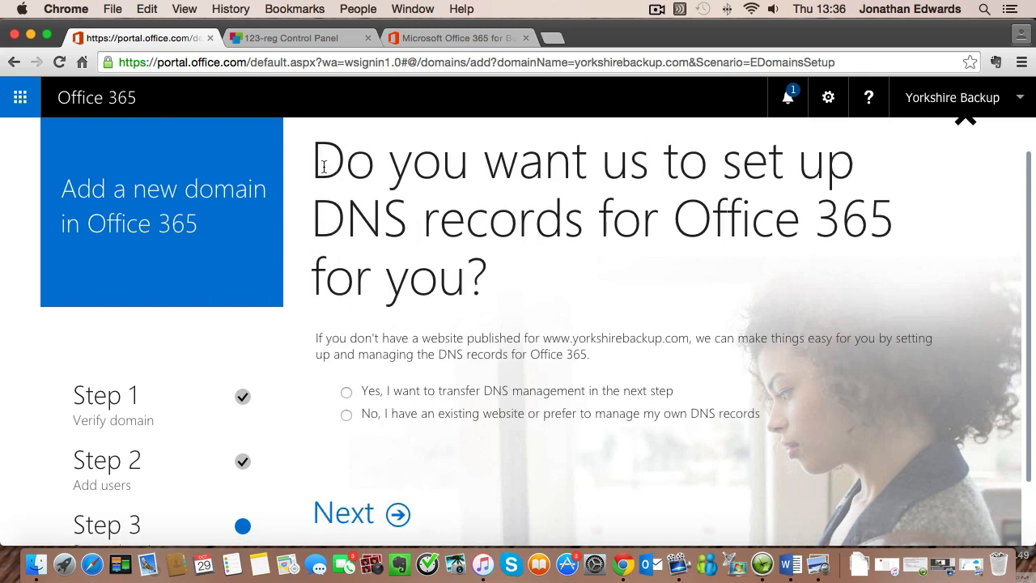
pyautogui.click(347, 415)
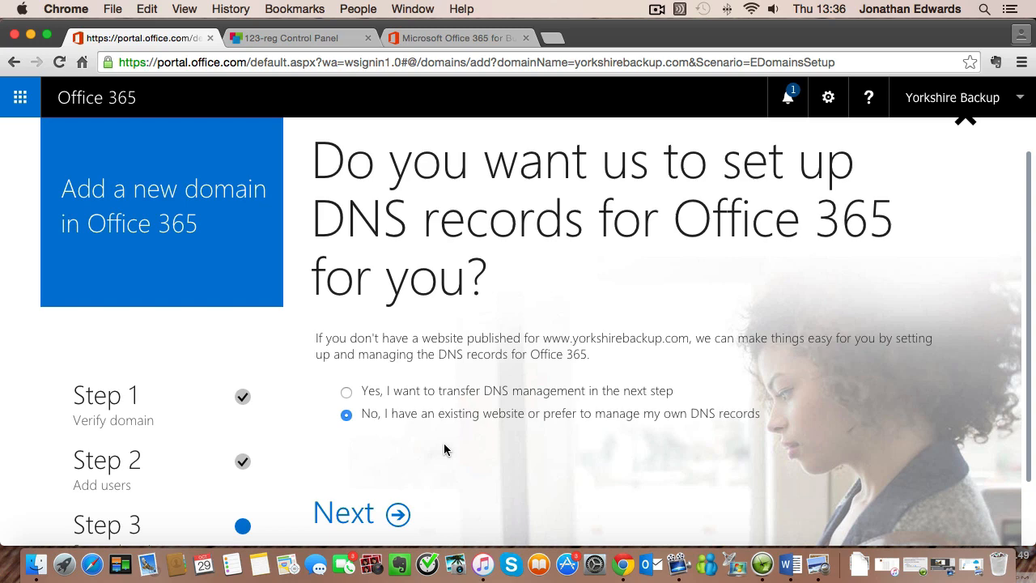
pyautogui.click(344, 512)
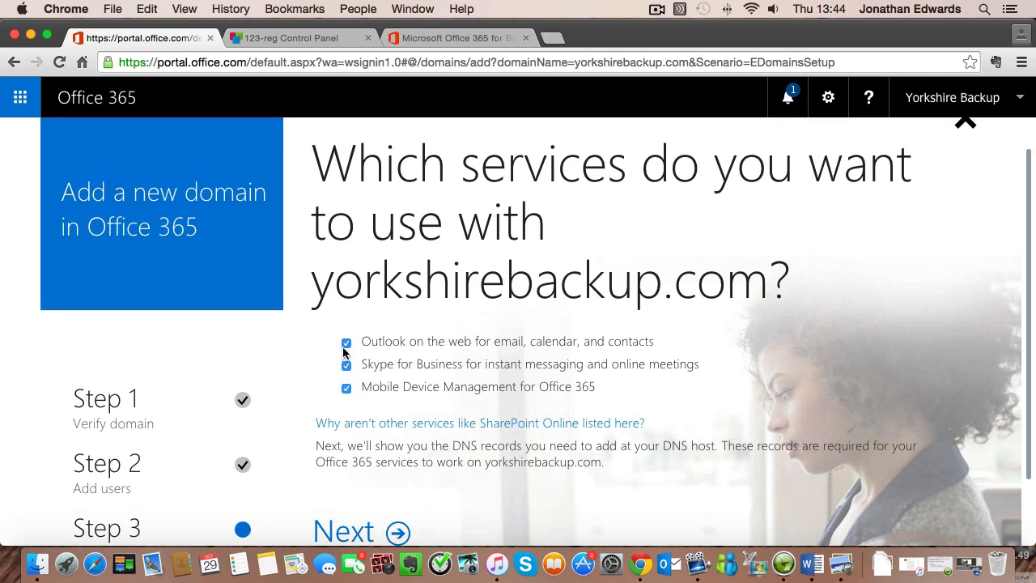
pyautogui.moveTo(366, 369)
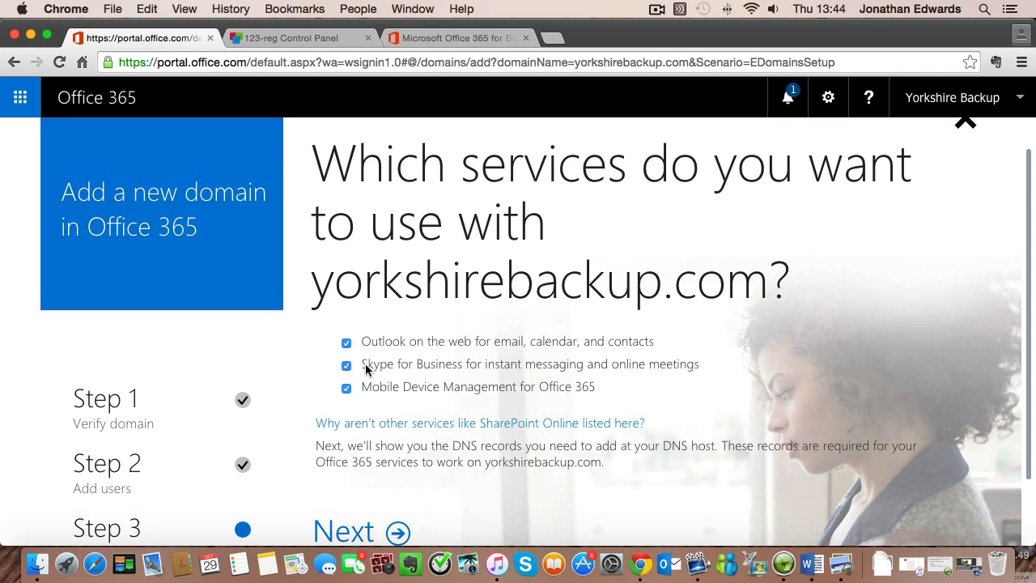
pyautogui.moveTo(554, 372)
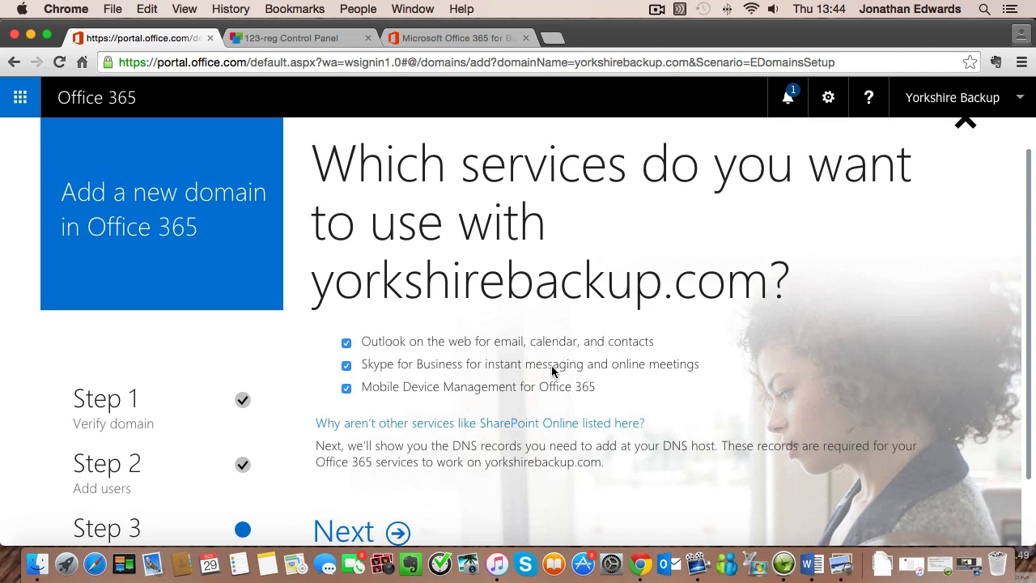
pyautogui.moveTo(517, 404)
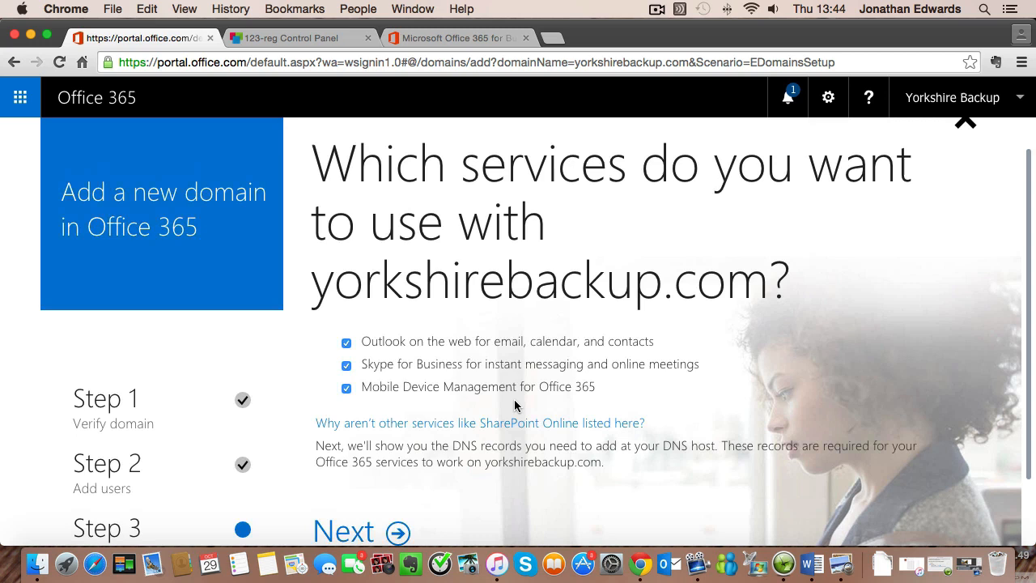
pyautogui.moveTo(352, 369)
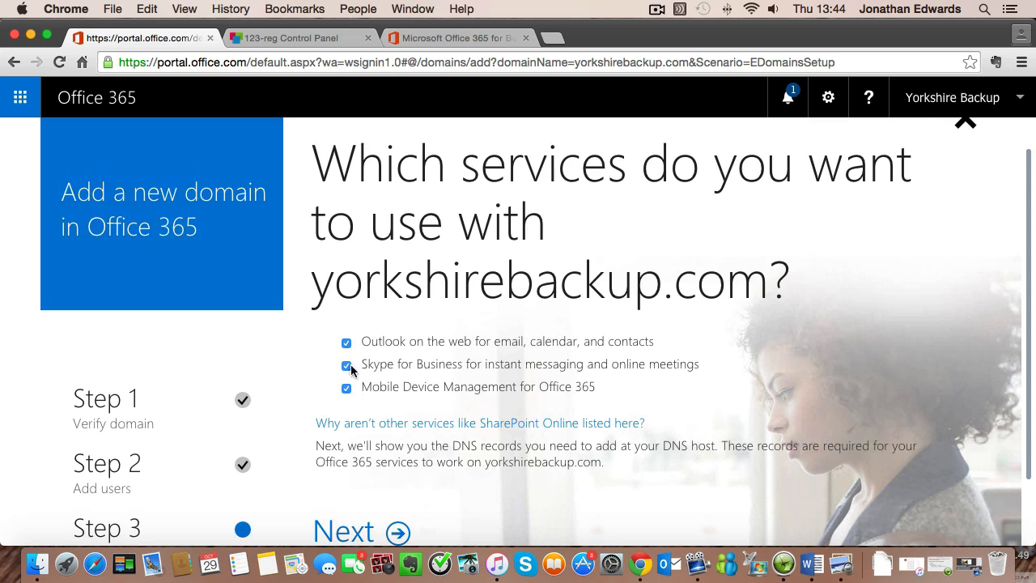
# Enable only Outlook on the web and show the required MX, CNAME and TXT records
pyautogui.click(347, 364)
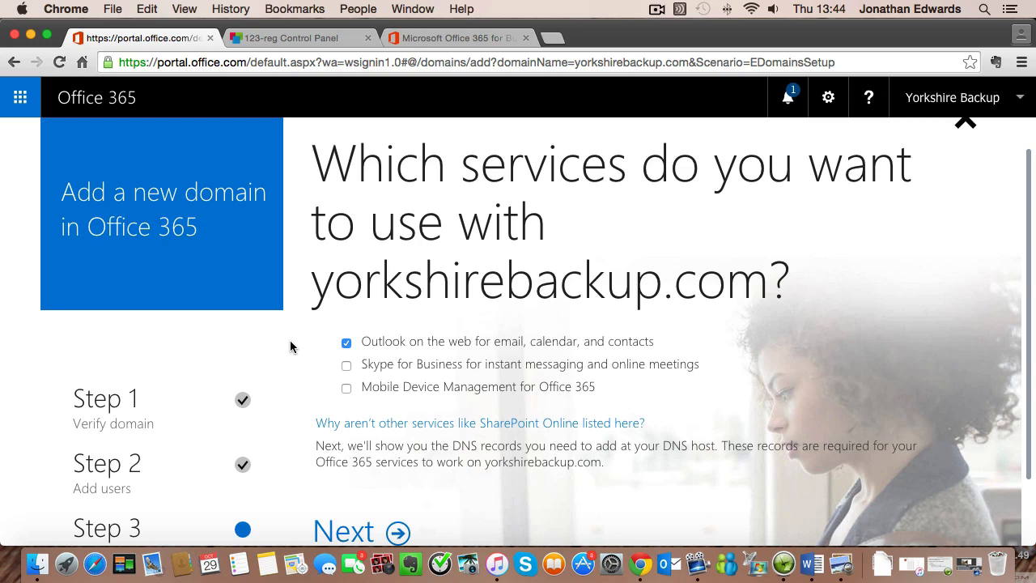
pyautogui.scroll(-3)
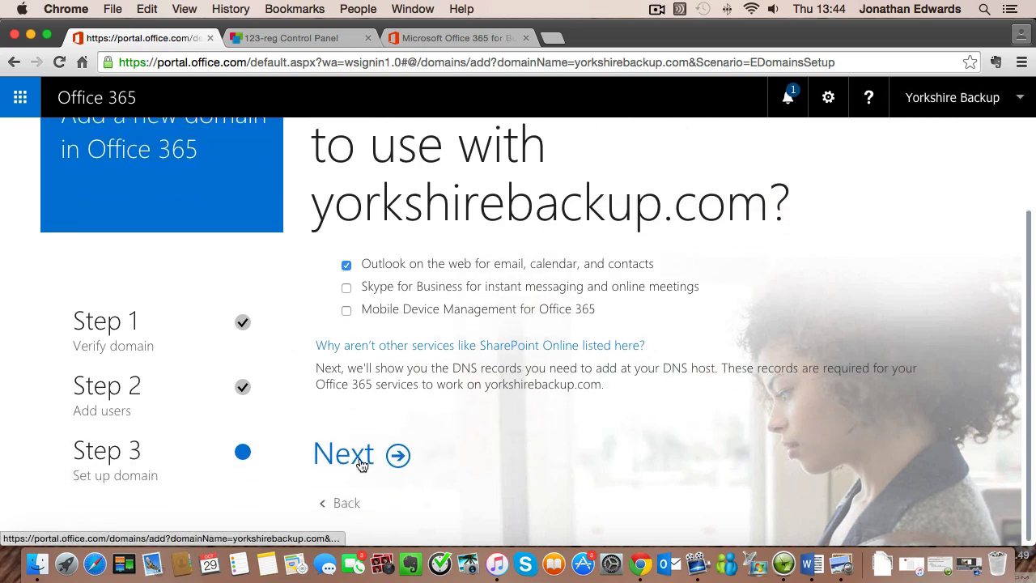
pyautogui.click(344, 453)
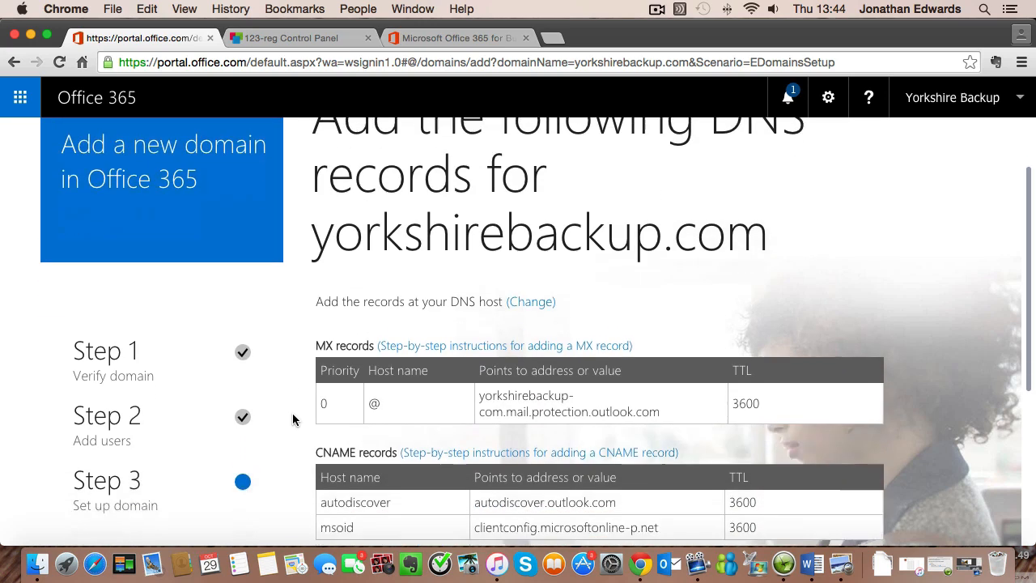
pyautogui.scroll(-3)
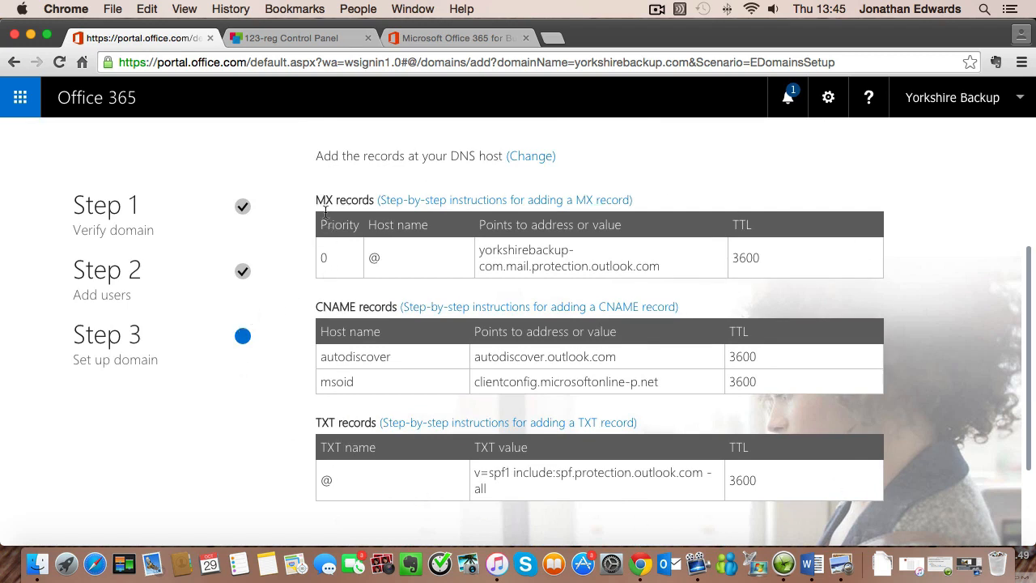
pyautogui.doubleClick(344, 201)
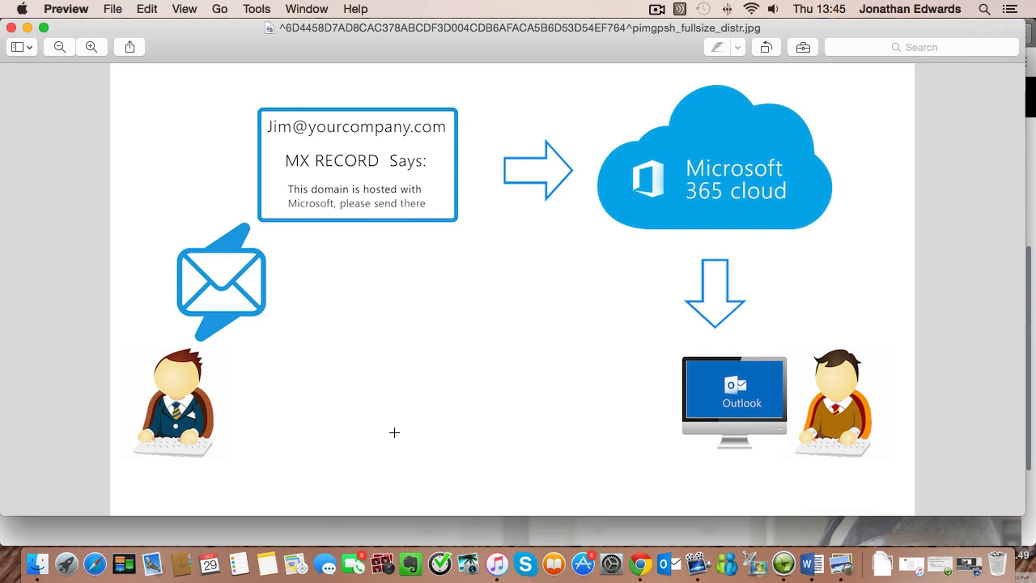
pyautogui.moveTo(387, 431)
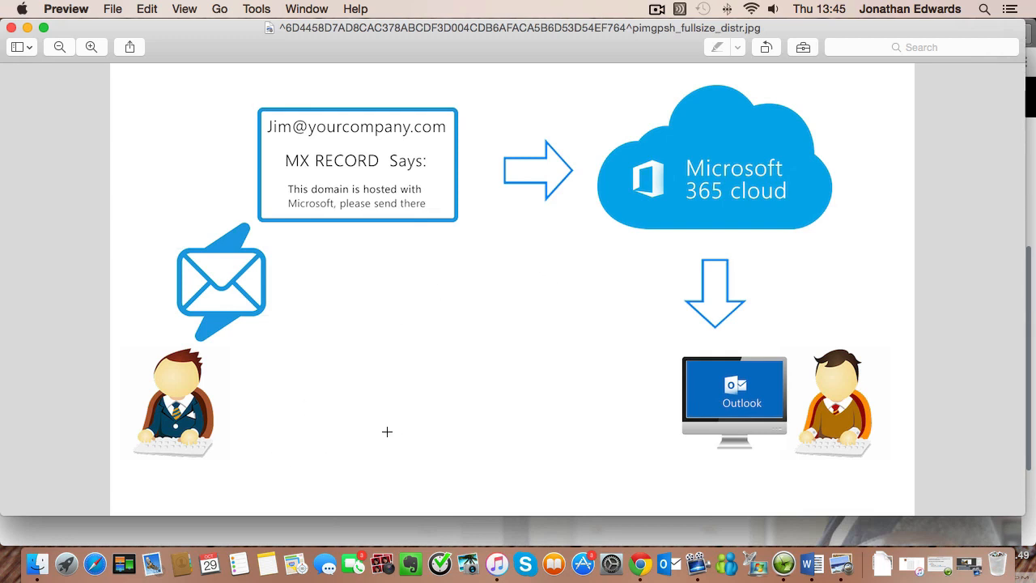
pyautogui.moveTo(160, 431)
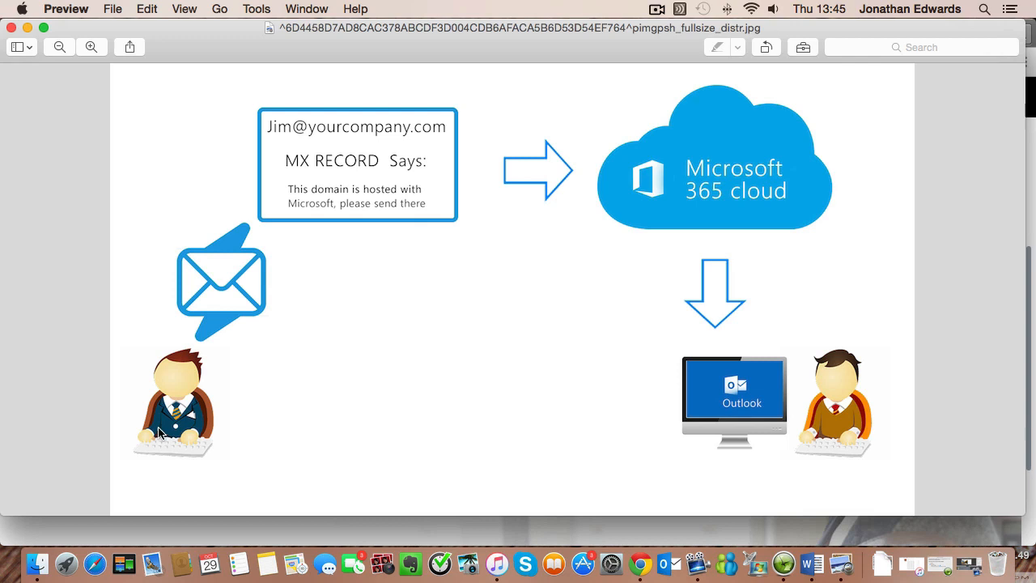
pyautogui.moveTo(235, 146)
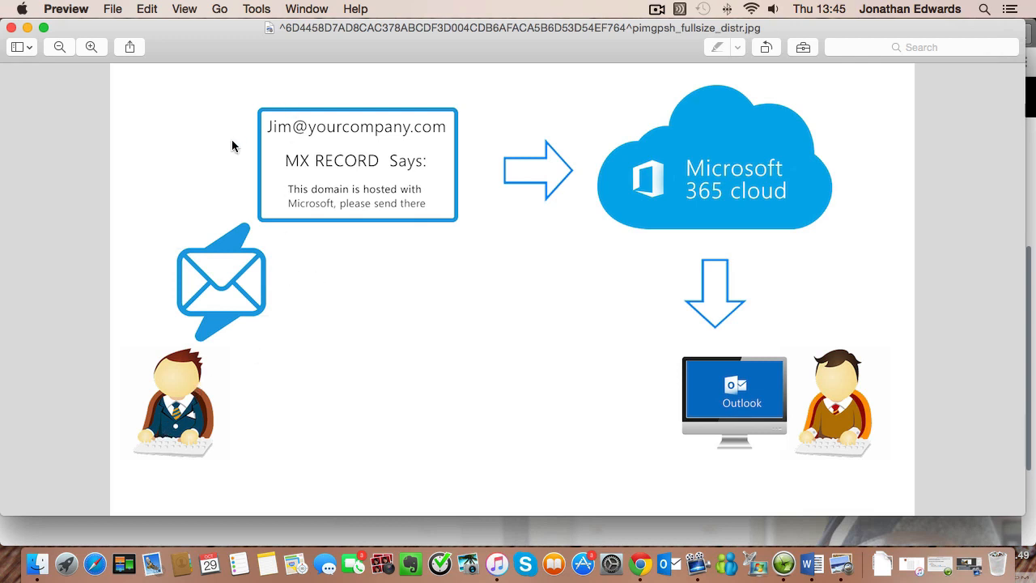
pyautogui.moveTo(469, 350)
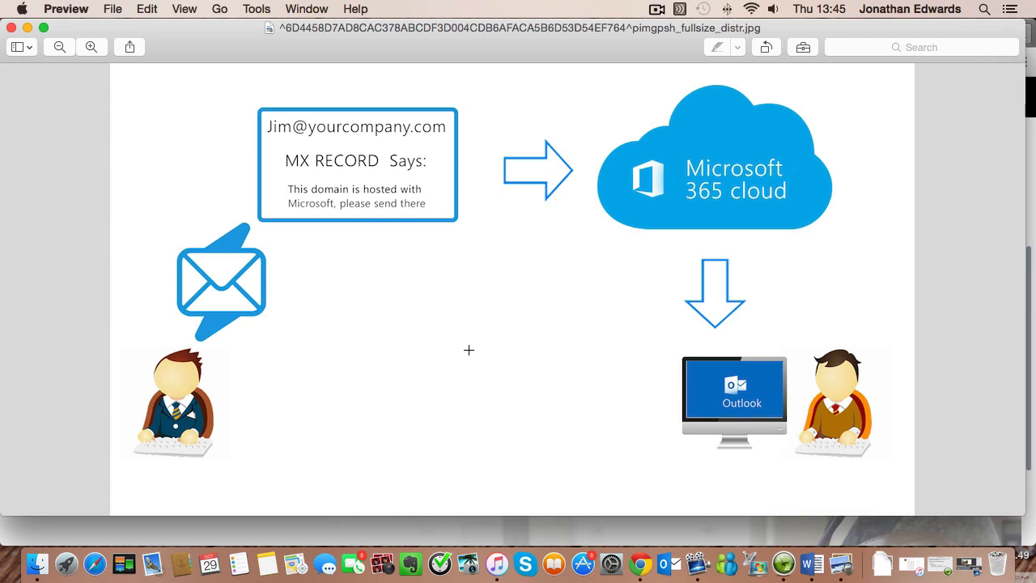
pyautogui.moveTo(302, 184)
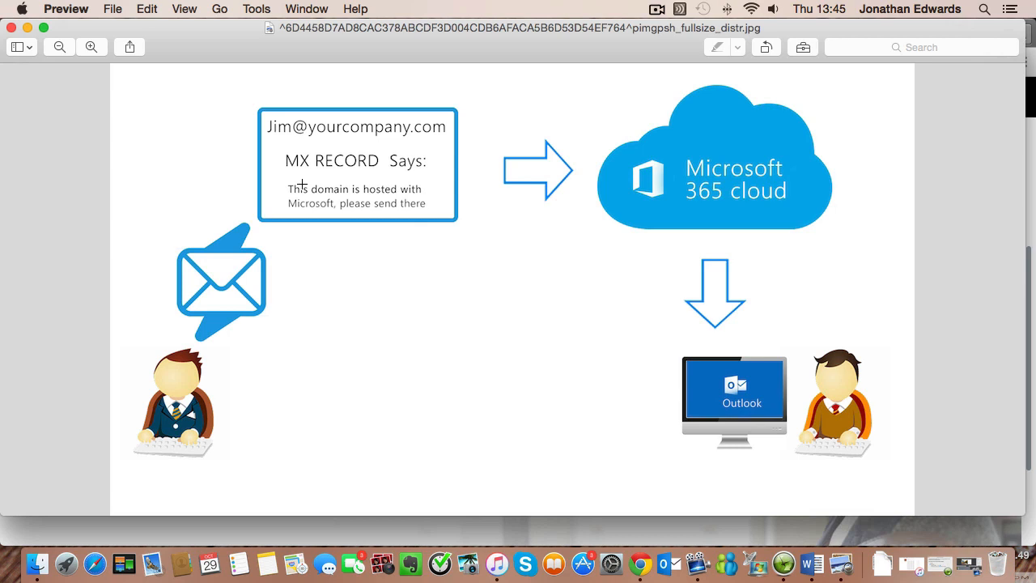
pyautogui.moveTo(222, 272)
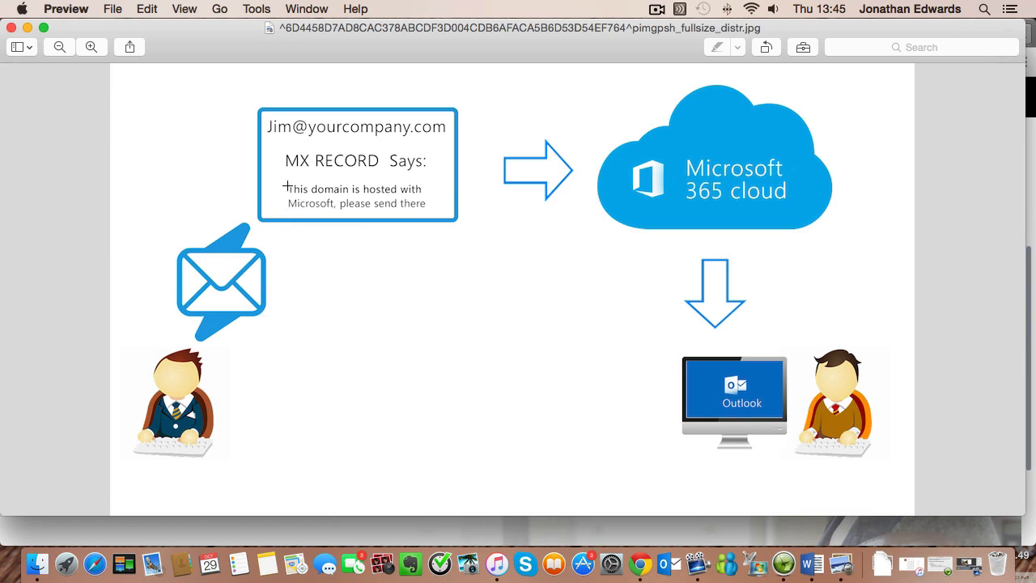
pyautogui.moveTo(350, 138)
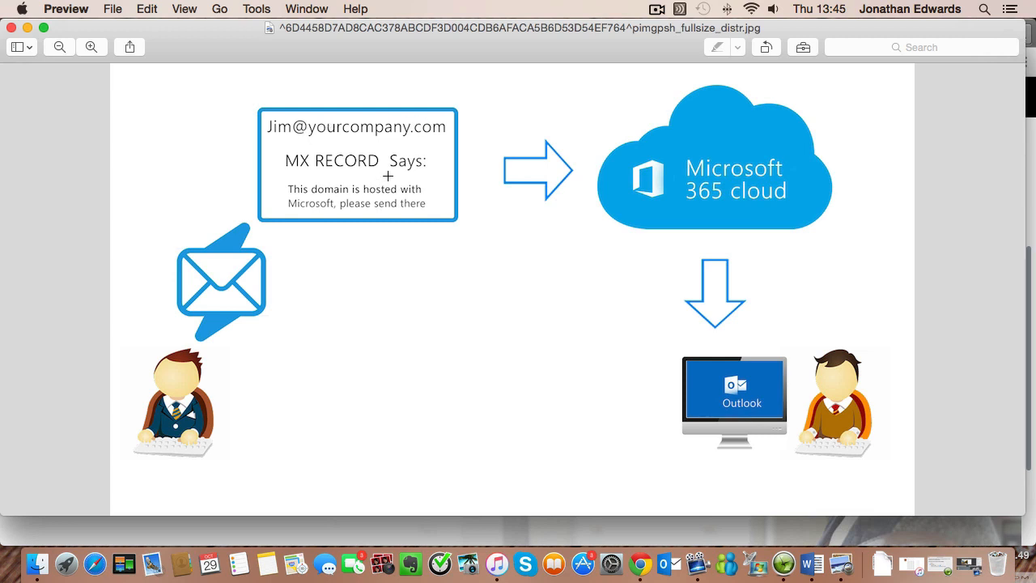
pyautogui.moveTo(346, 192)
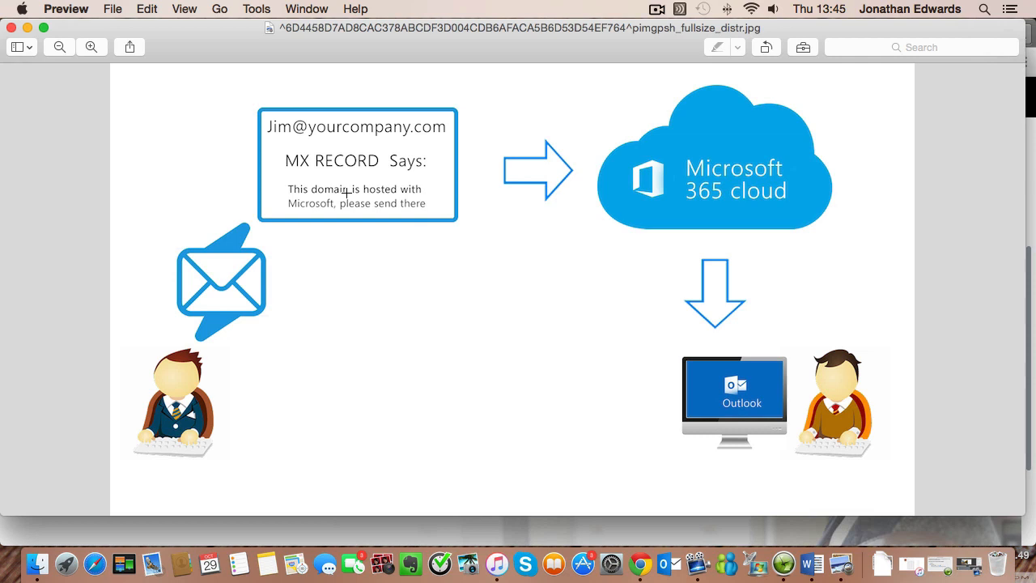
pyautogui.moveTo(787, 188)
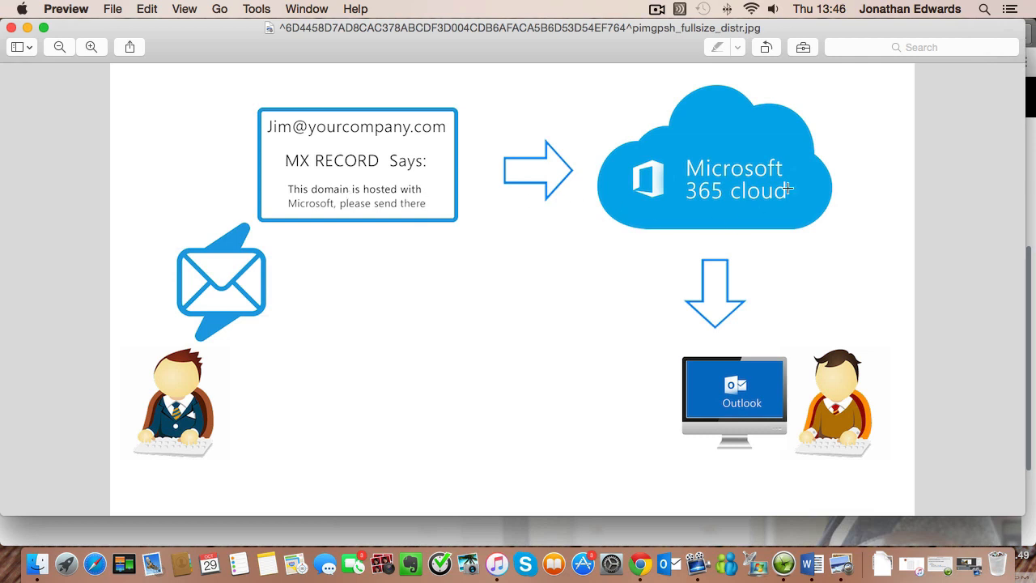
pyautogui.moveTo(823, 415)
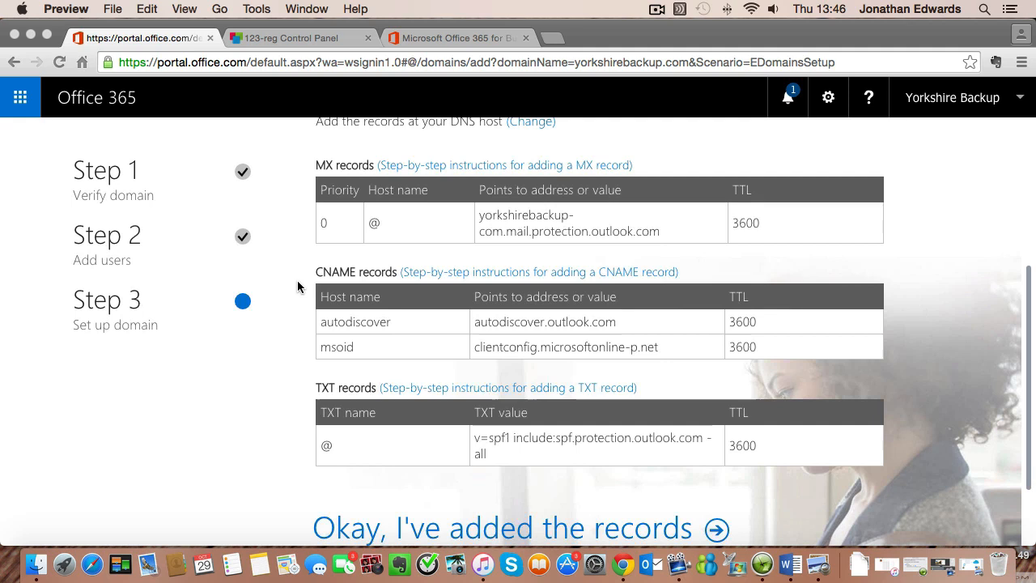
pyautogui.moveTo(397, 217)
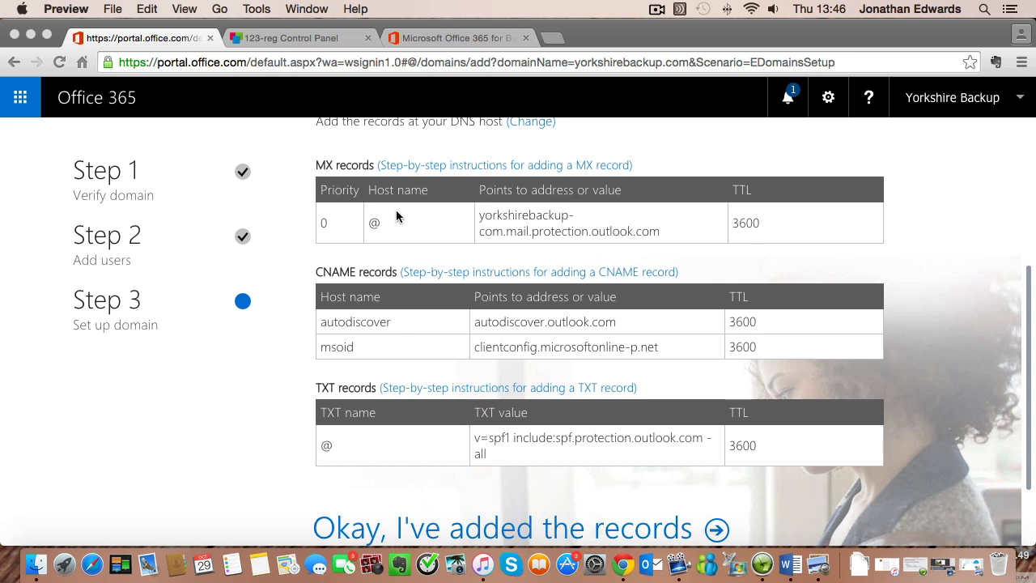
pyautogui.moveTo(268, 67)
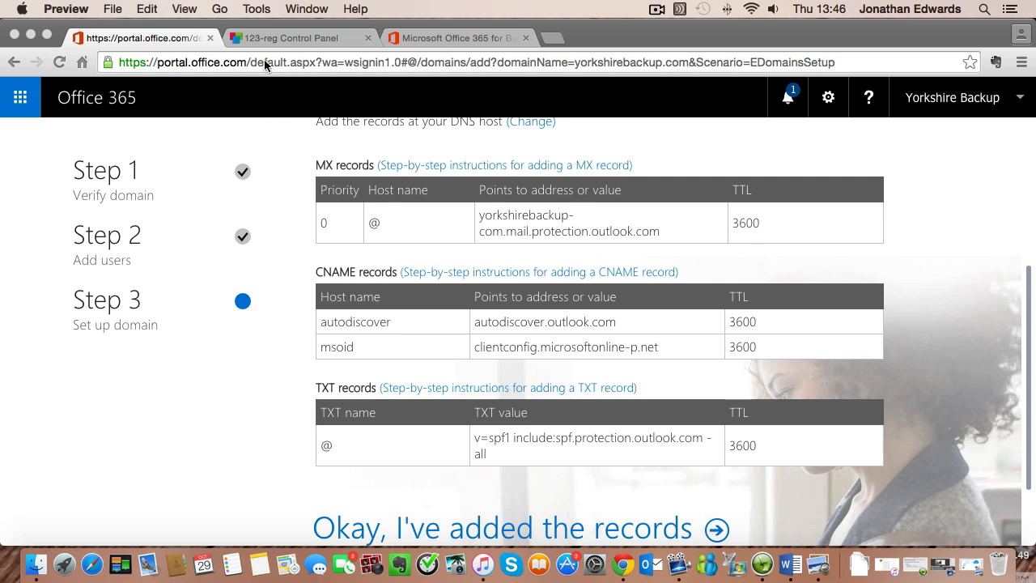
# In 123-reg Advanced DNS, start a new @ record of type MX
pyautogui.click(299, 39)
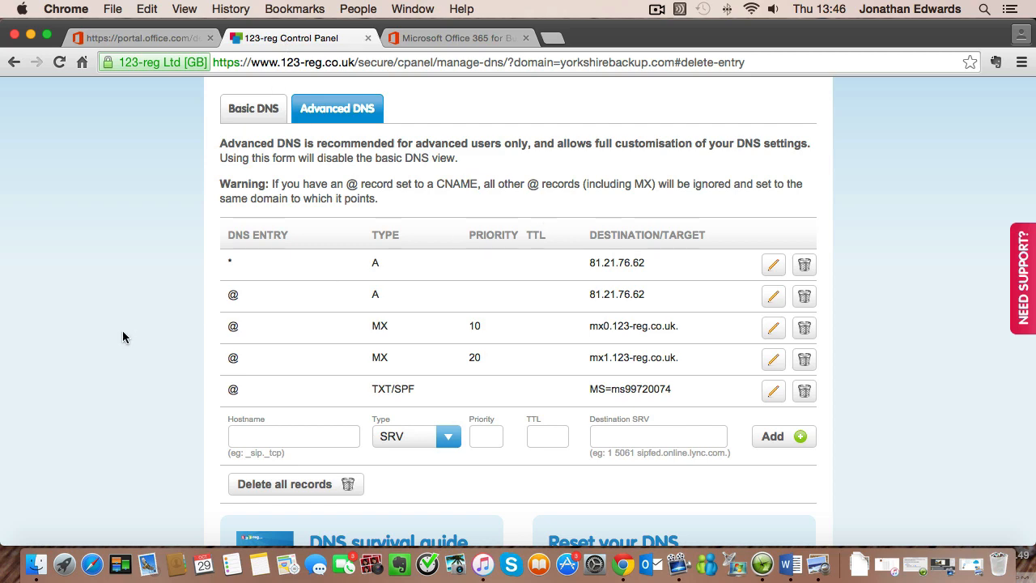
pyautogui.click(293, 437)
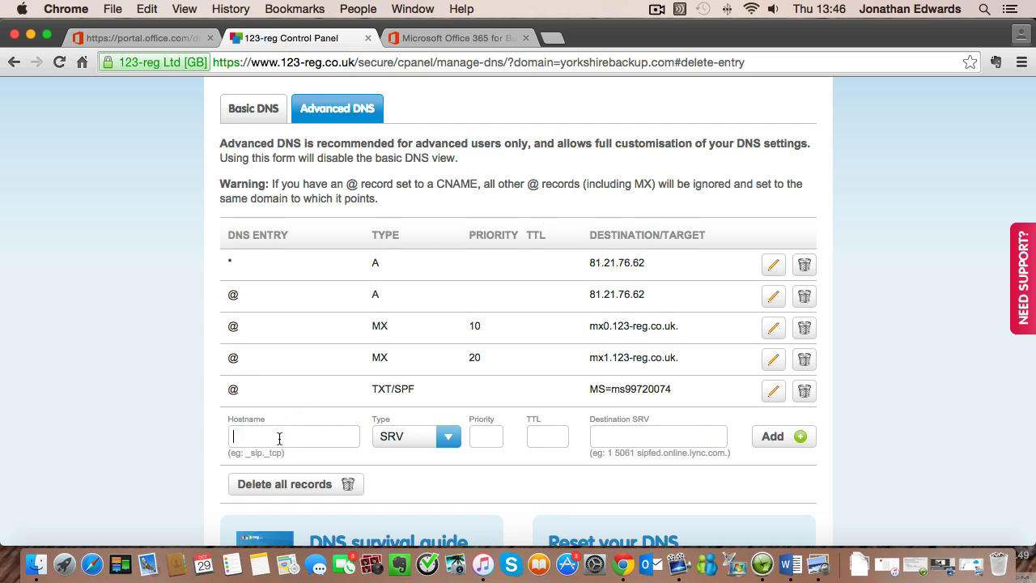
pyautogui.click(137, 37)
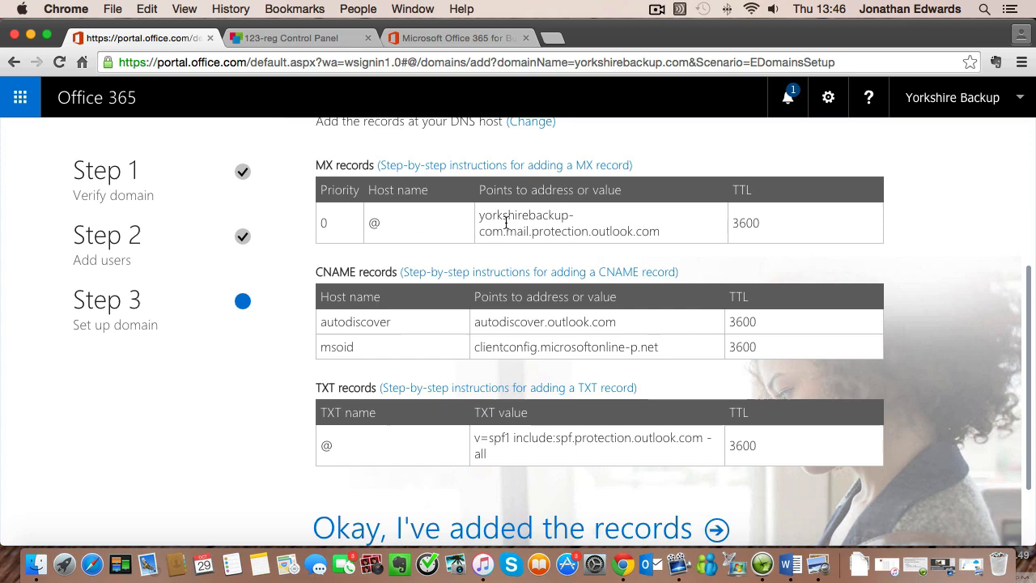
pyautogui.moveTo(348, 121)
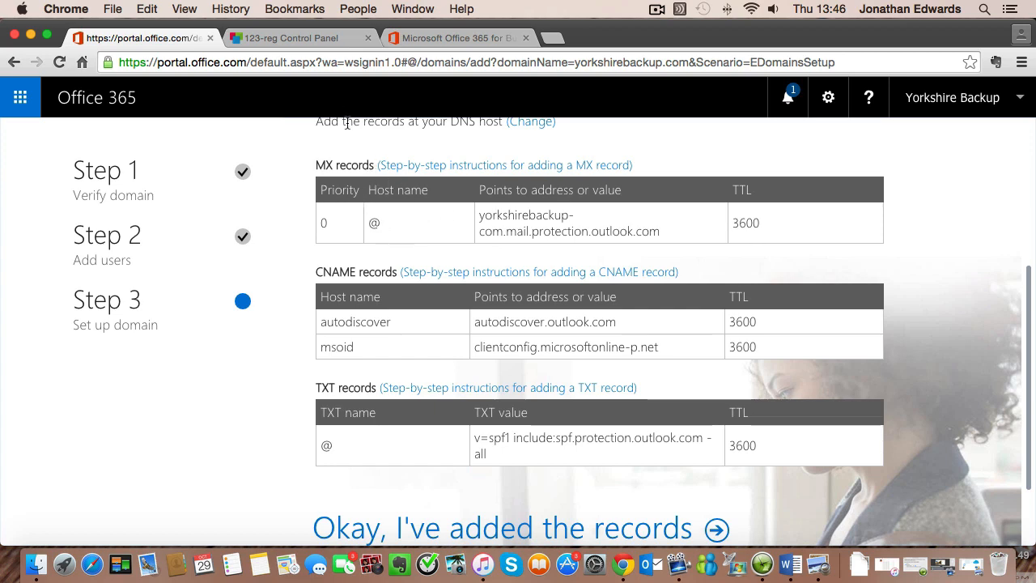
pyautogui.click(300, 39)
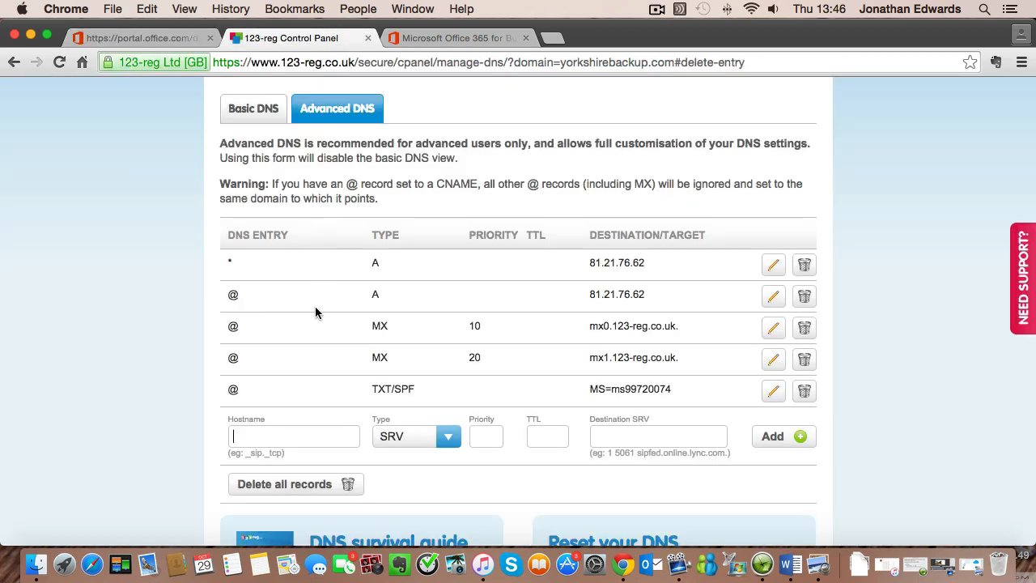
pyautogui.click(414, 437)
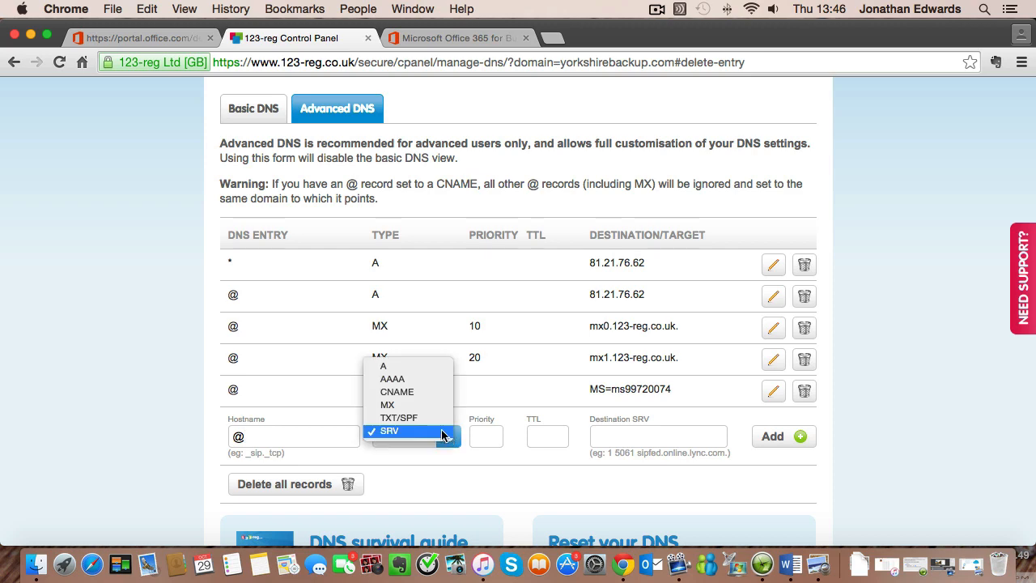
pyautogui.click(387, 405)
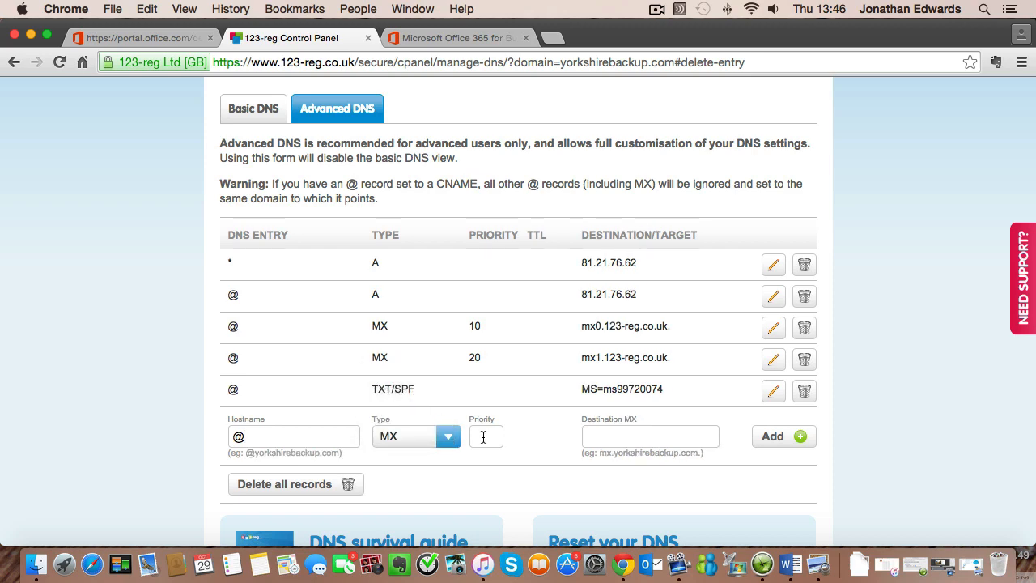
# Set priority 0 and destination yorkshirebackup-com.mail.protection.outlook.com, then add the MX record
pyautogui.click(143, 37)
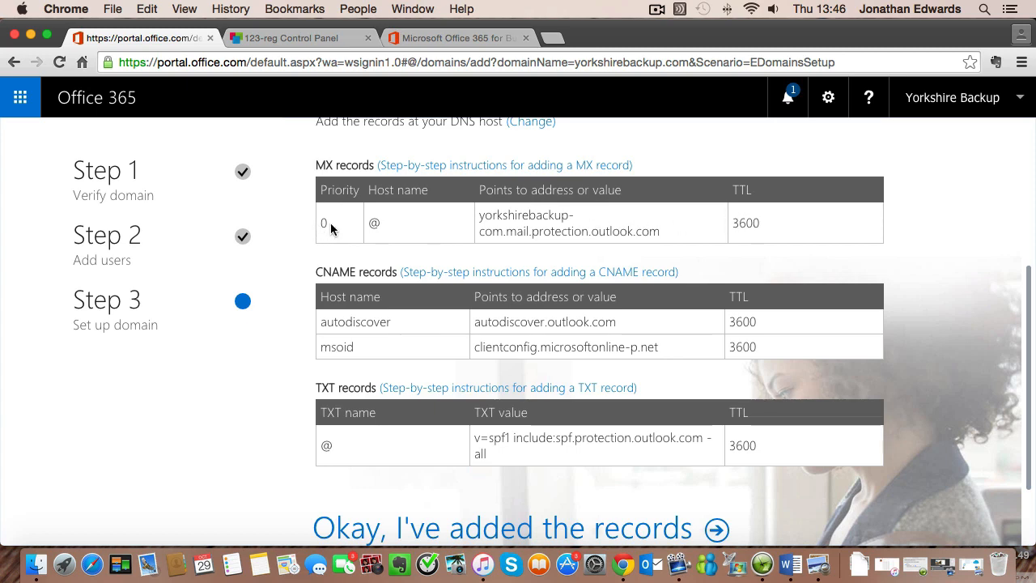
pyautogui.click(299, 39)
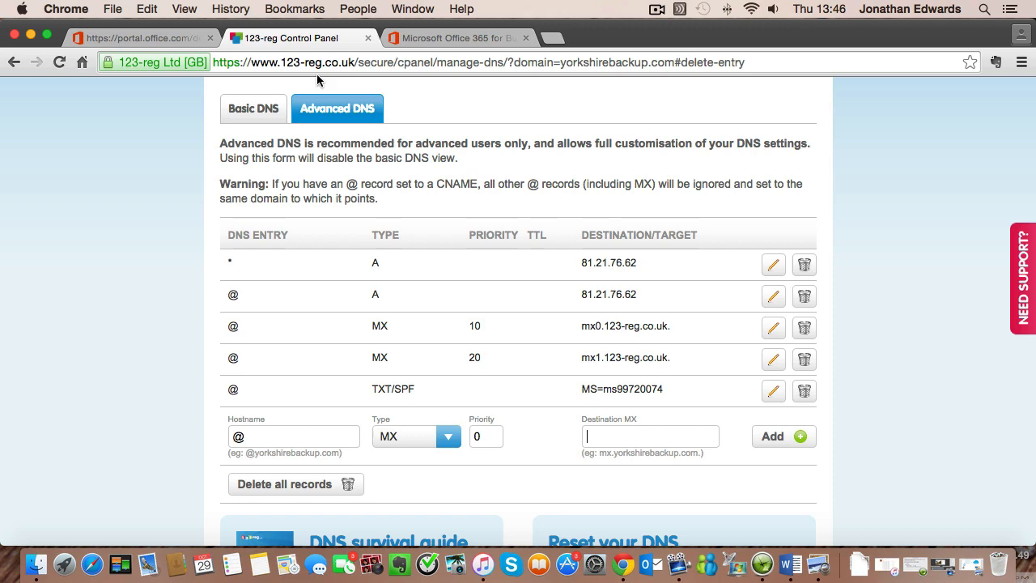
pyautogui.click(138, 38)
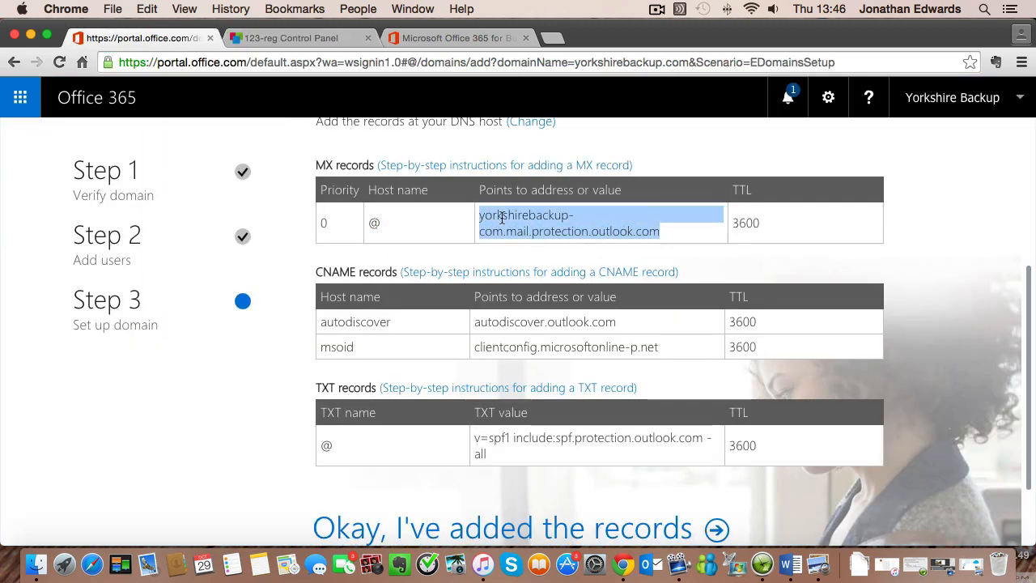
pyautogui.click(292, 39)
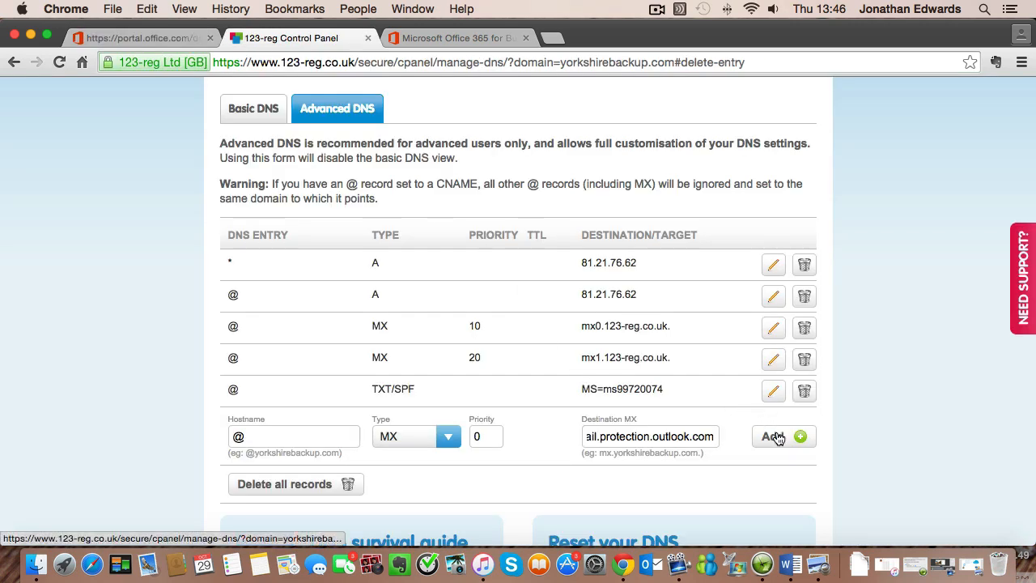
pyautogui.click(774, 437)
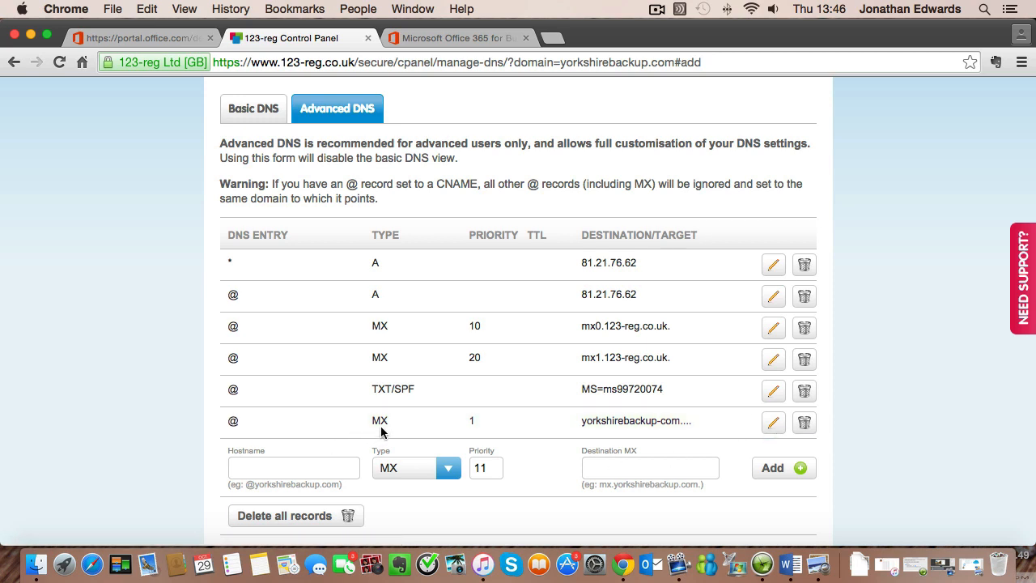
pyautogui.moveTo(366, 336)
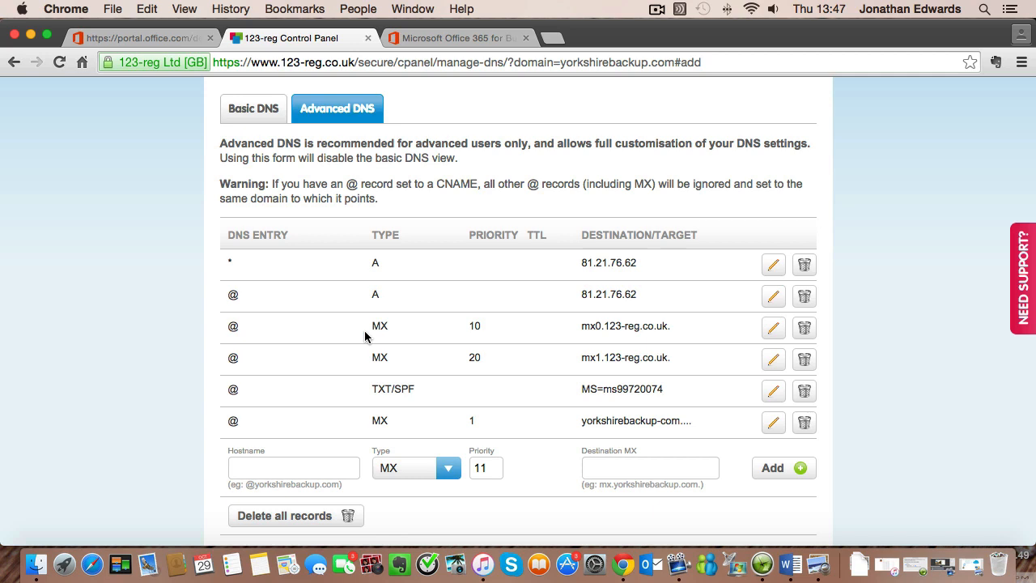
pyautogui.moveTo(713, 334)
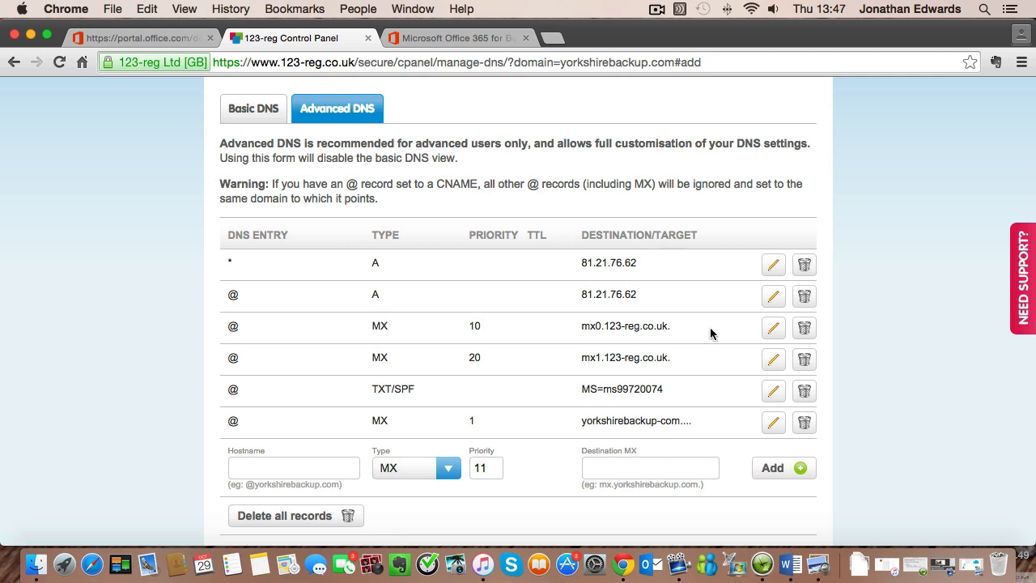
# Delete the old mx0.123-reg.co.uk and mx1.123-reg.co.uk MX records, leaving only the Outlook one
pyautogui.doubleClick(625, 326)
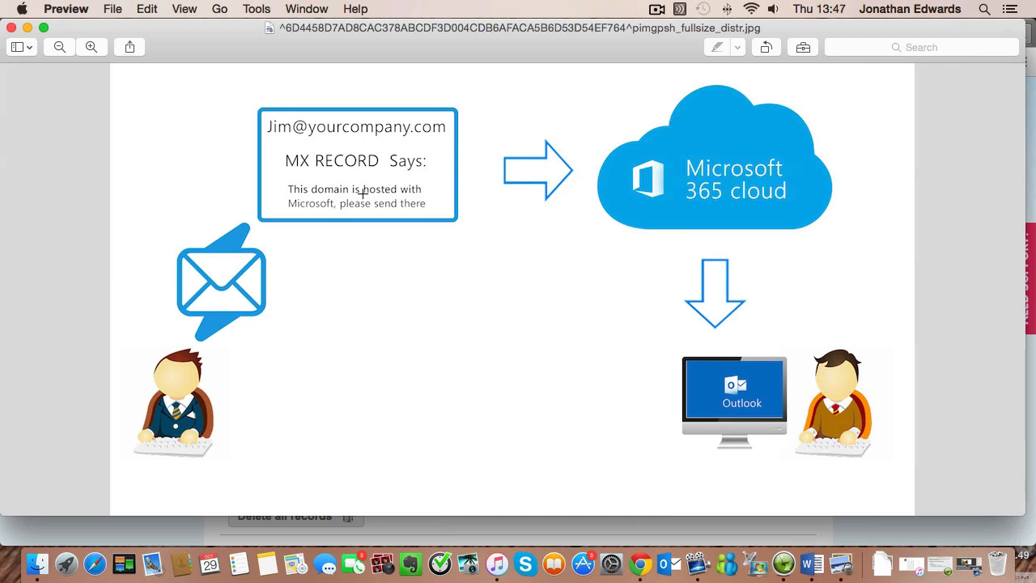
pyautogui.moveTo(616, 421)
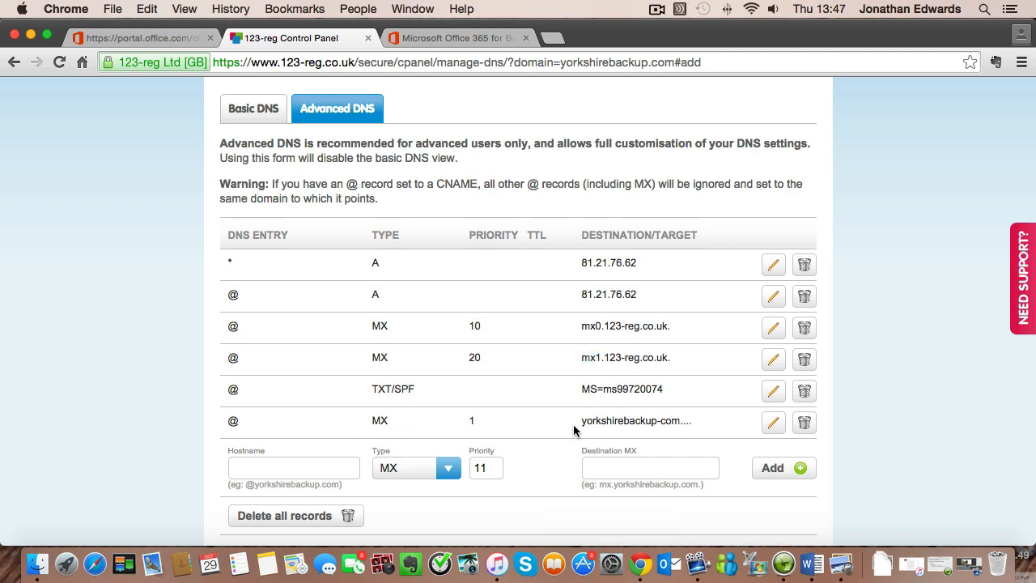
pyautogui.moveTo(729, 360)
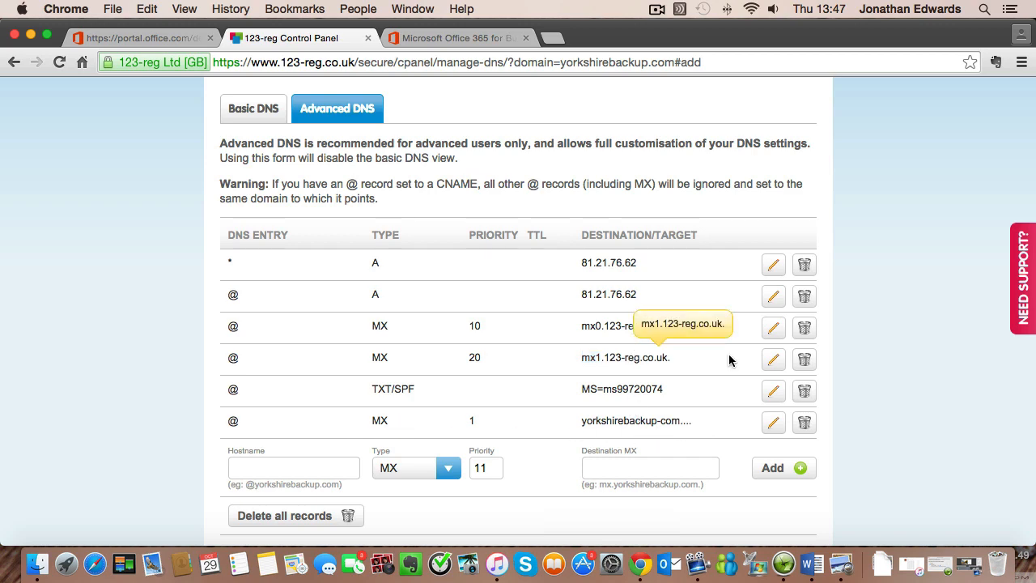
pyautogui.click(803, 359)
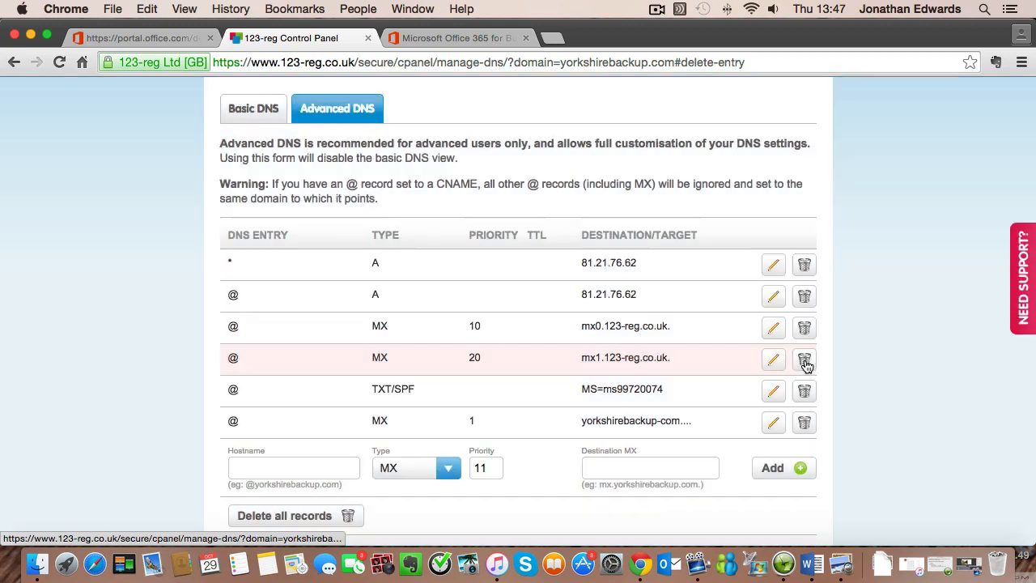
pyautogui.click(803, 359)
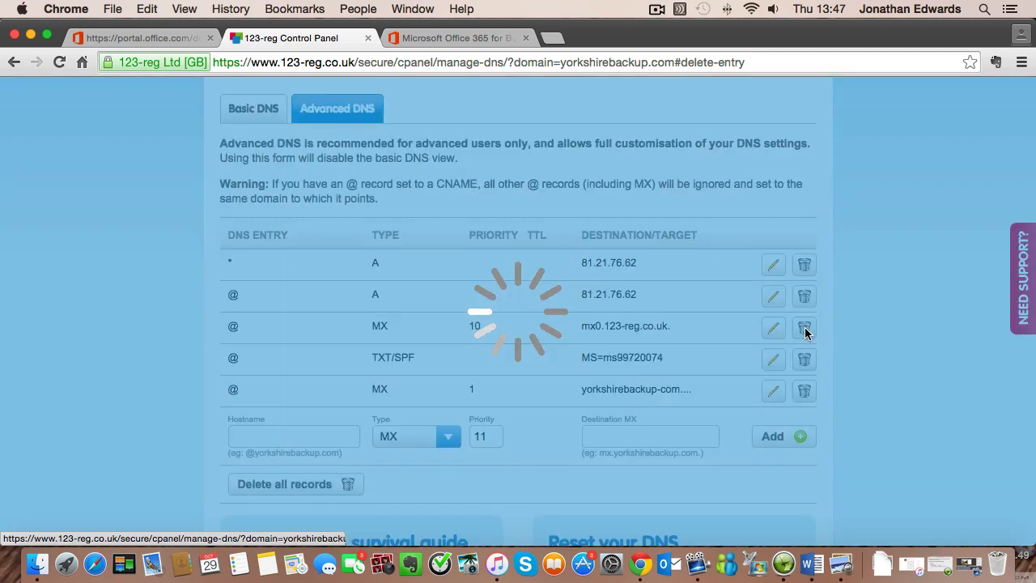
pyautogui.click(803, 327)
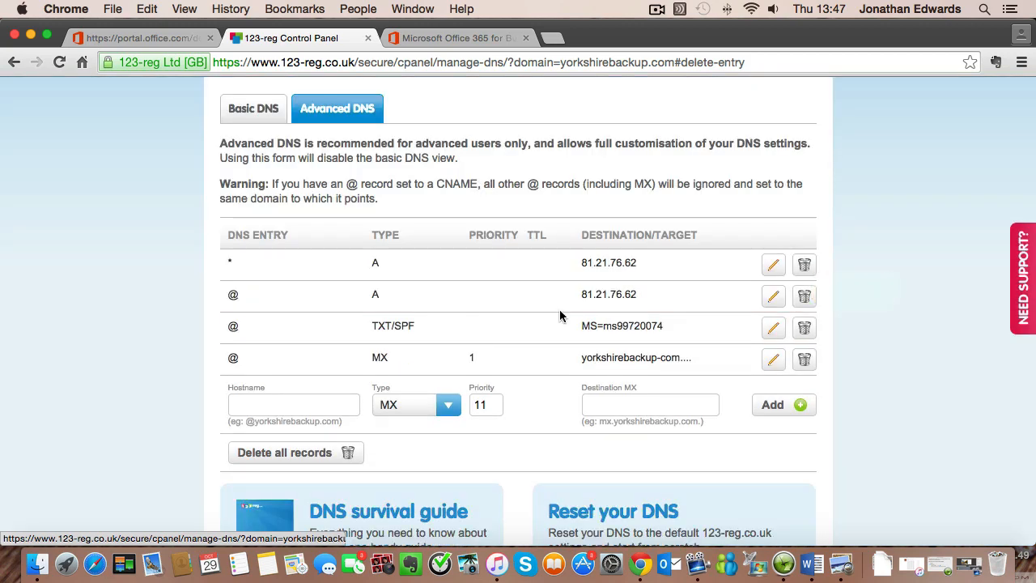
pyautogui.click(143, 39)
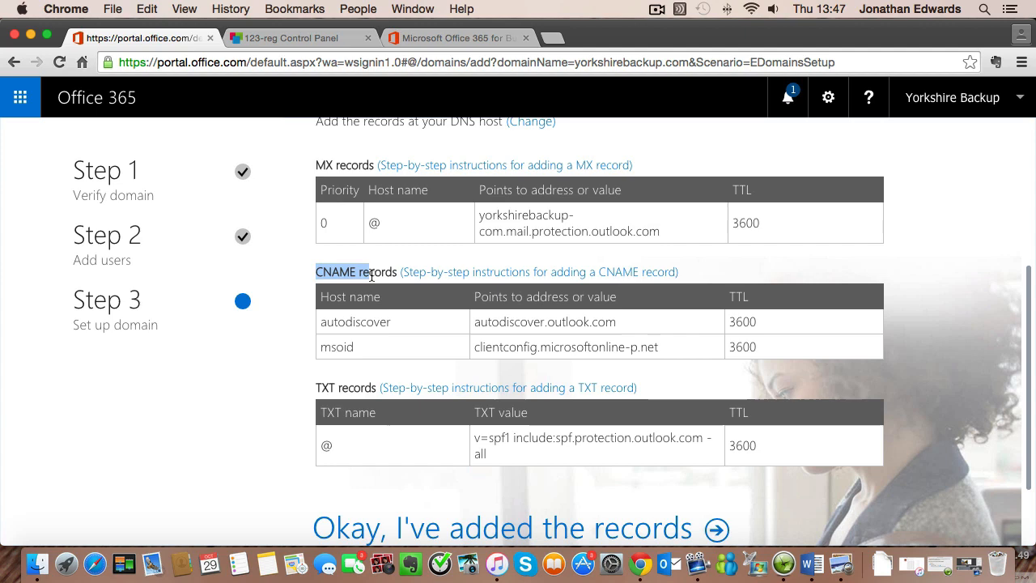
# Add a CNAME record autodiscover pointing to autodiscover.outlook.com, copying the target from Office 365
pyautogui.click(291, 39)
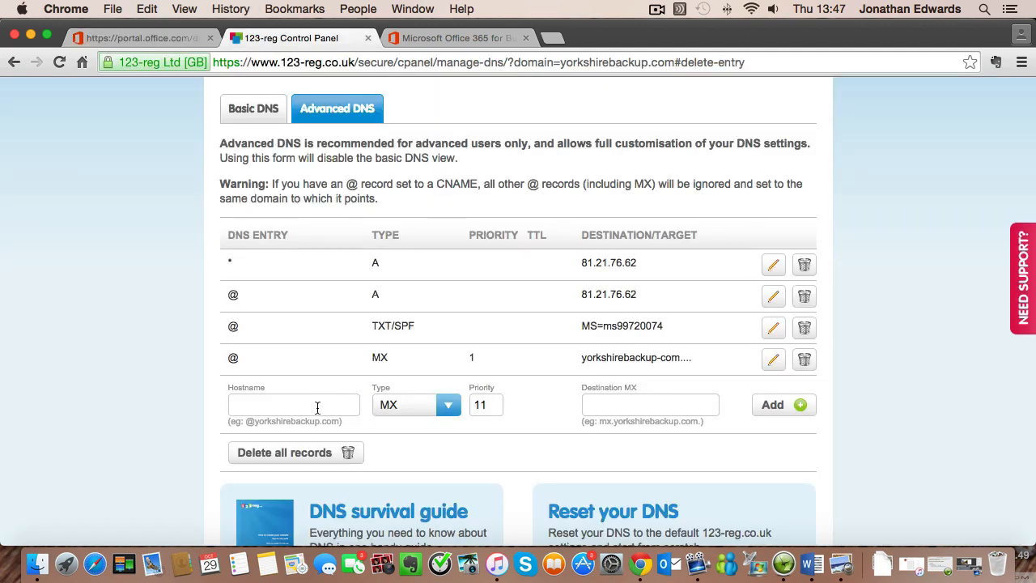
pyautogui.click(415, 405)
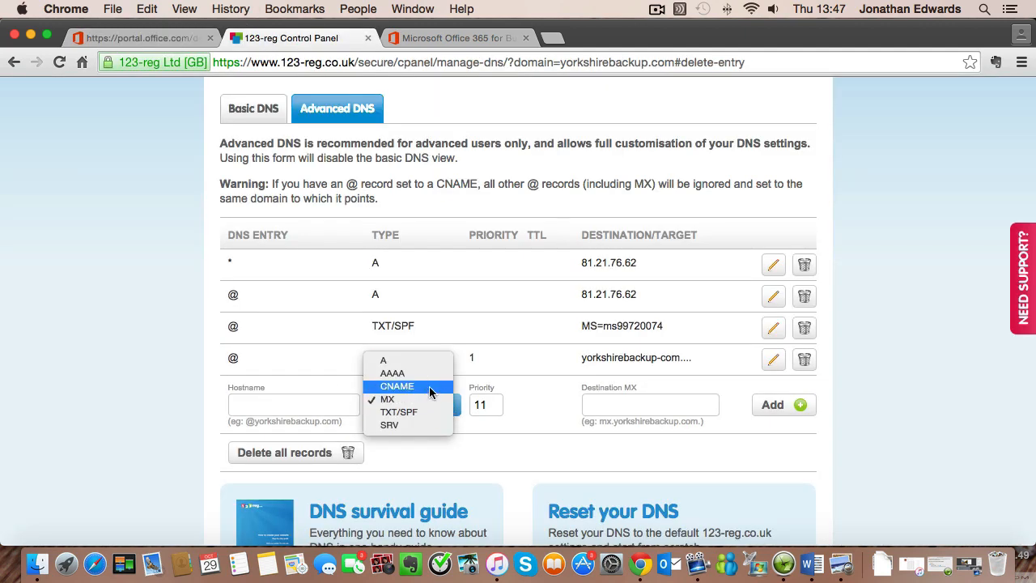
pyautogui.click(142, 39)
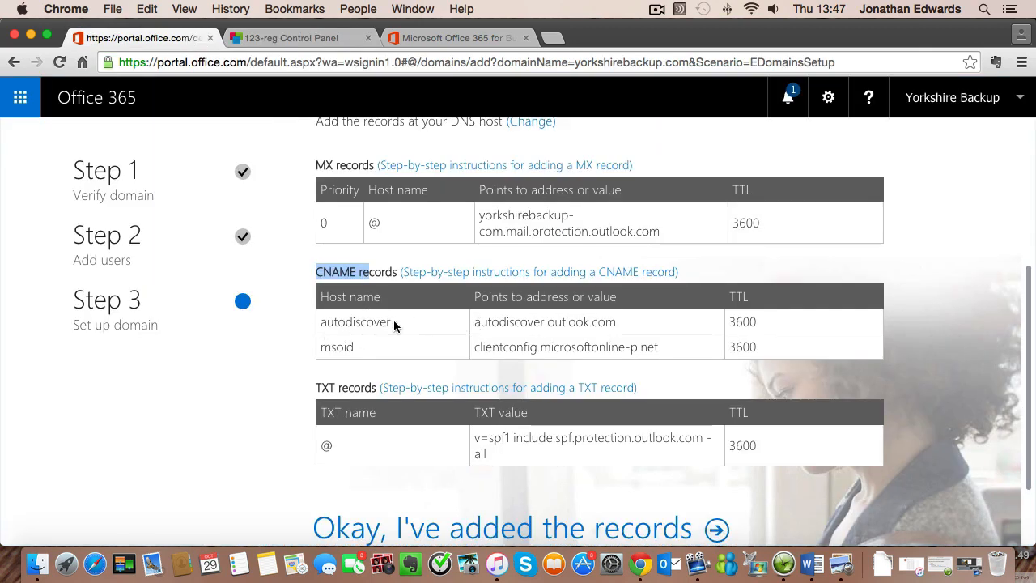
pyautogui.click(300, 37)
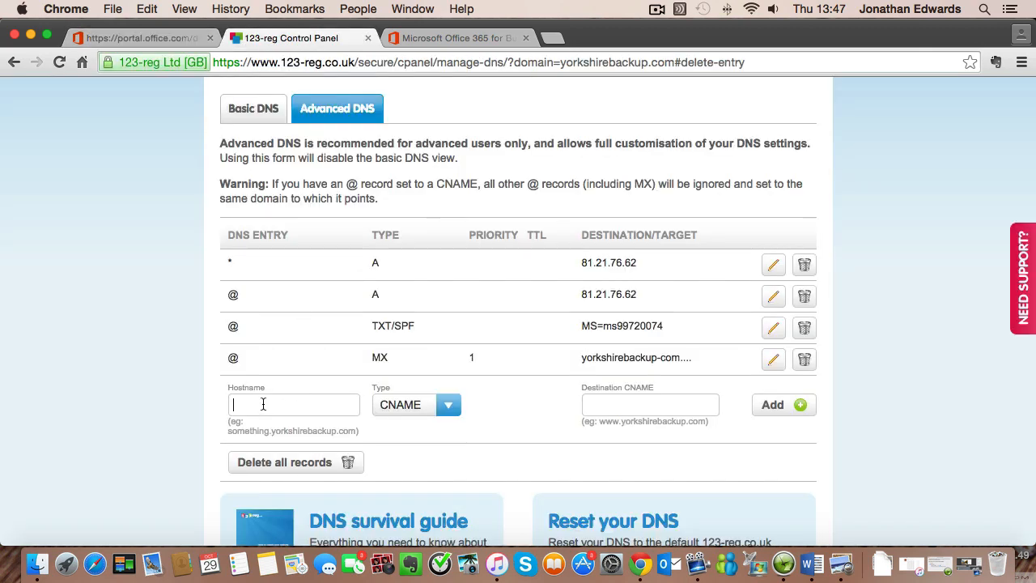
pyautogui.write('autodiscover')
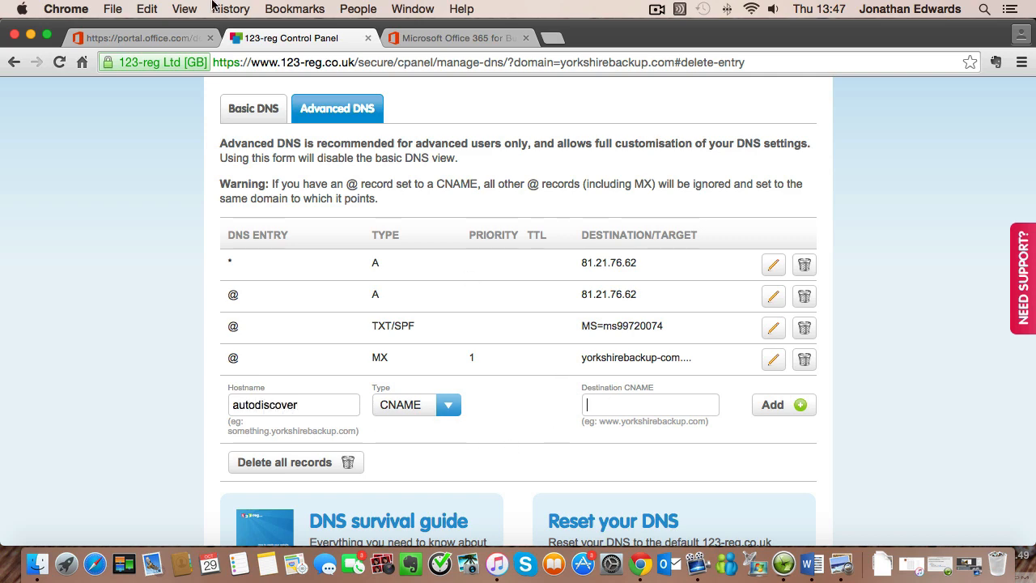
pyautogui.click(137, 37)
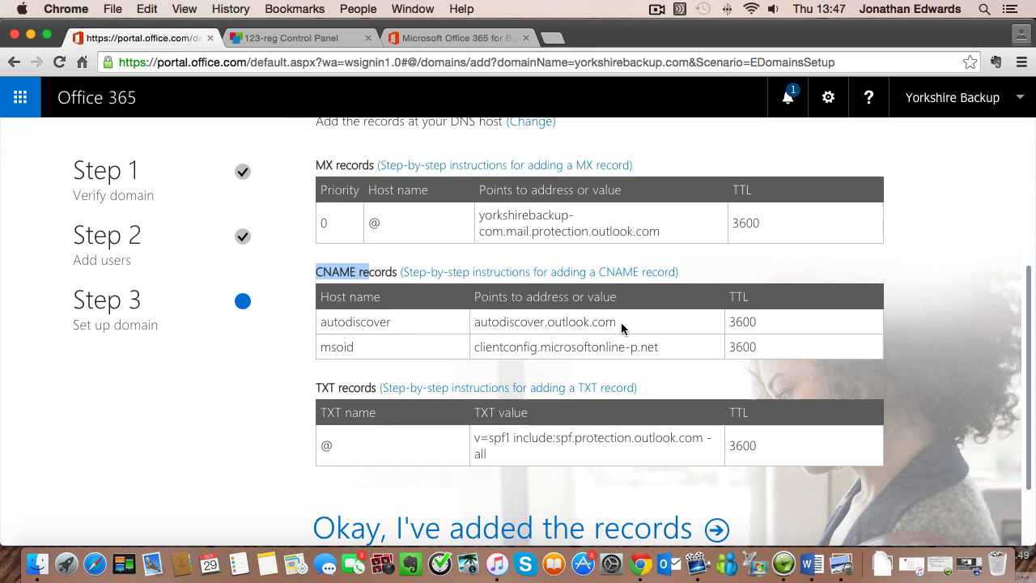
pyautogui.doubleClick(544, 321)
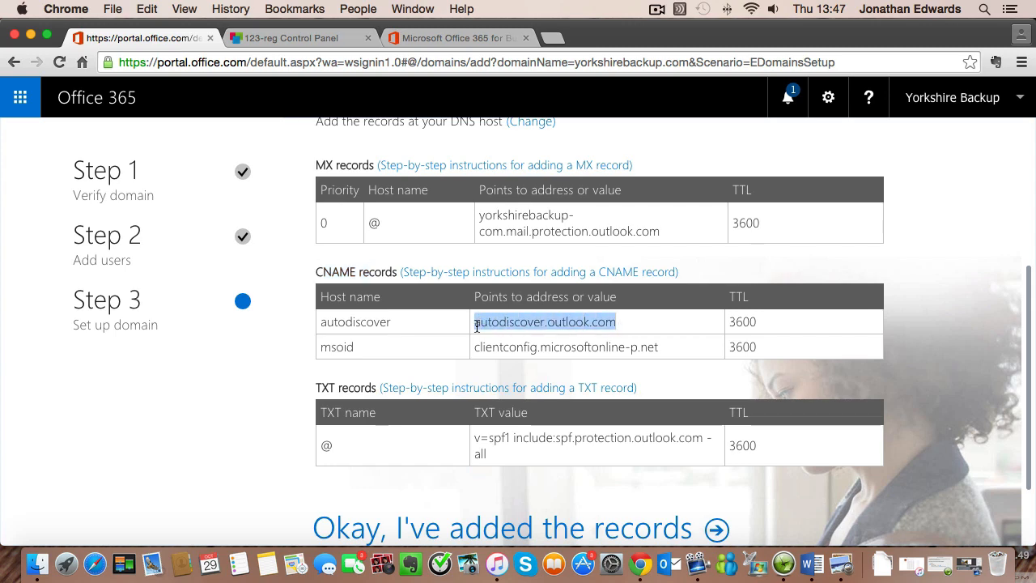
pyautogui.click(298, 39)
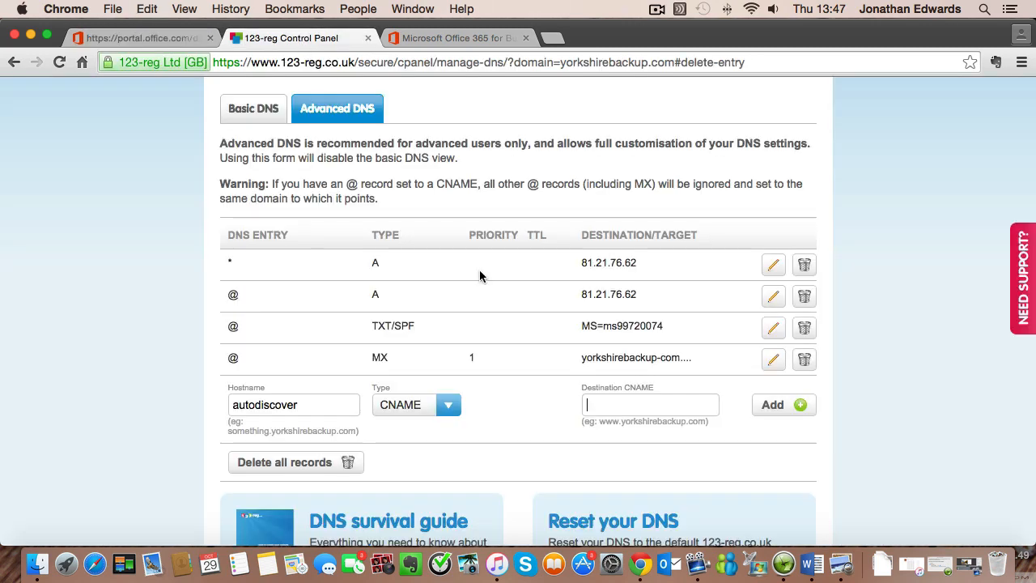
pyautogui.click(784, 405)
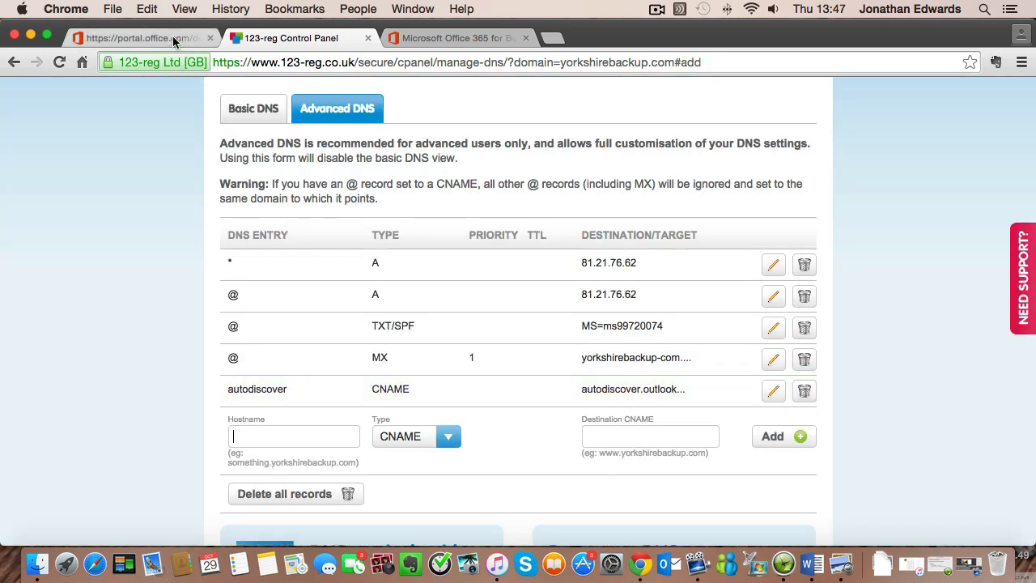
# Add a CNAME record msoid pointing to clientconfig.microsoftonline-p.net
pyautogui.click(138, 37)
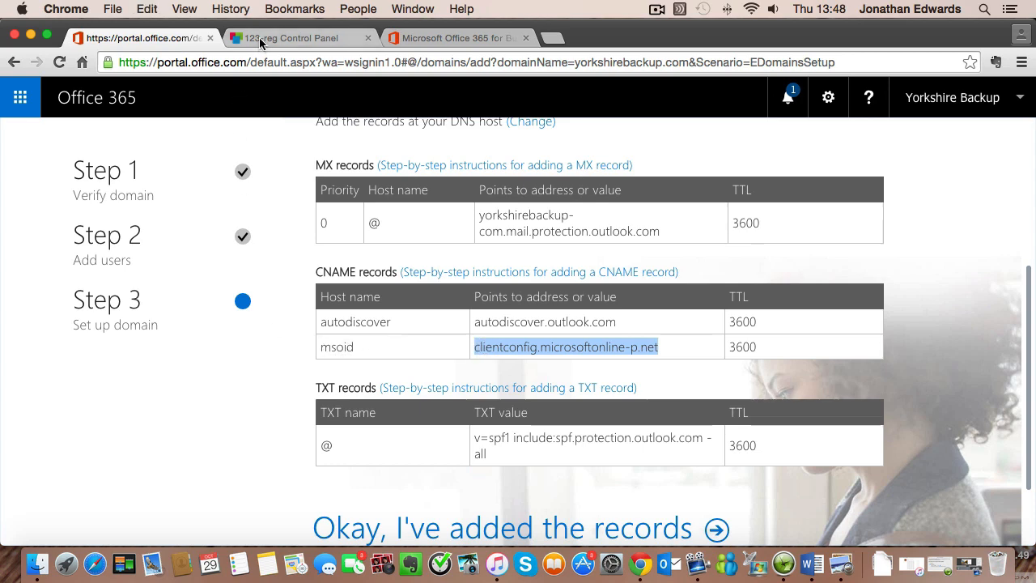
pyautogui.click(295, 39)
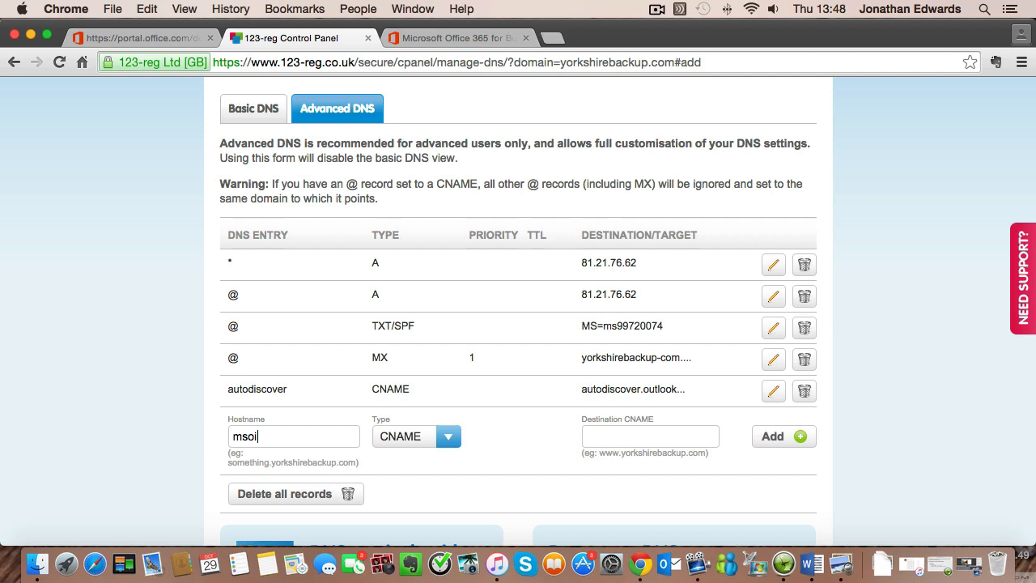
pyautogui.write('nfig.microsoftonline-p.net')
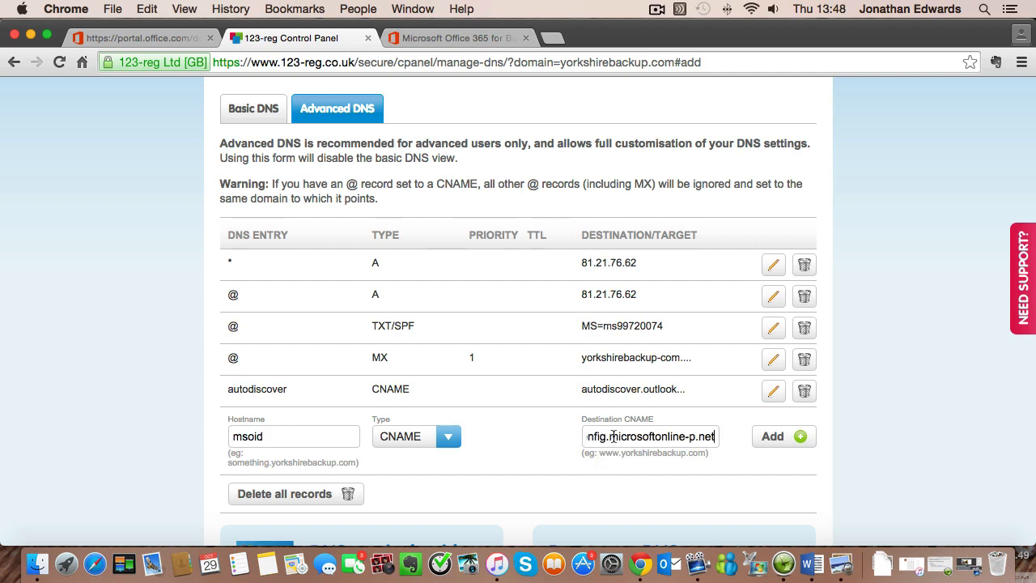
pyautogui.click(784, 437)
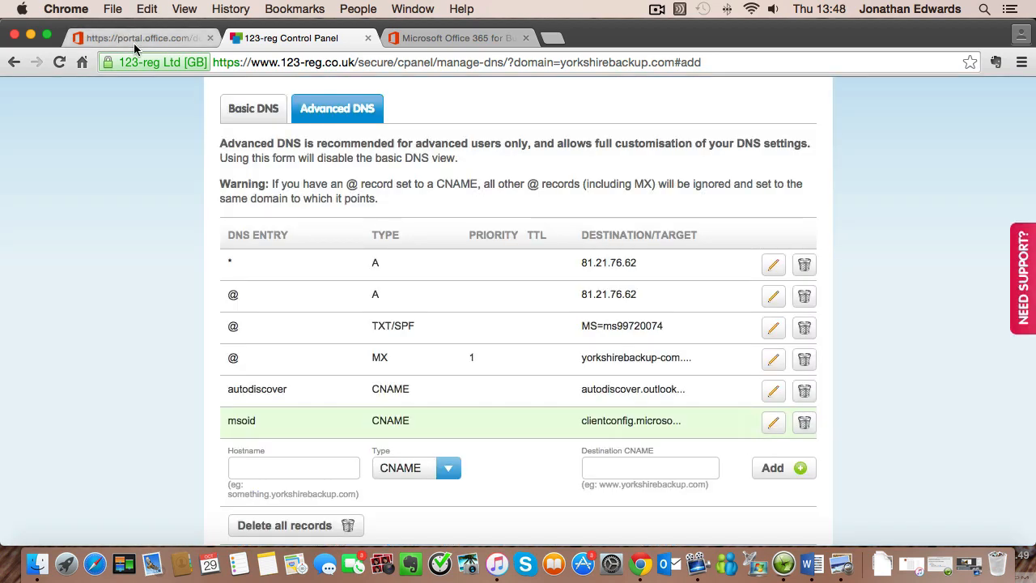
# Copy the SPF TXT value from the Office 365 records list for the next record
pyautogui.click(142, 39)
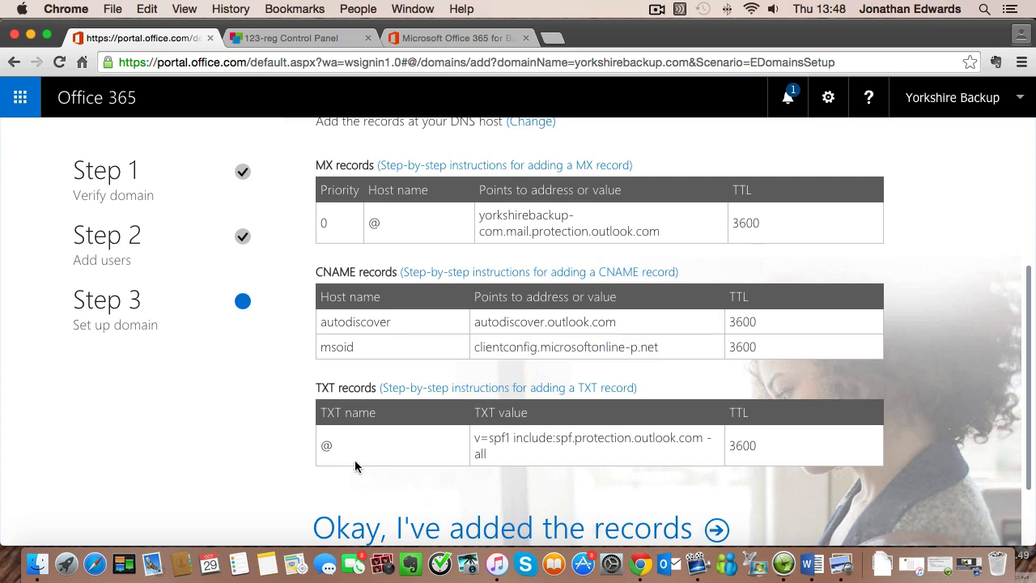
pyautogui.doubleClick(327, 445)
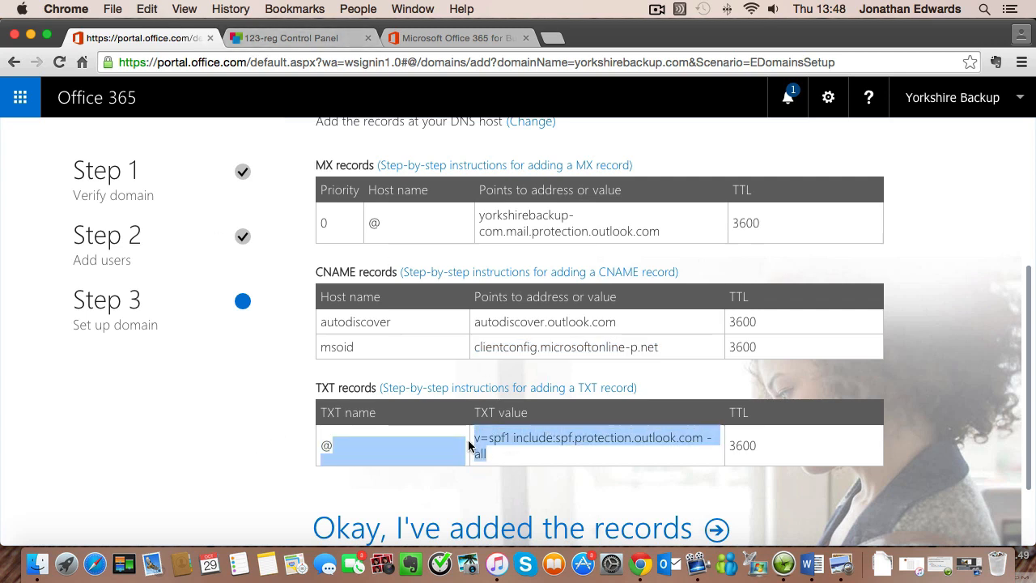
pyautogui.rightClick(478, 445)
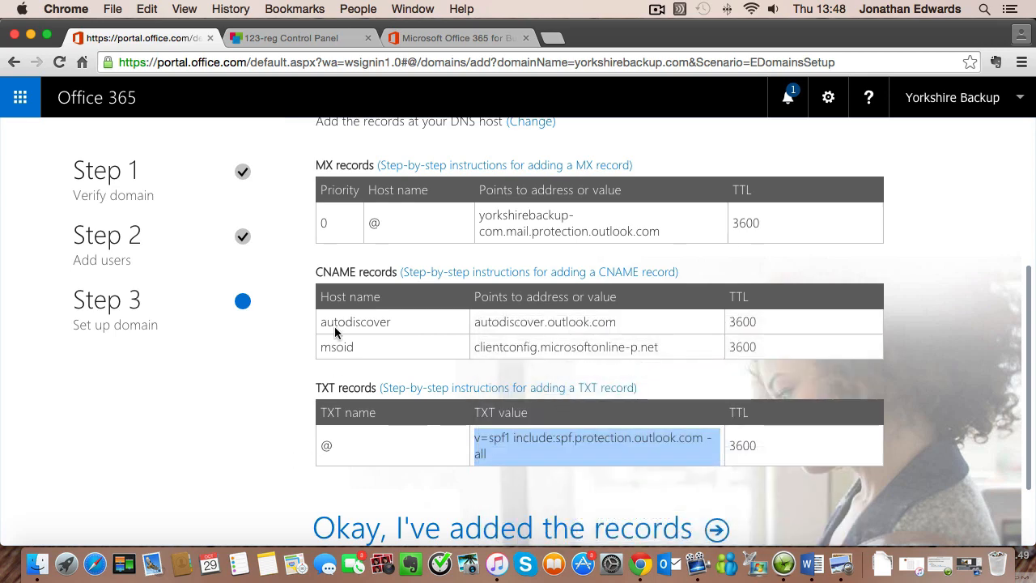
pyautogui.click(291, 39)
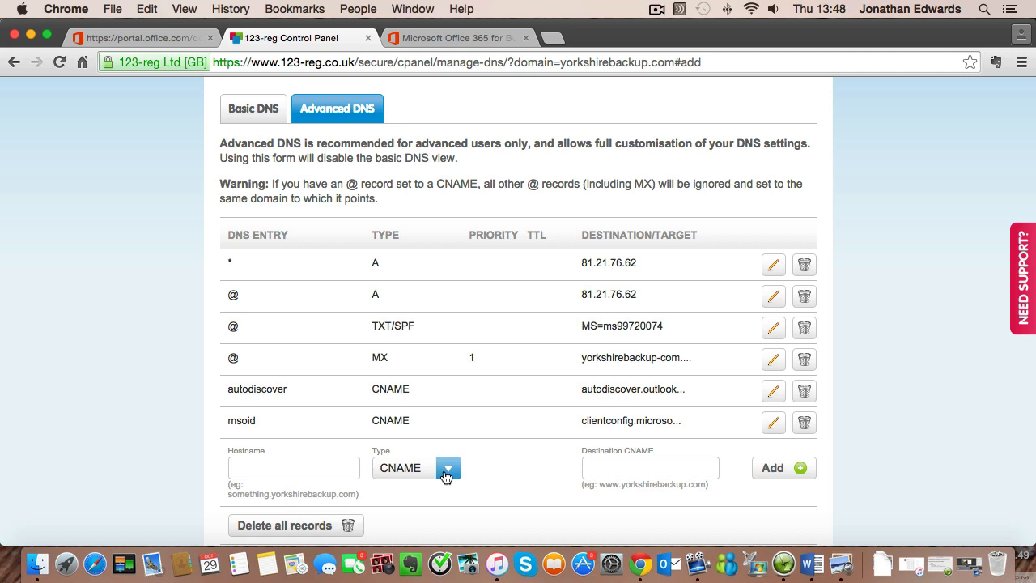
# Add a TXT/SPF record for @ with value v=spf1 include:spf.protection.outlook.com -all
pyautogui.click(447, 468)
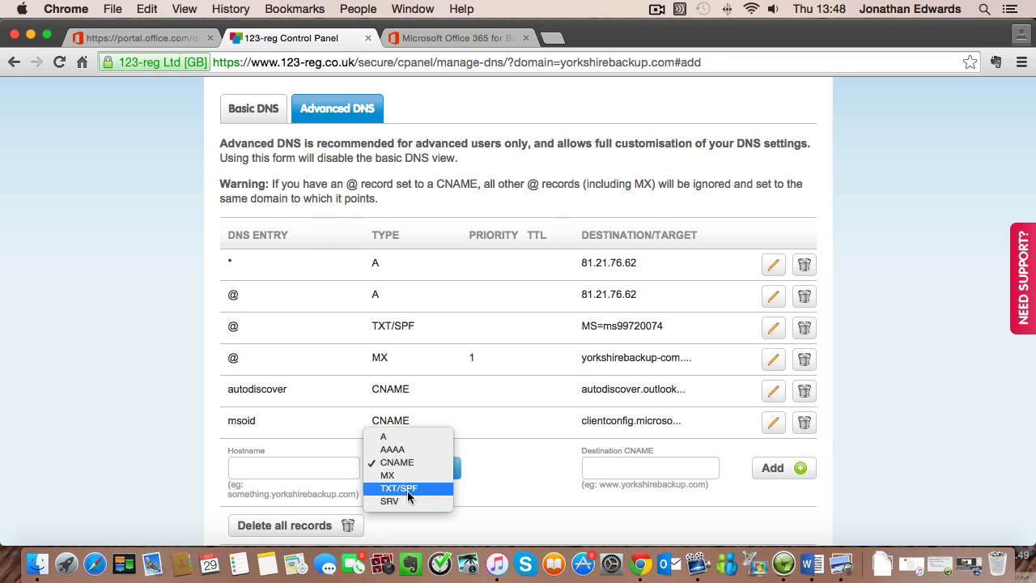
pyautogui.click(398, 489)
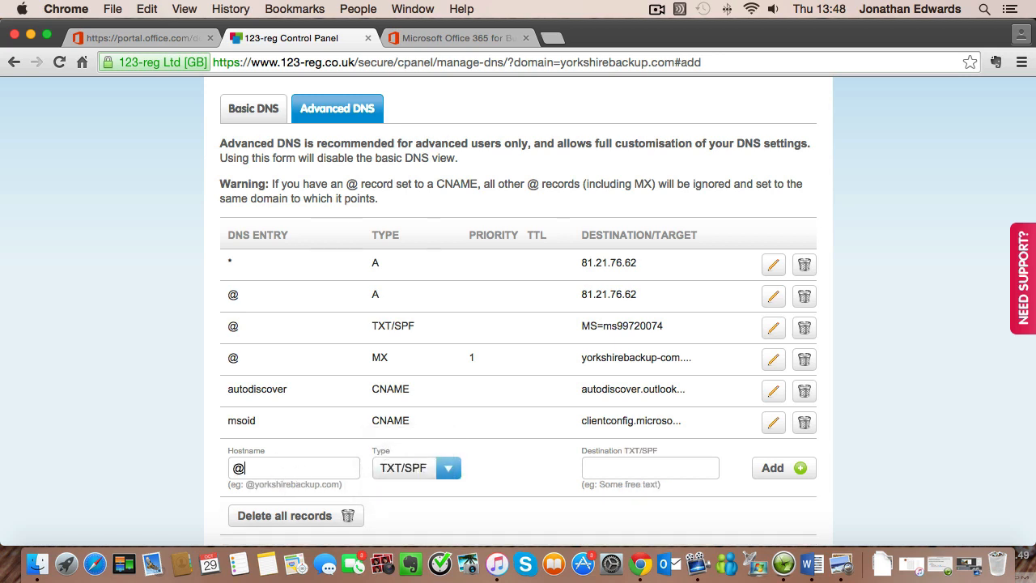
pyautogui.write('rotection.outlook.com -all')
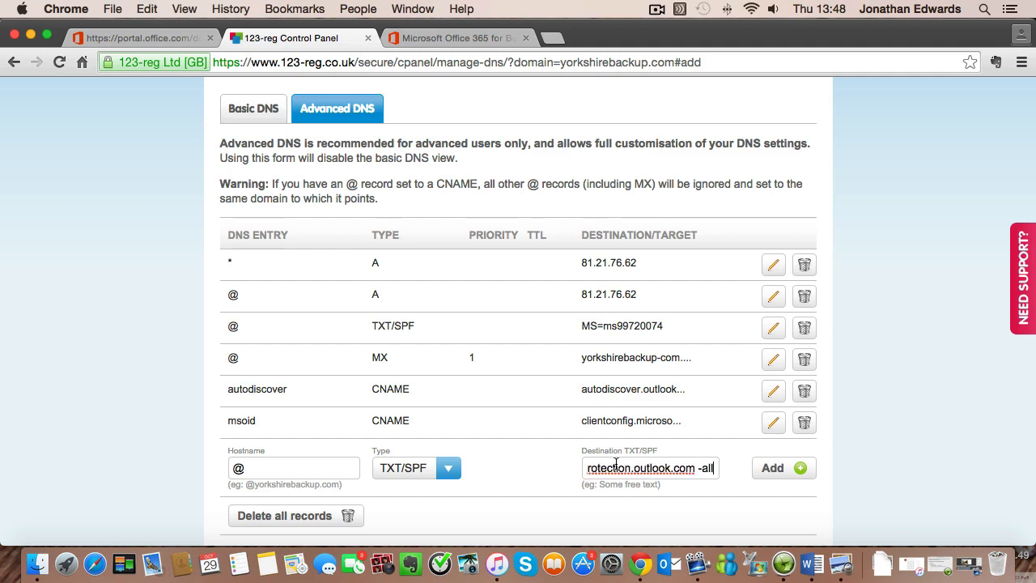
pyautogui.click(784, 468)
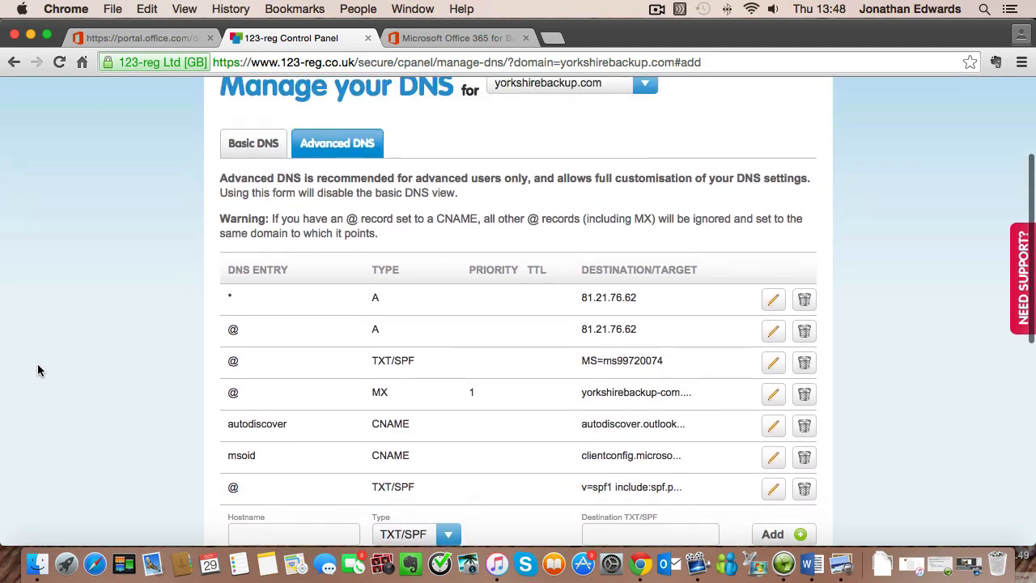
pyautogui.scroll(-3)
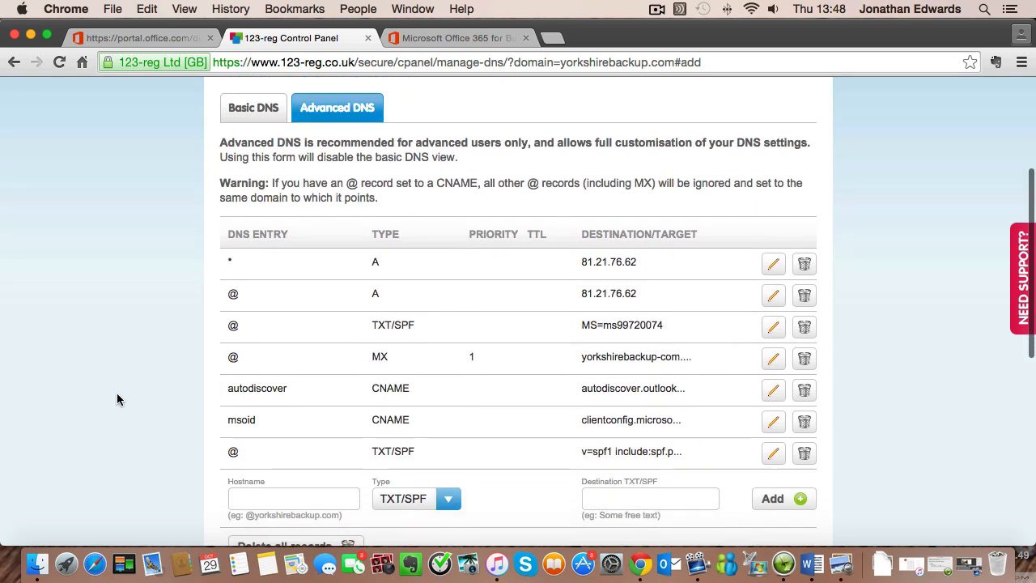
pyautogui.moveTo(162, 389)
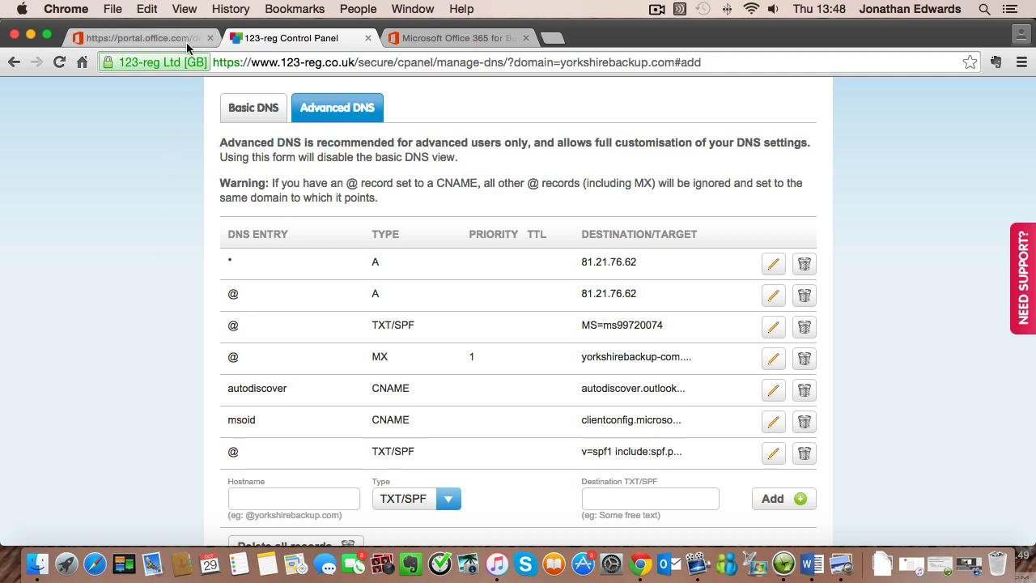
# Confirm the records are added, finish the yorkshirebackup.com setup and go to Active Users
pyautogui.click(143, 39)
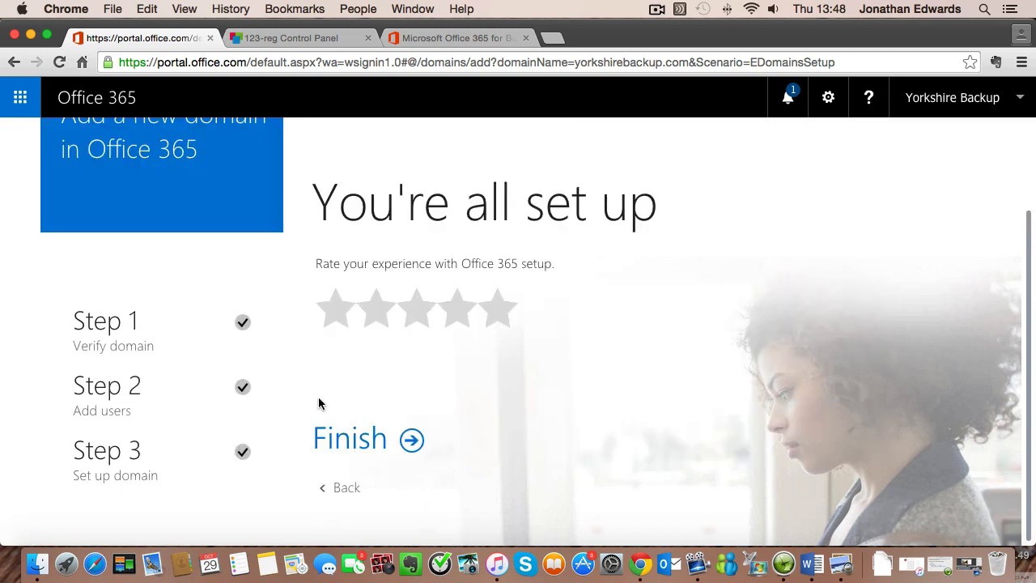
pyautogui.moveTo(369, 377)
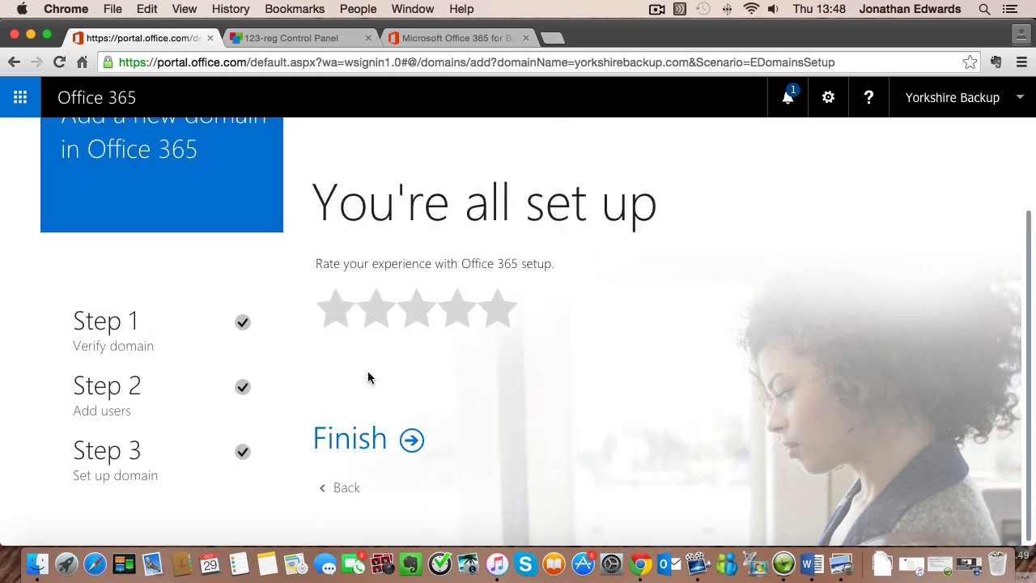
pyautogui.click(349, 438)
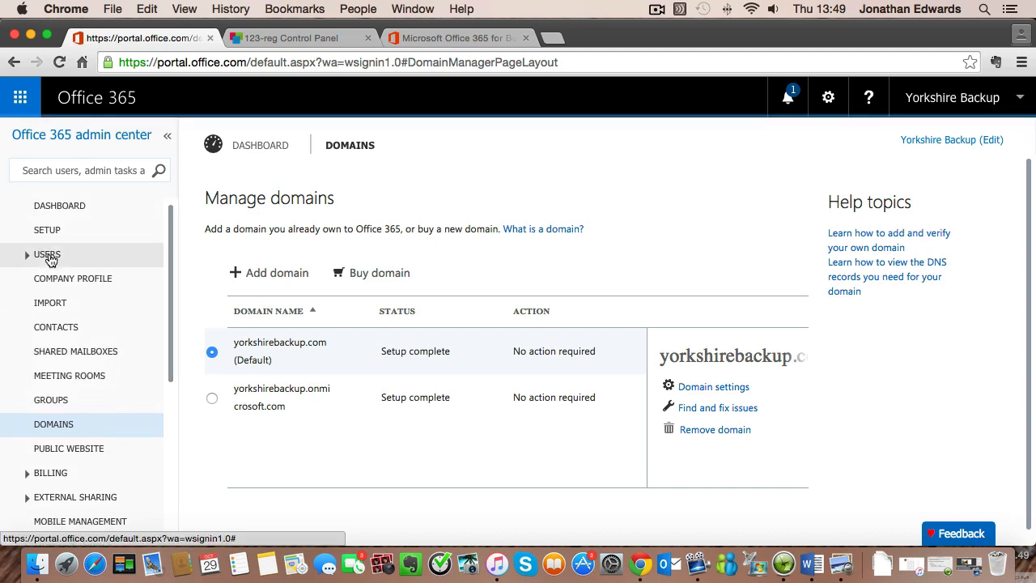
pyautogui.click(47, 254)
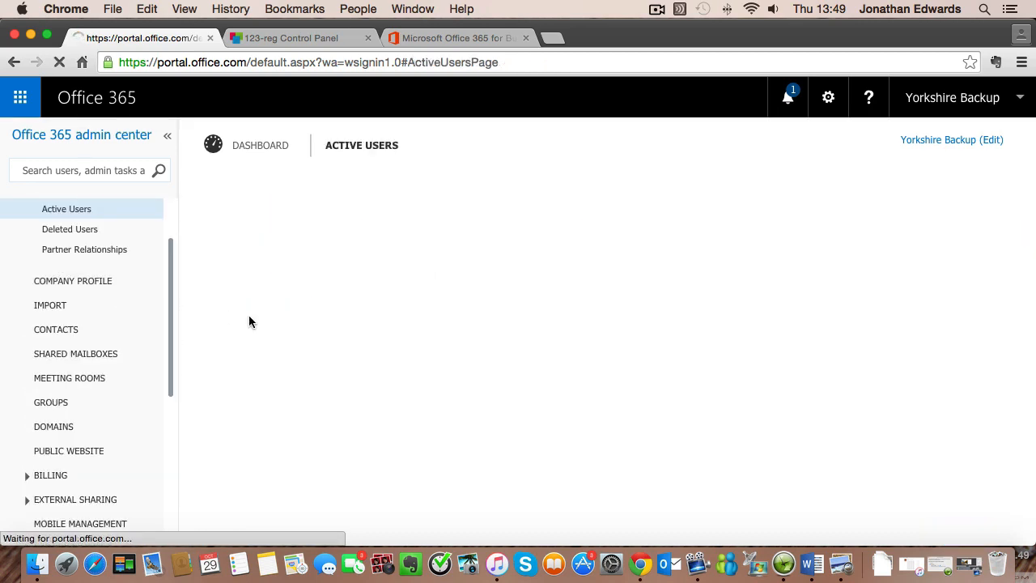